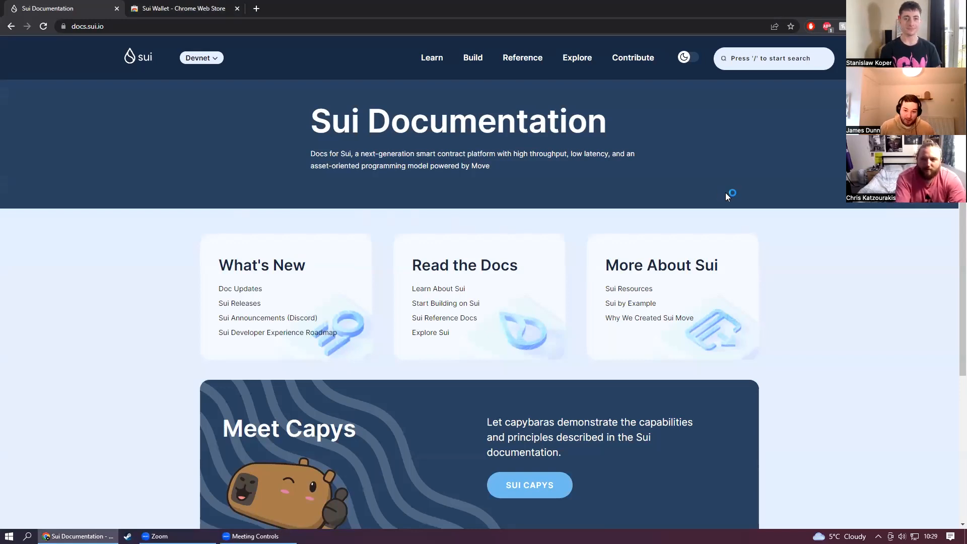
mouse_move(721, 174)
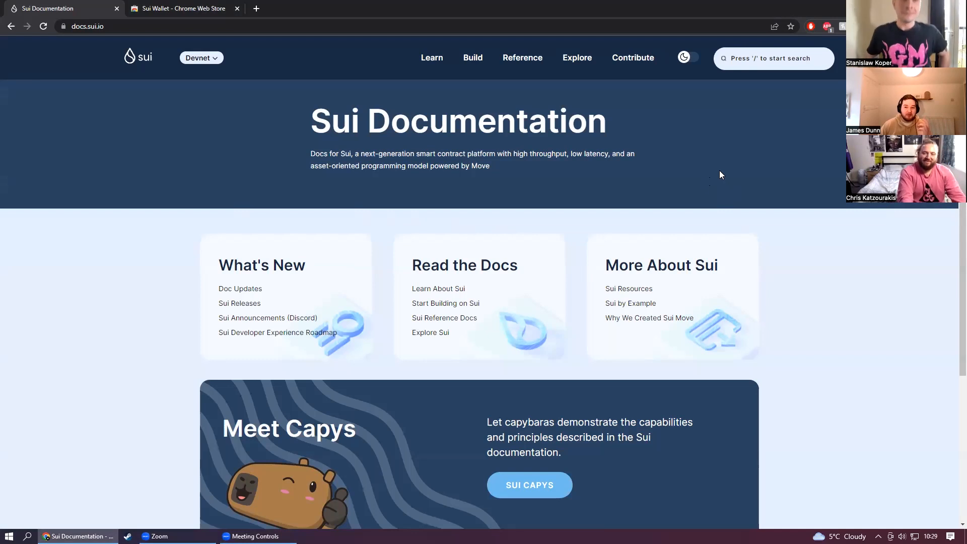
mouse_move(402, 270)
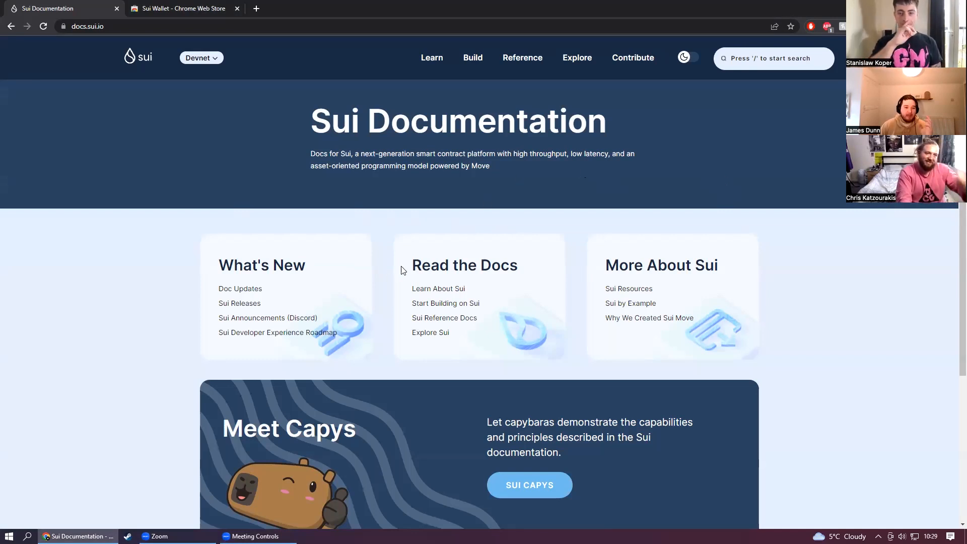
Step: Reach the Connect to Sui Devnet guide through the Learn and Build sections of the docs
scroll(down, 3)
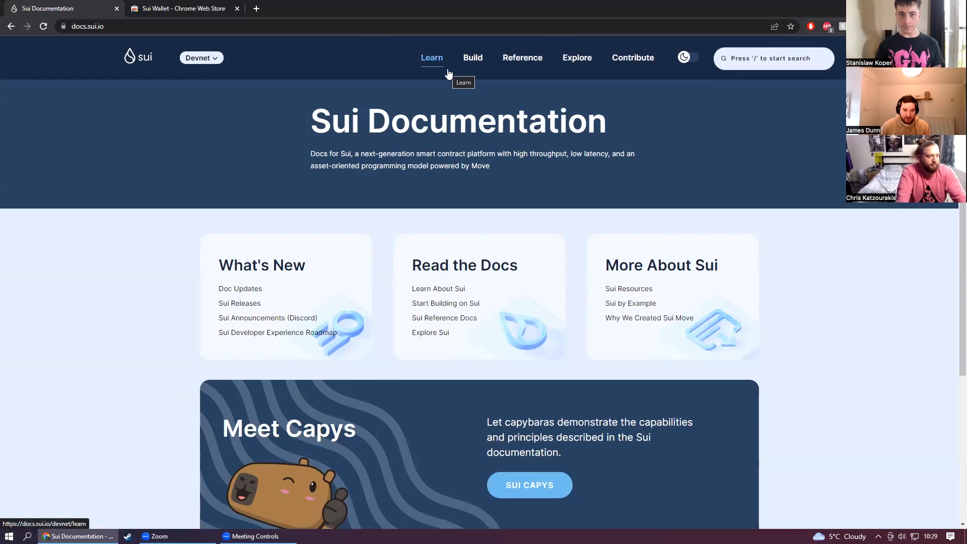
click(432, 57)
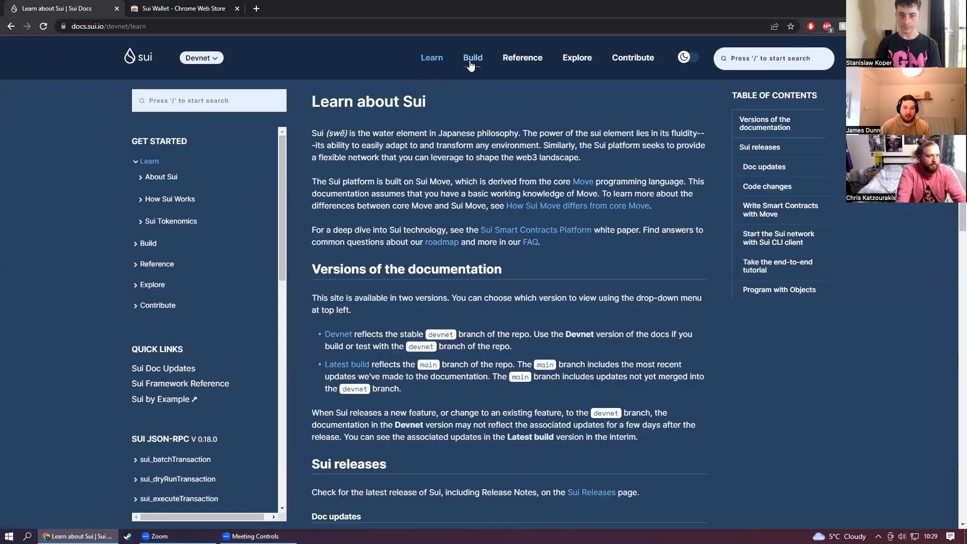
click(472, 57)
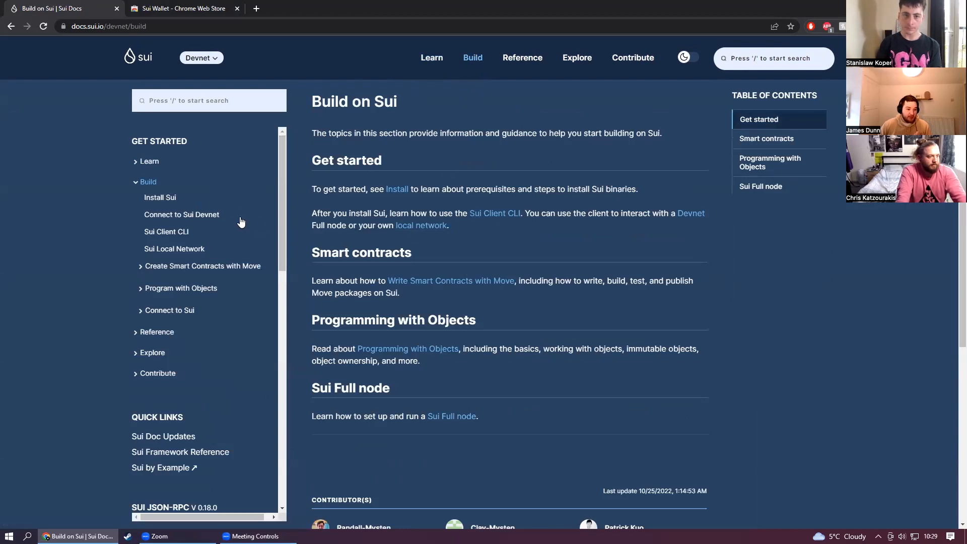
mouse_move(174, 221)
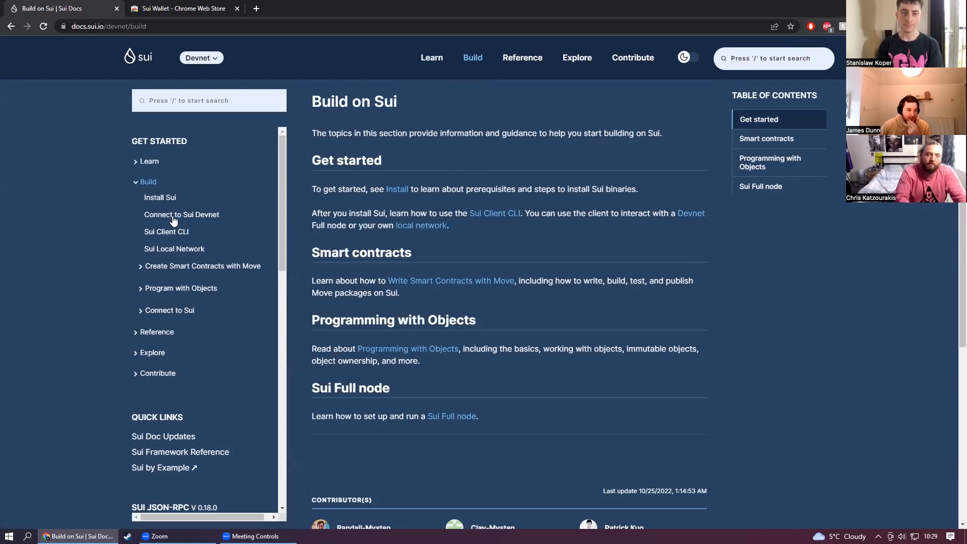
click(181, 213)
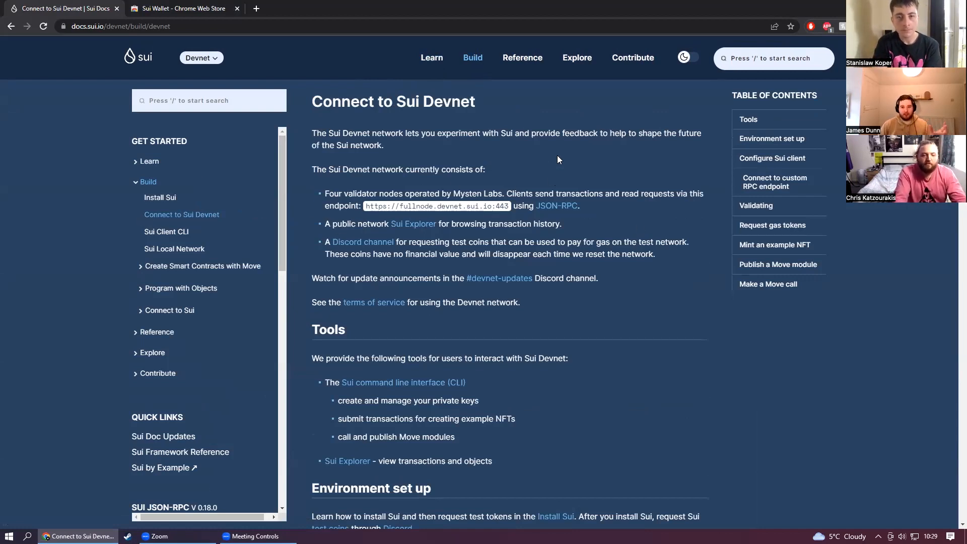
Step: Switch to the Sui Wallet listing tab in the Chrome Web Store
click(182, 8)
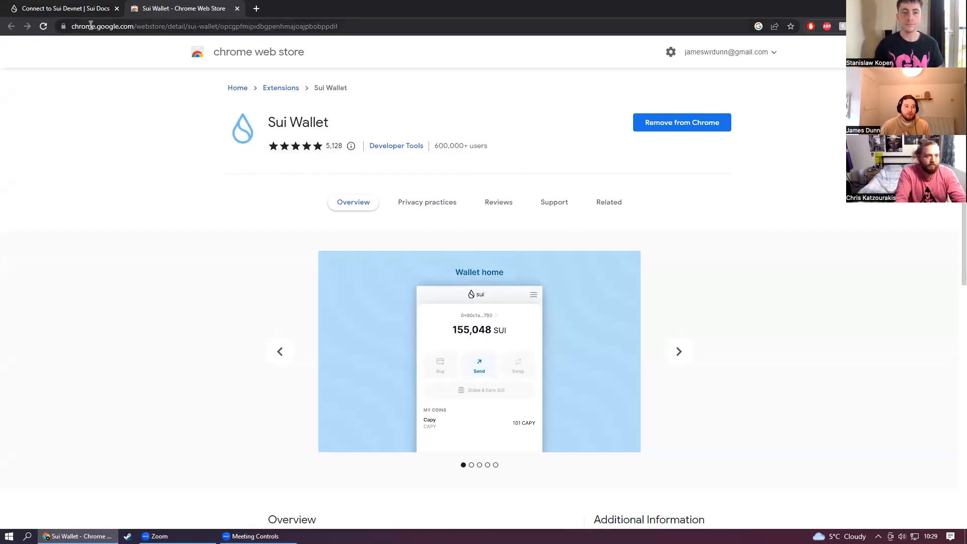
mouse_move(363, 109)
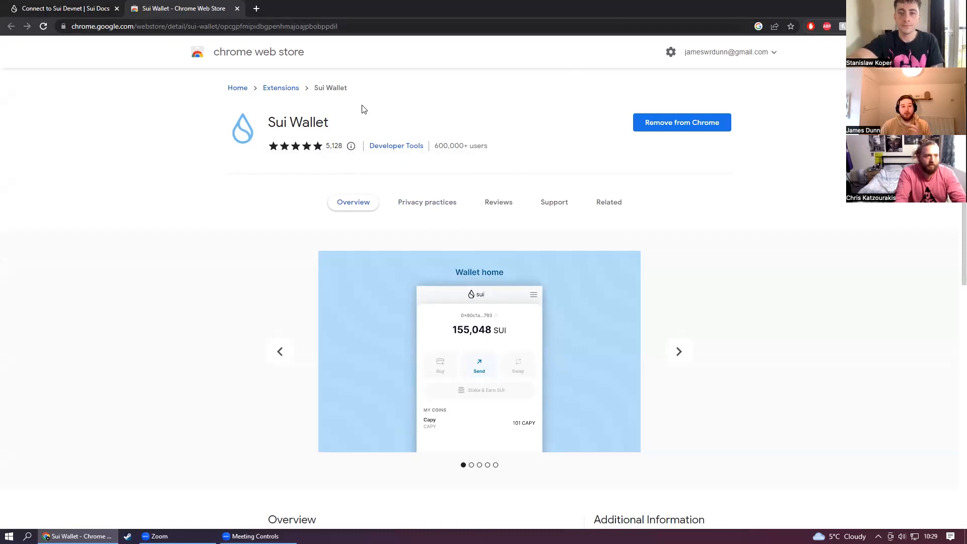
mouse_move(407, 157)
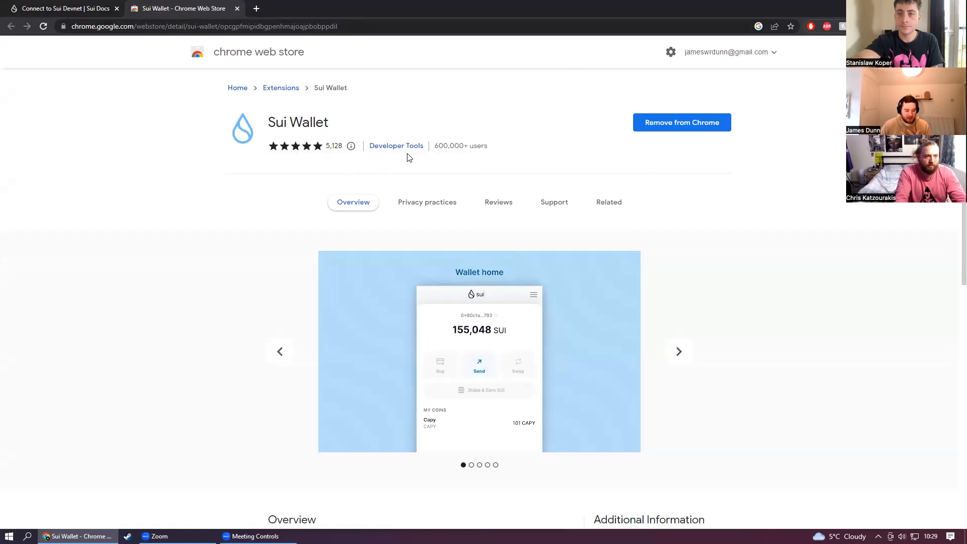
mouse_move(69, 124)
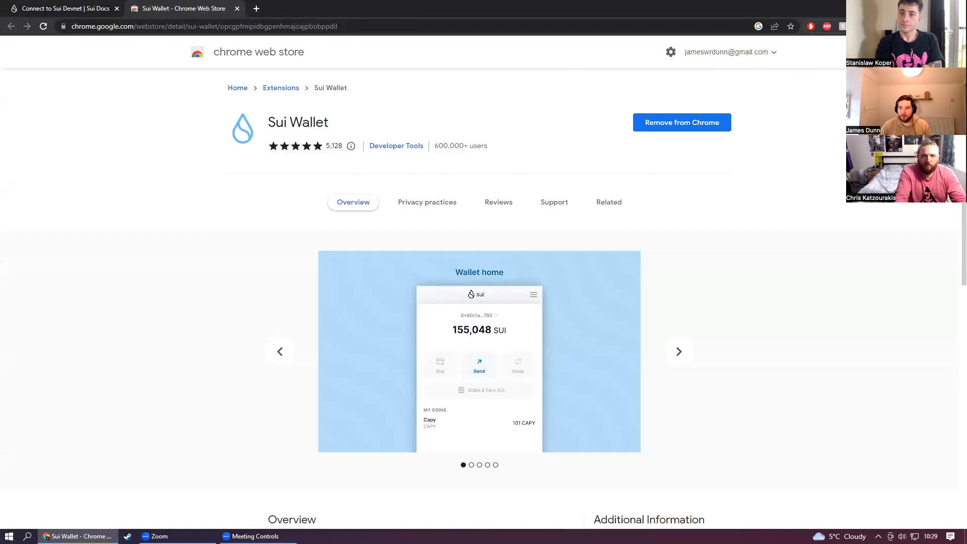
Step: Try the Sui Staging and Local networks in the wallet, then set it back to Sui Devnet
click(826, 26)
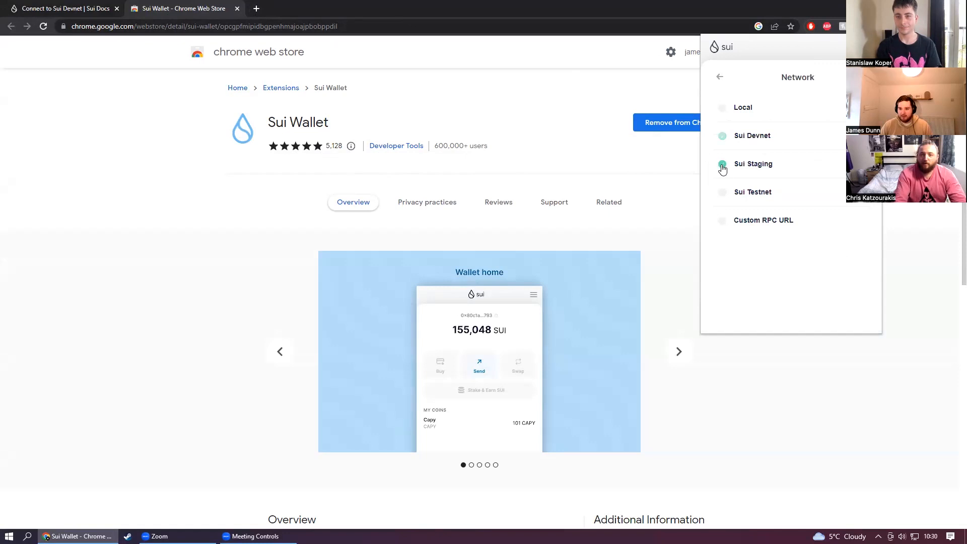
click(721, 163)
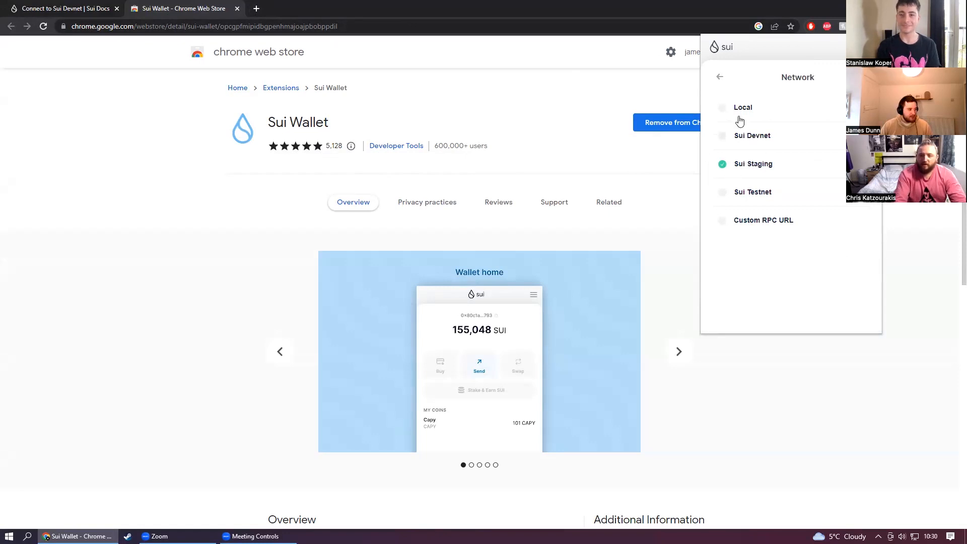
click(719, 76)
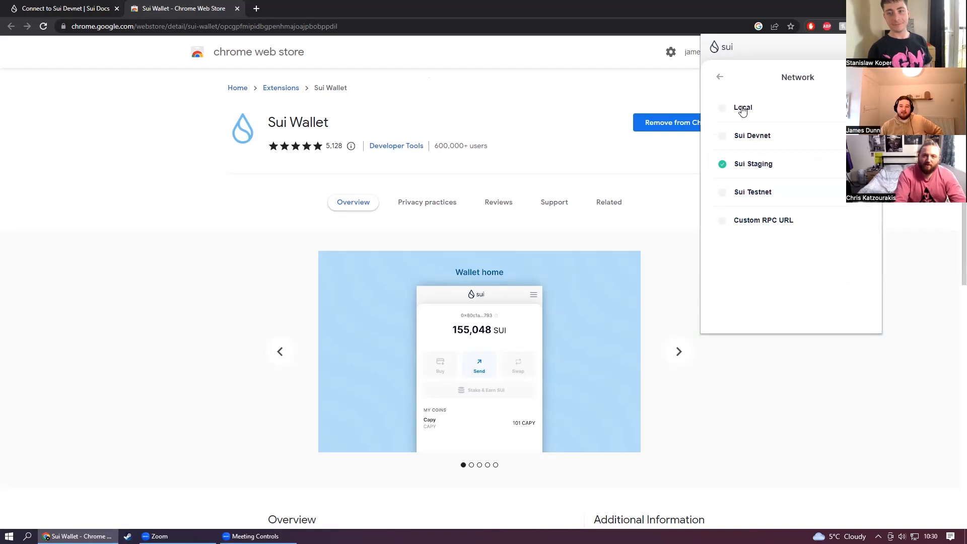
mouse_move(725, 142)
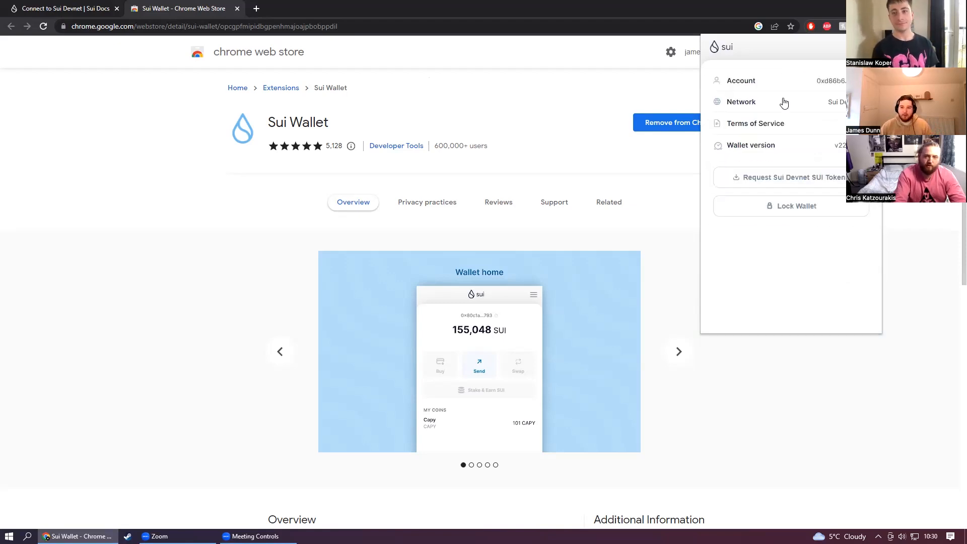
click(740, 101)
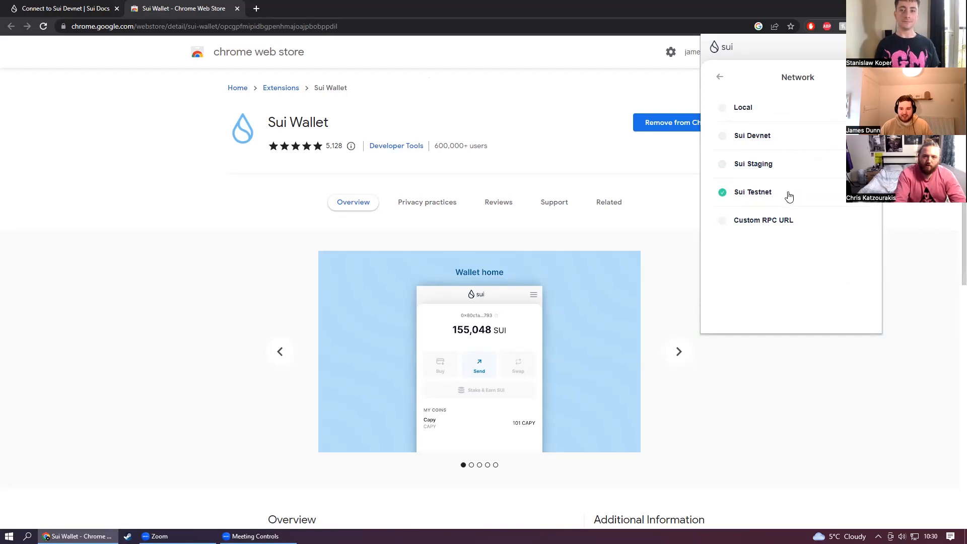
mouse_move(719, 156)
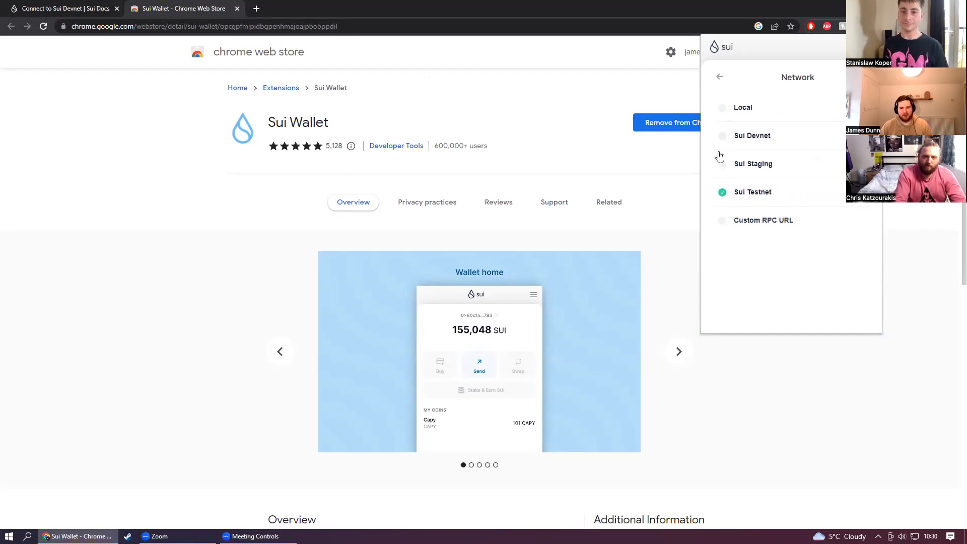
click(751, 135)
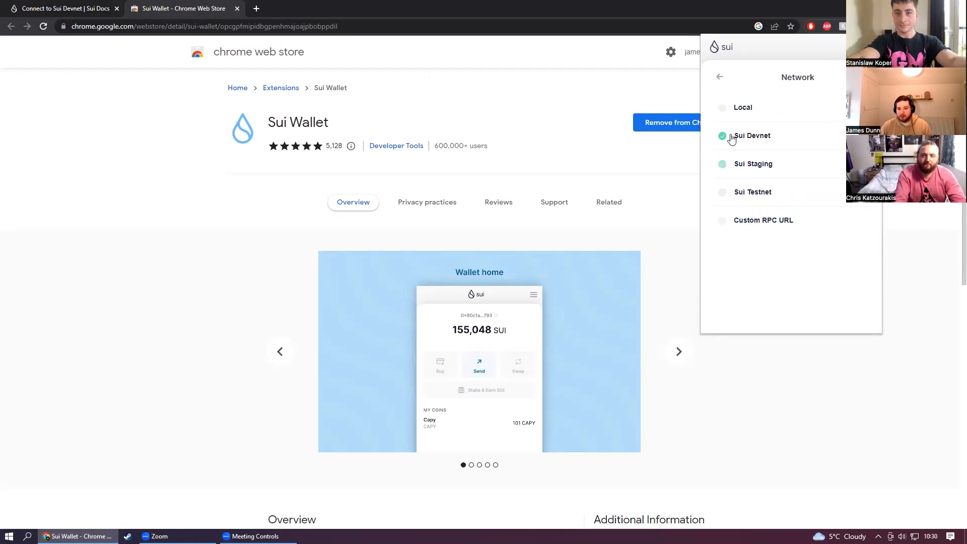
click(751, 135)
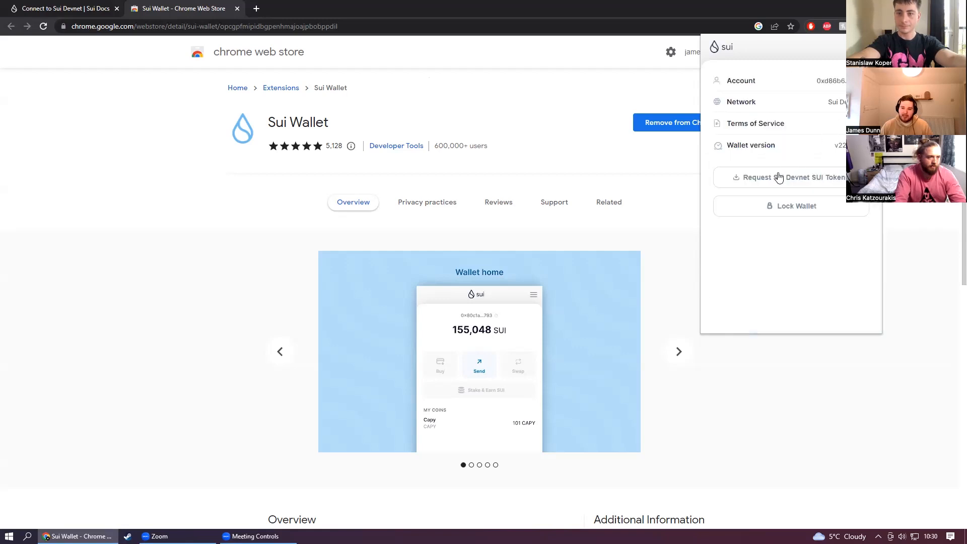
Step: Request Devnet test SUI, review the Activity history, and return to the Coins balances
click(790, 177)
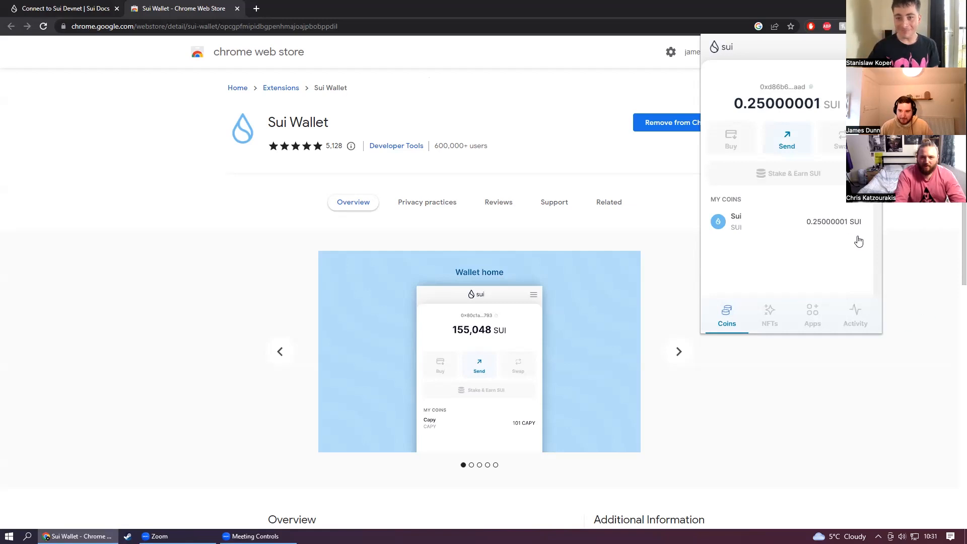
click(855, 314)
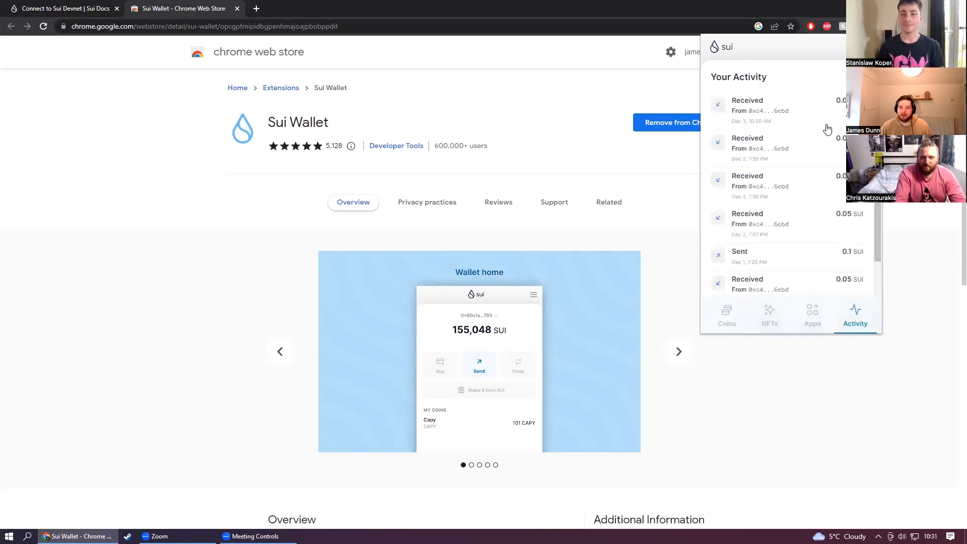
mouse_move(792, 346)
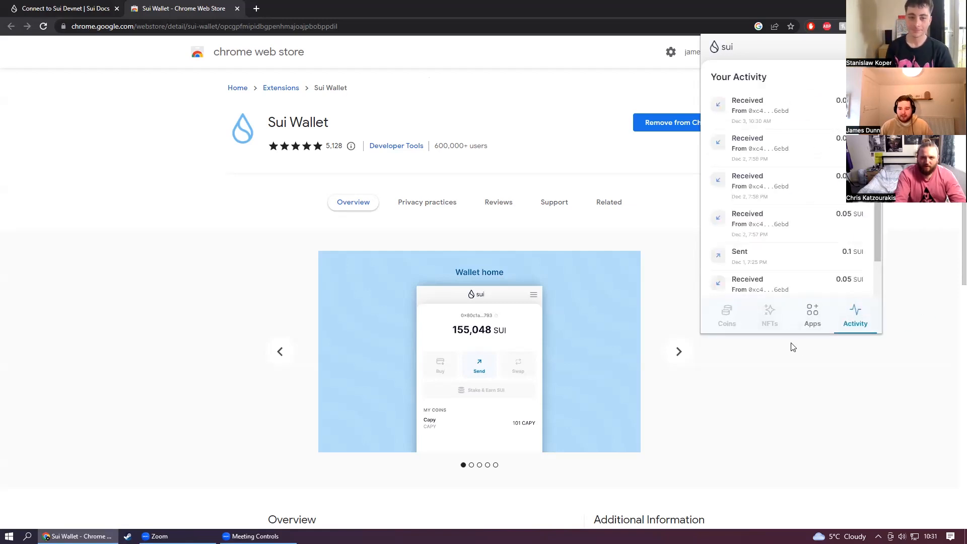
mouse_move(726, 324)
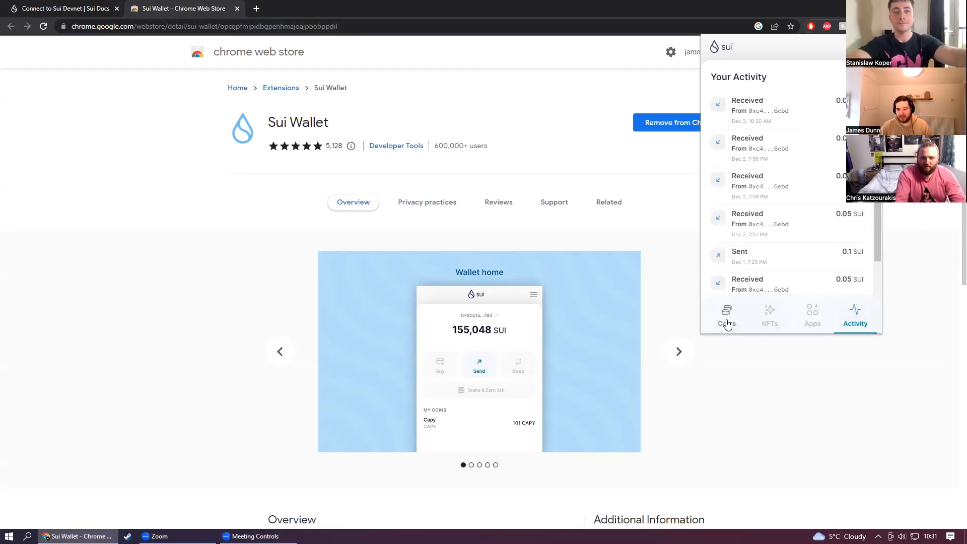
click(726, 315)
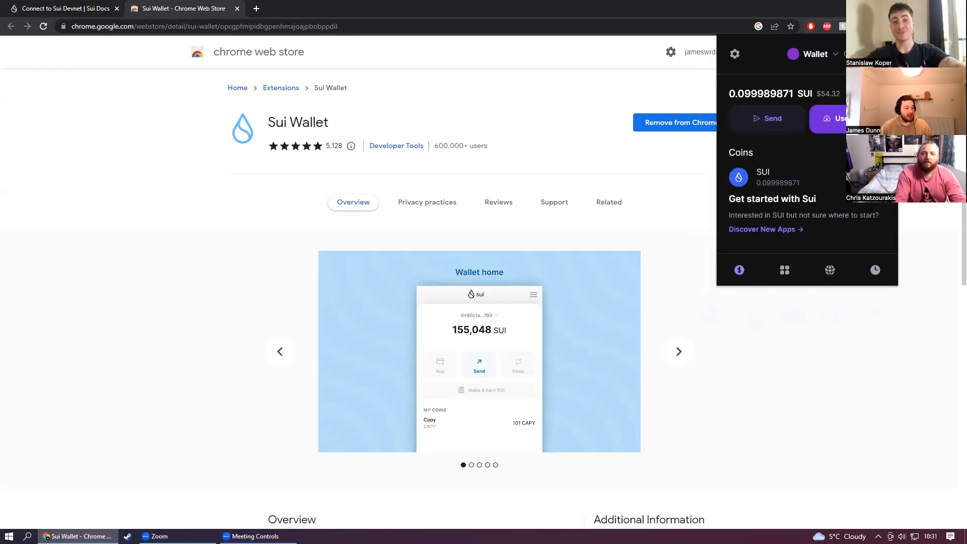
mouse_move(828, 75)
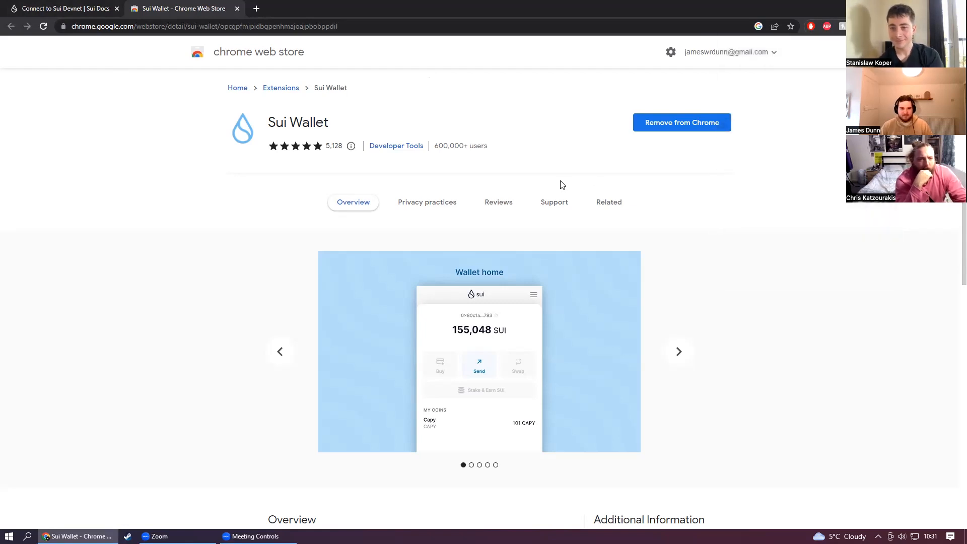
mouse_move(763, 178)
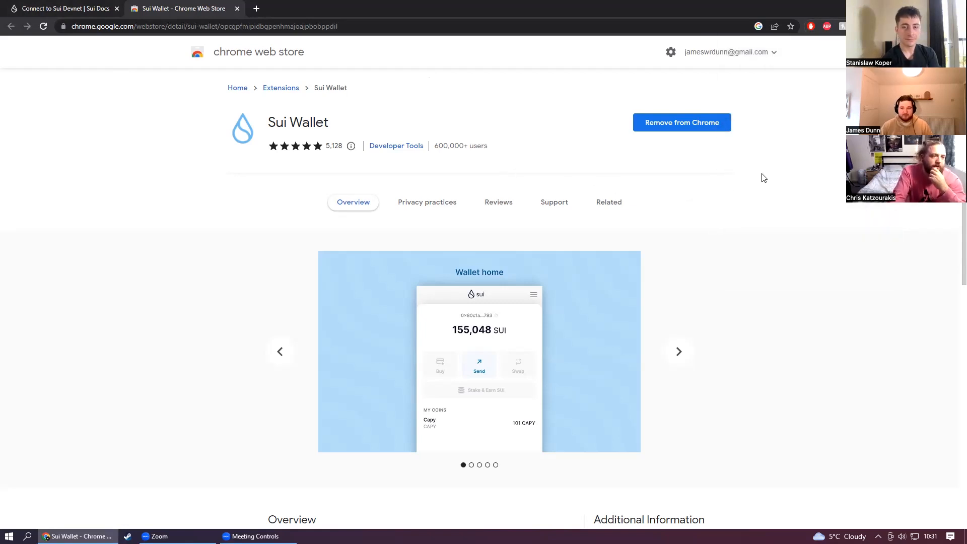
mouse_move(813, 143)
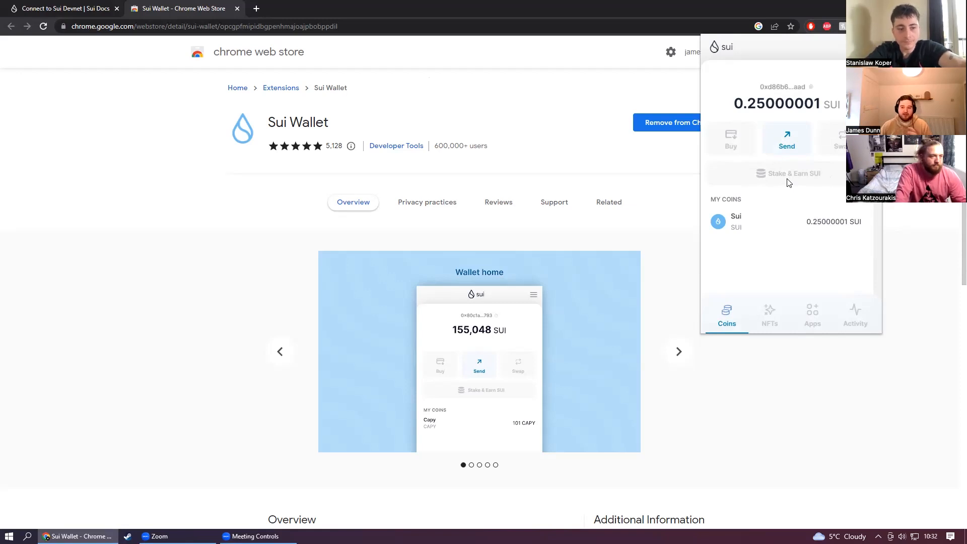
Step: Launch the Sui NFT Mint demo dapp from the wallet's Apps list with the wallet connected
click(811, 316)
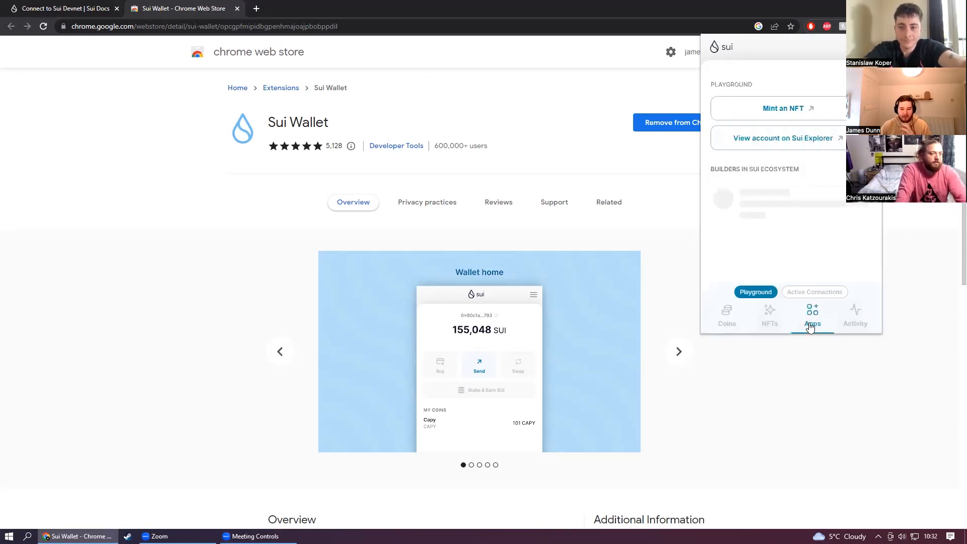
click(811, 315)
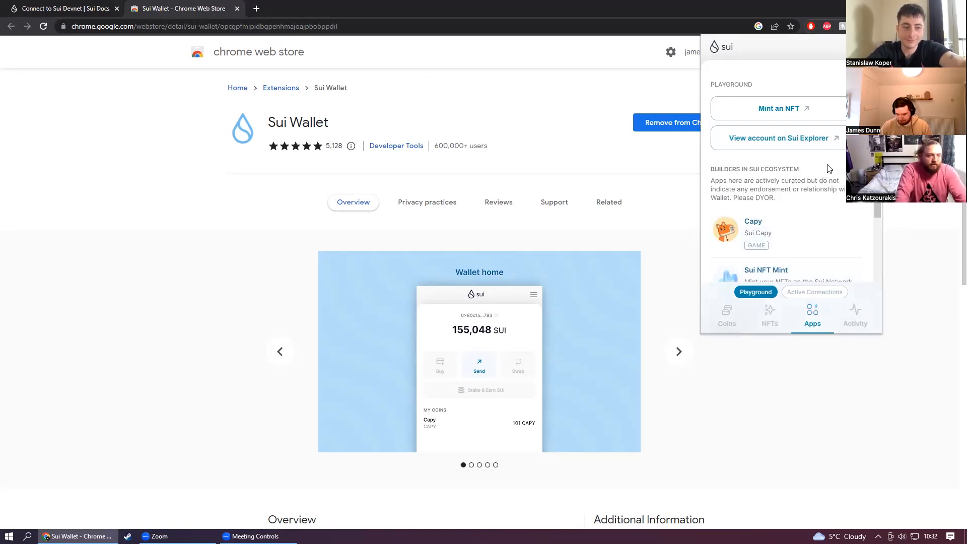
mouse_move(819, 168)
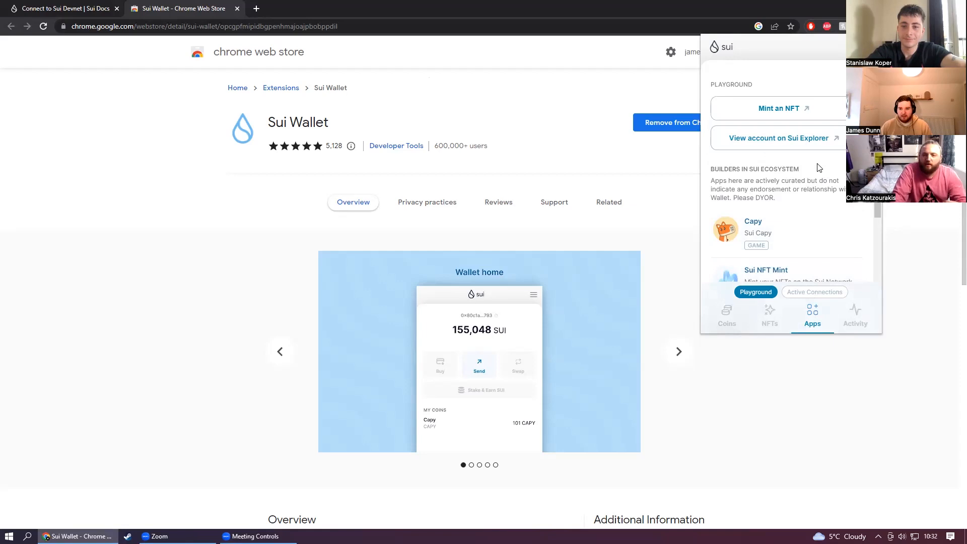
scroll(down, 3)
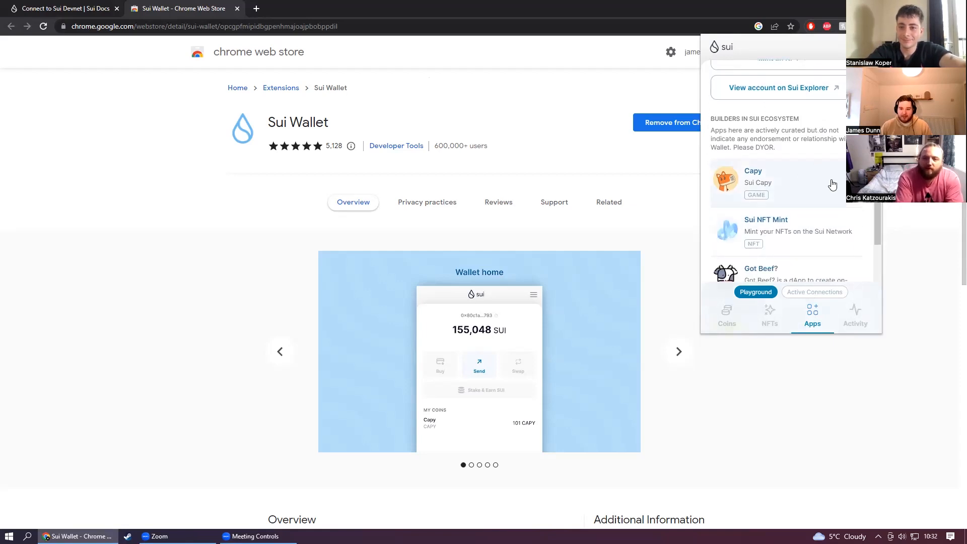
scroll(down, 3)
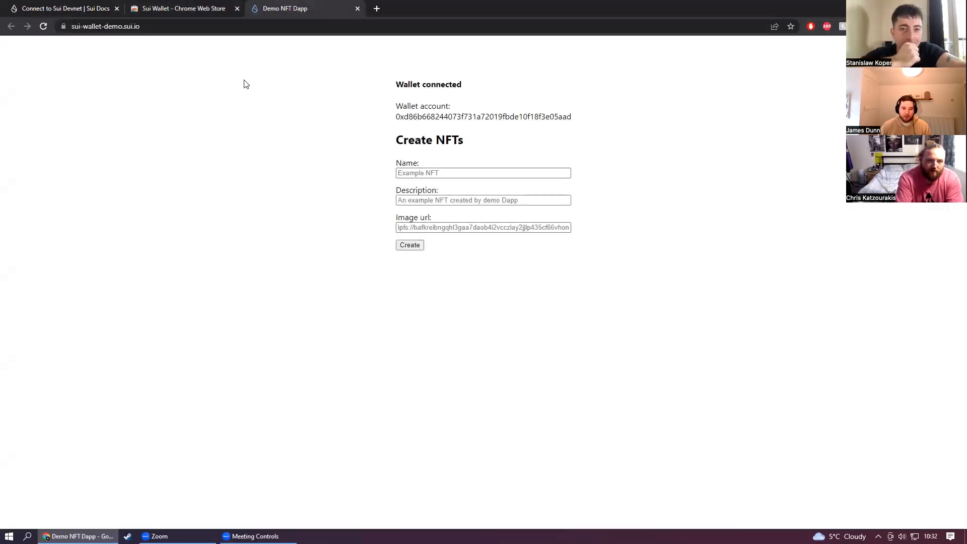
Step: Place the cursor in the Demo NFT Dapp's Create NFTs form before opening a new tab
click(483, 173)
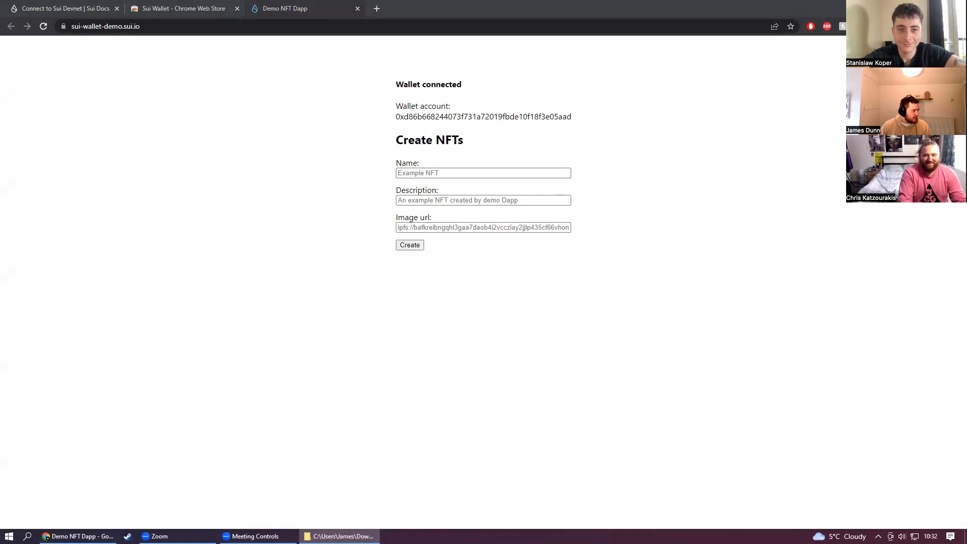
mouse_move(319, 168)
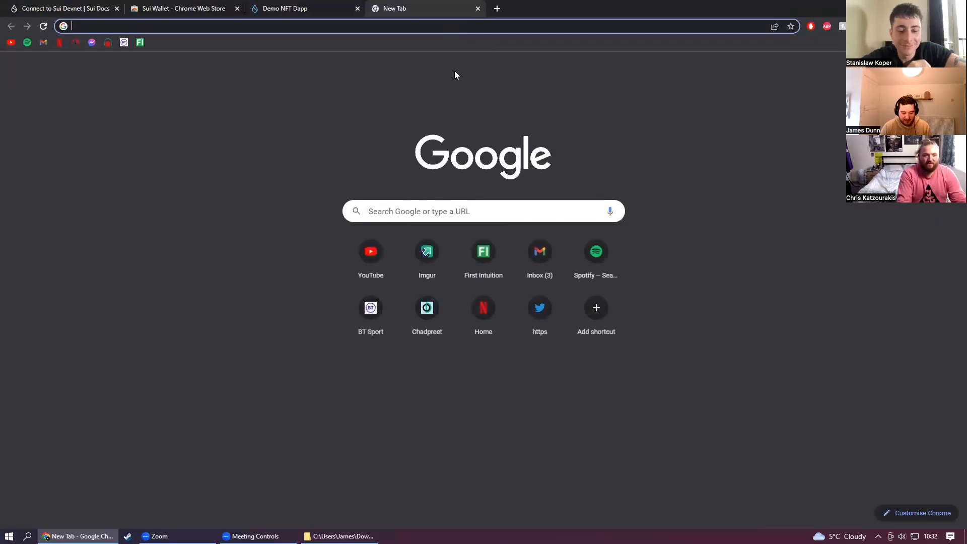
Step: Search Google for 'Siu ronaldo', switch to Images, and open the Wikimedia cat photo on its own page
text(Siu ronaldo)
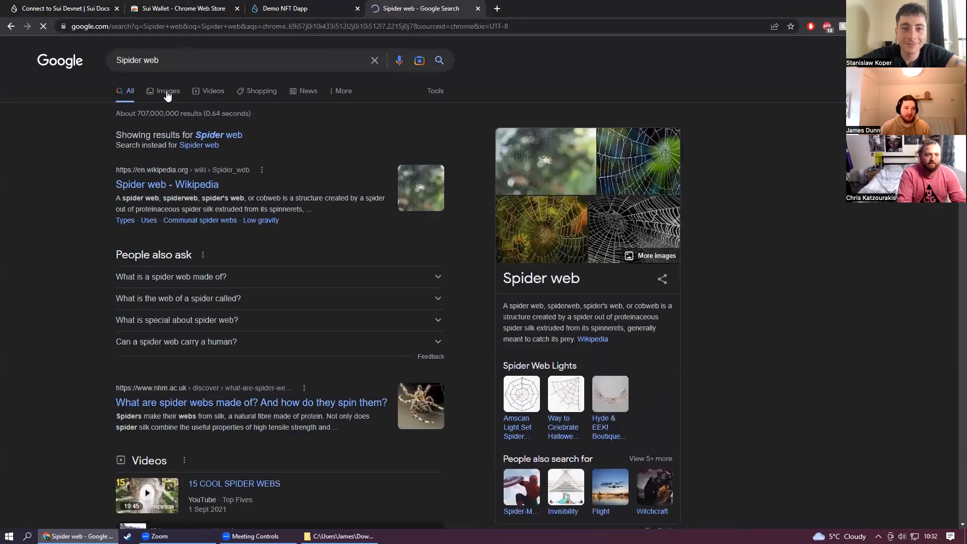
click(168, 91)
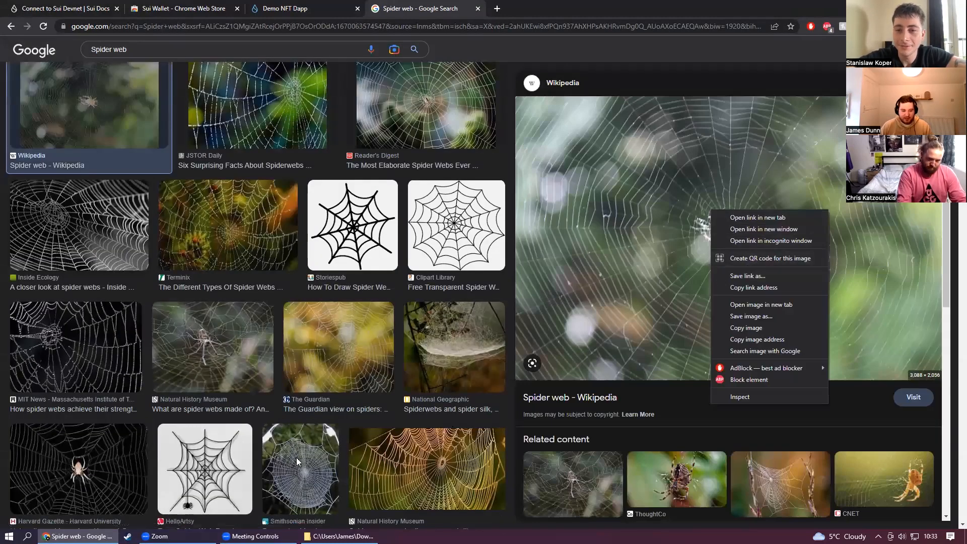
click(298, 461)
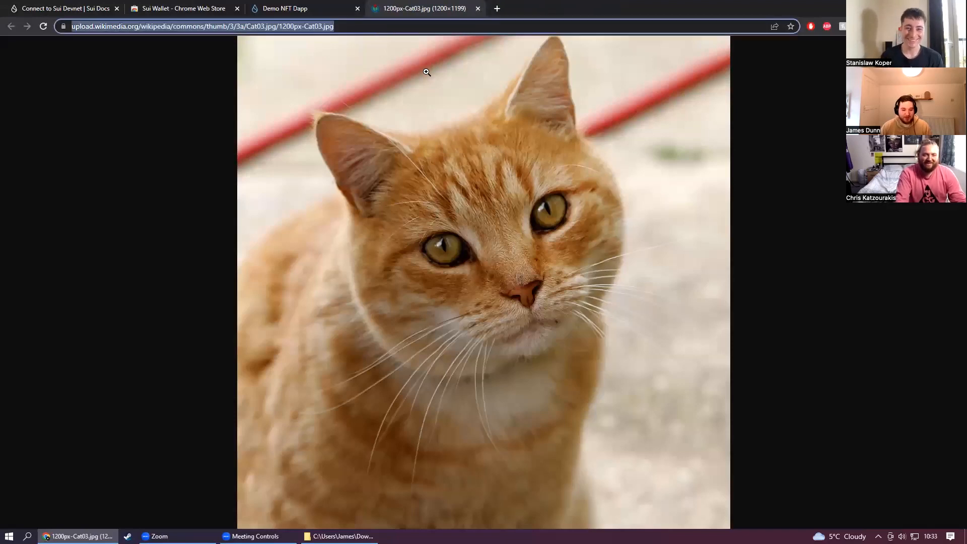
mouse_move(545, 177)
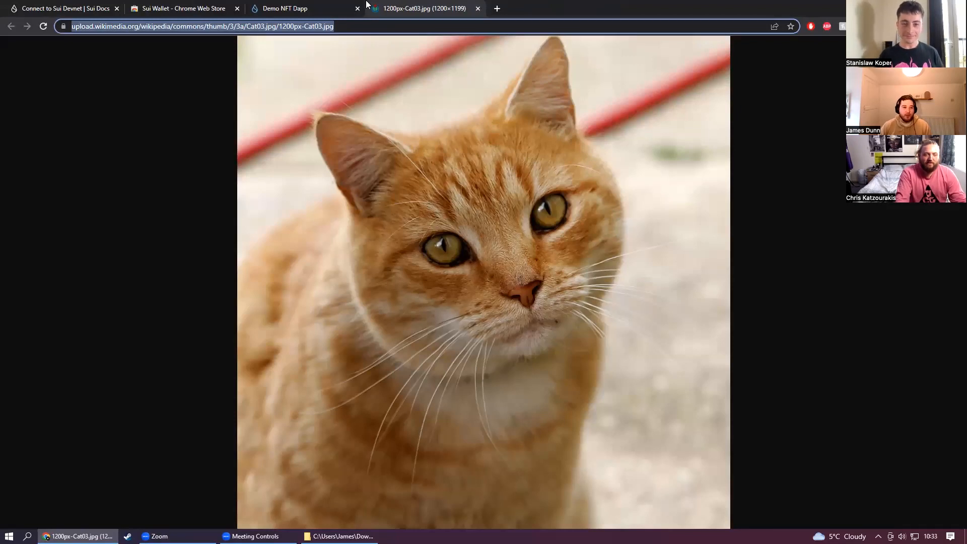
Step: Fill the Create NFTs form with name 'Stas Pussy Cat', a 'Gin' description and the cat image URL
click(284, 8)
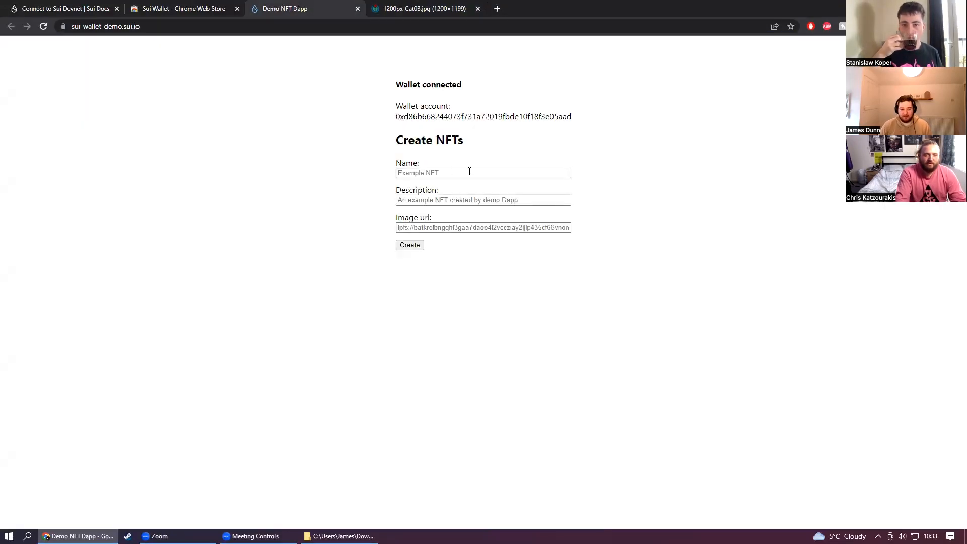
text(Stas)
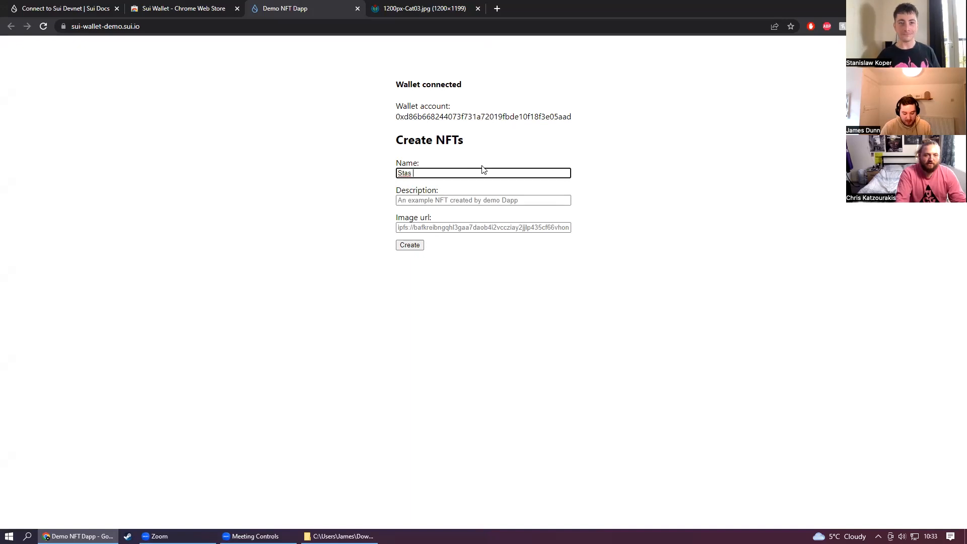
text(Pussy Cat)
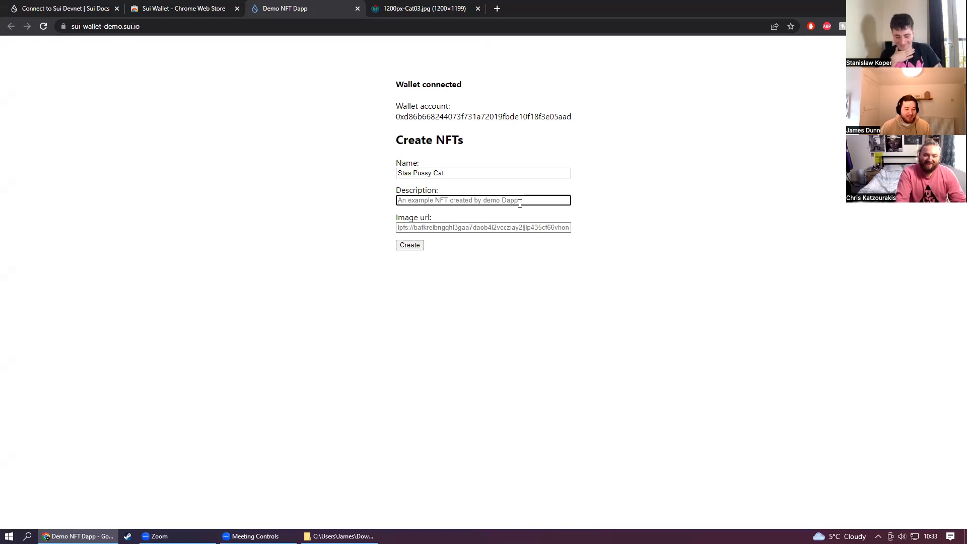
click(482, 172)
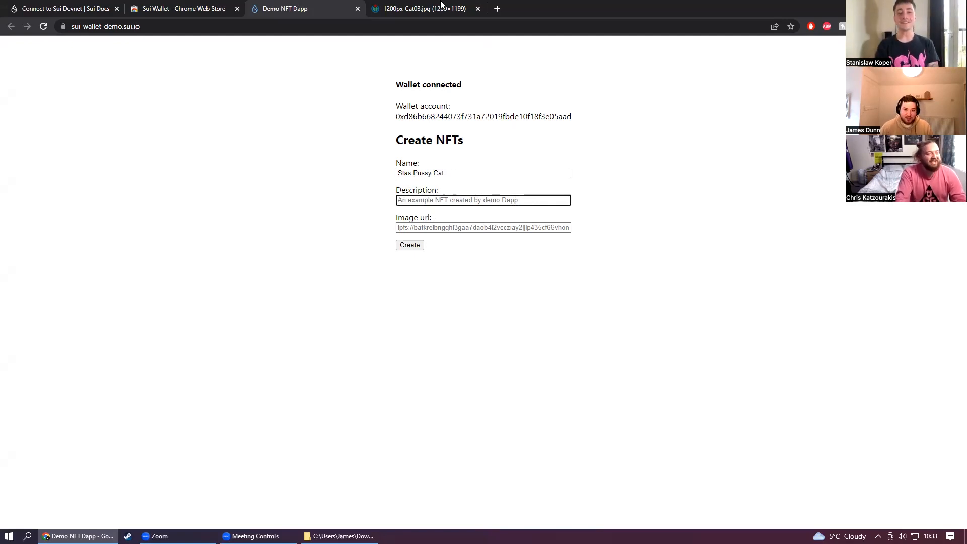
text(Ginger cat)
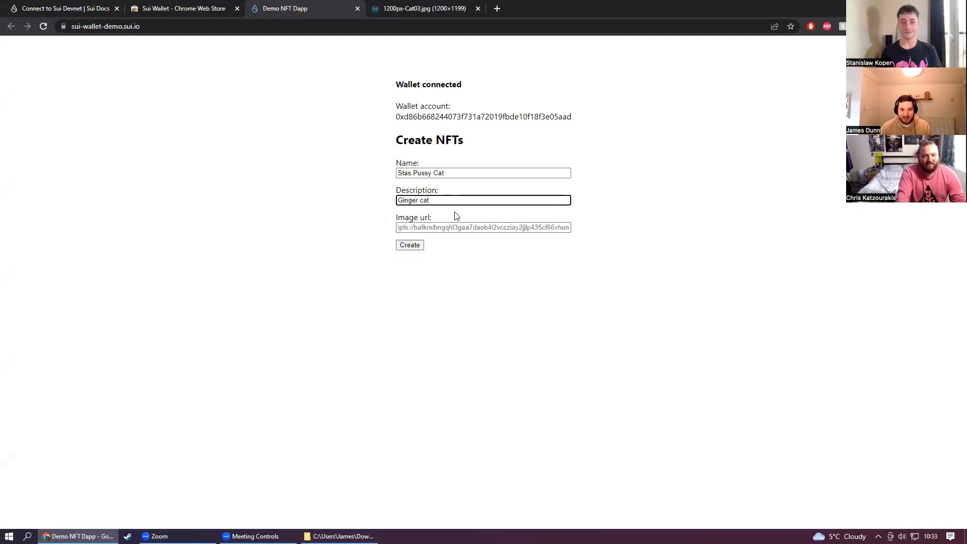
click(482, 226)
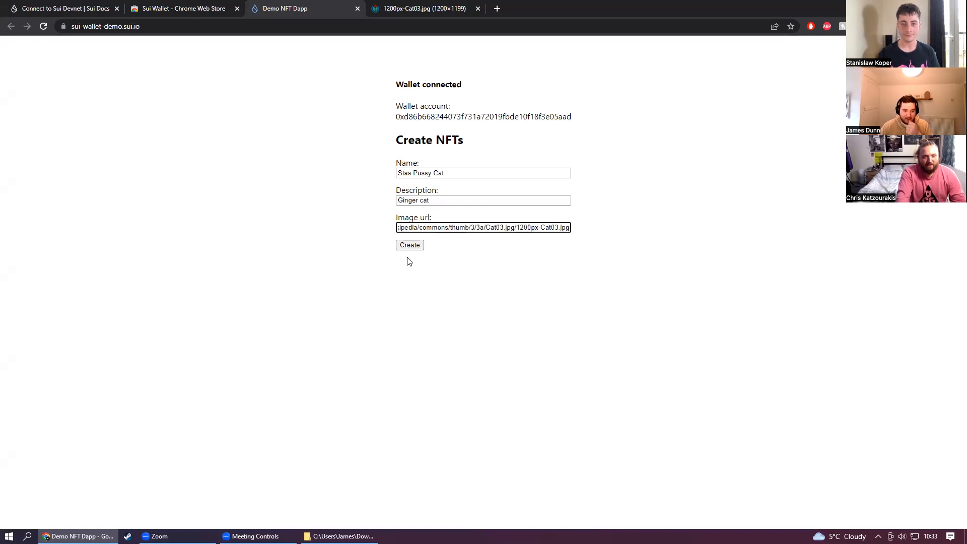
Step: Mint the NFT with wallet approval, then transfer it to the recipient and approve again
click(409, 244)
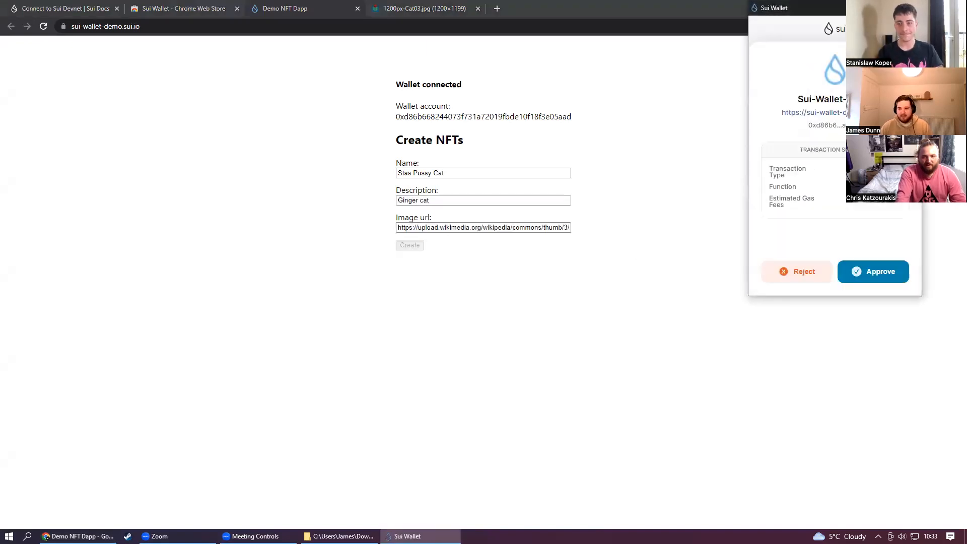
click(871, 271)
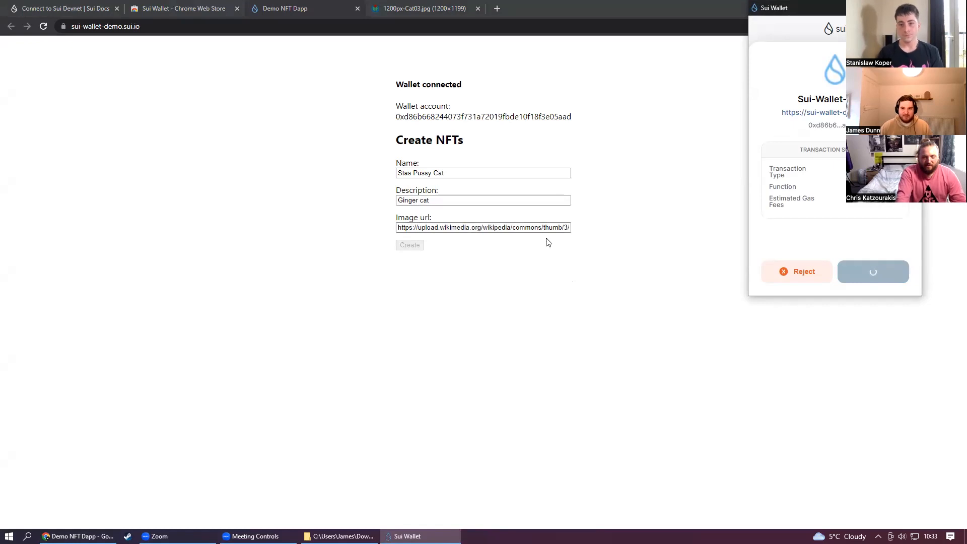
mouse_move(603, 244)
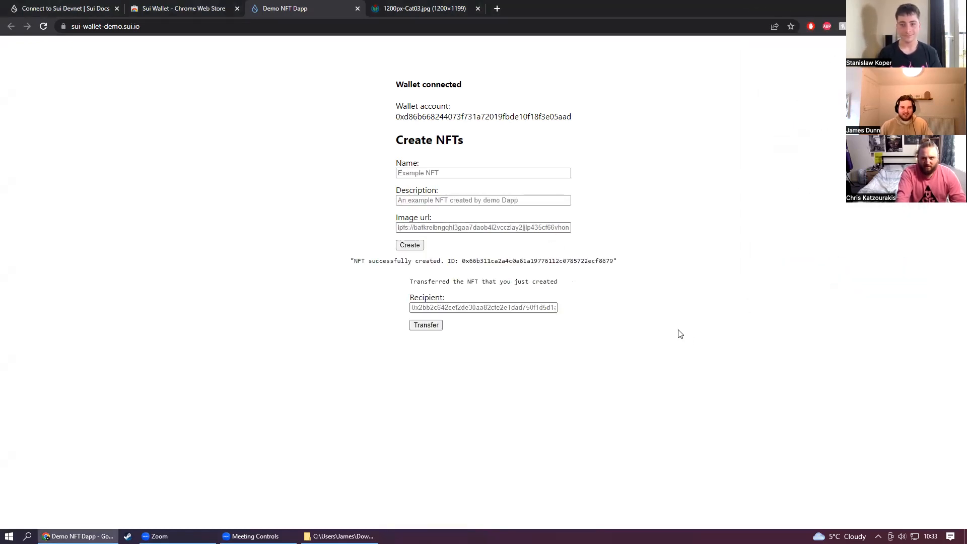
mouse_move(543, 272)
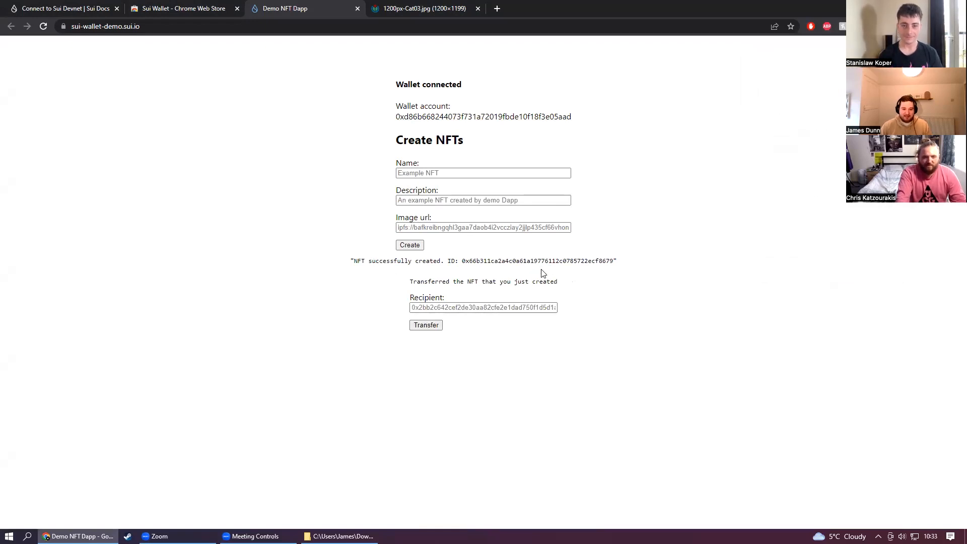
click(425, 325)
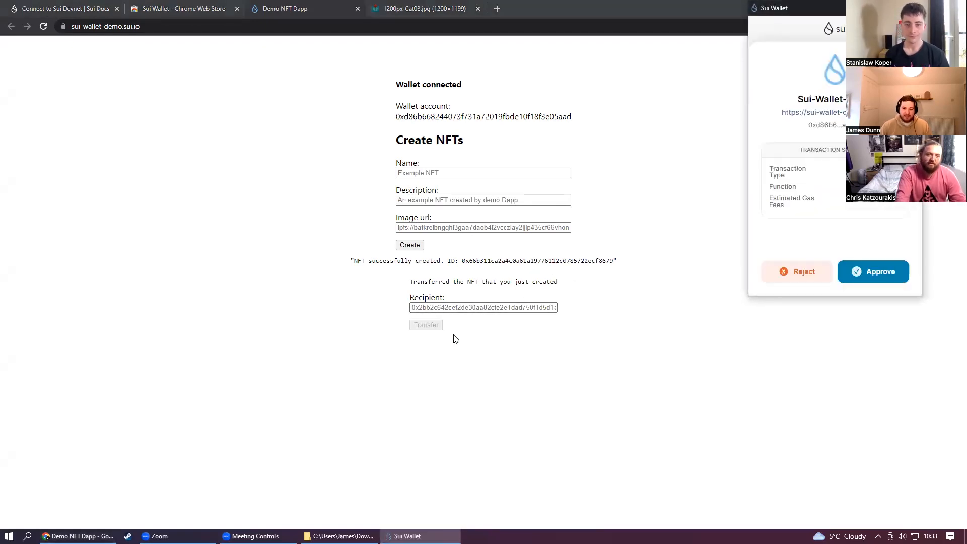
click(872, 271)
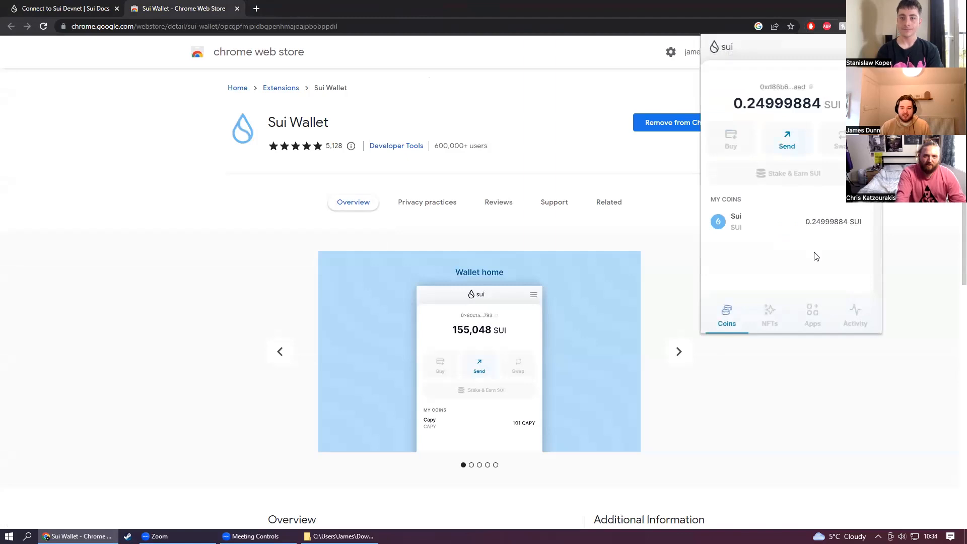
mouse_move(766, 117)
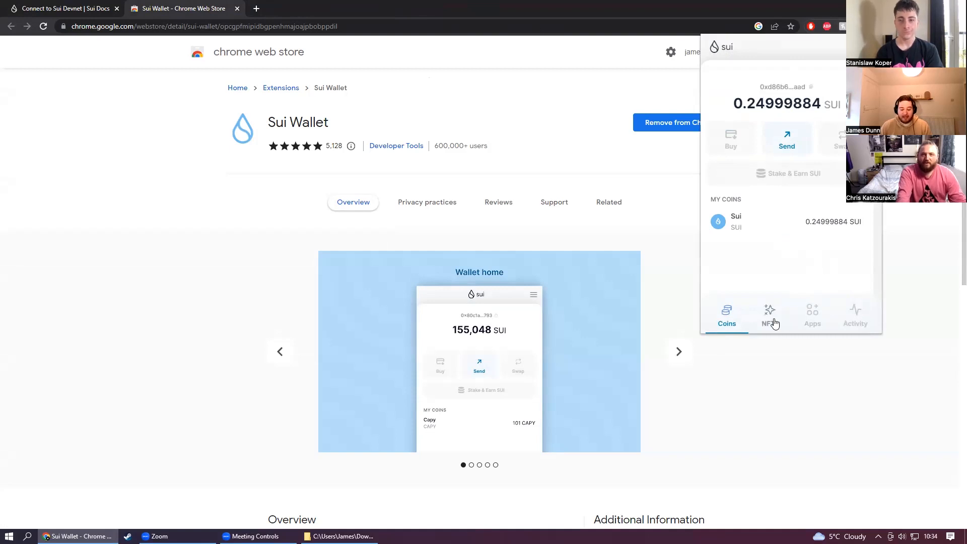
Step: Launch the Keepsake NFT marketplace from the wallet's ecosystem apps list
click(811, 315)
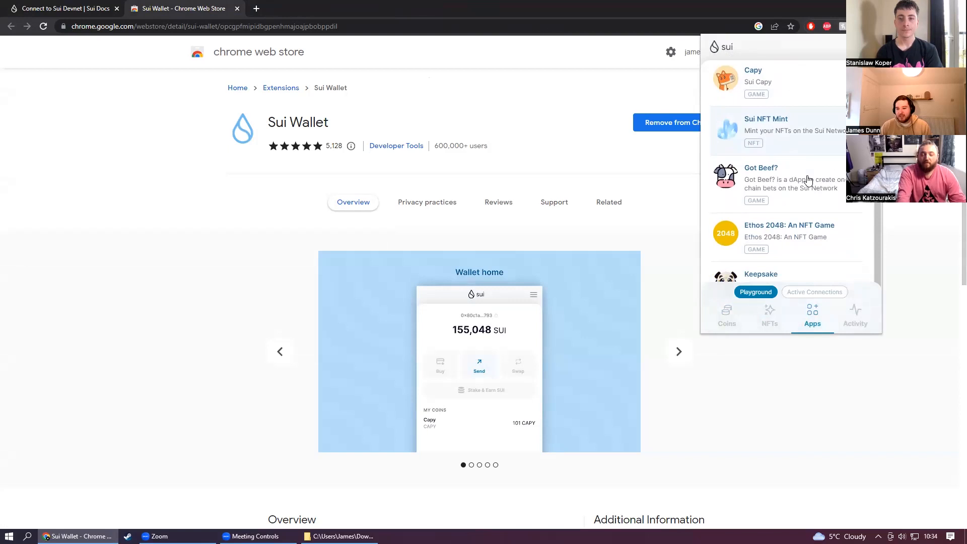
scroll(down, 3)
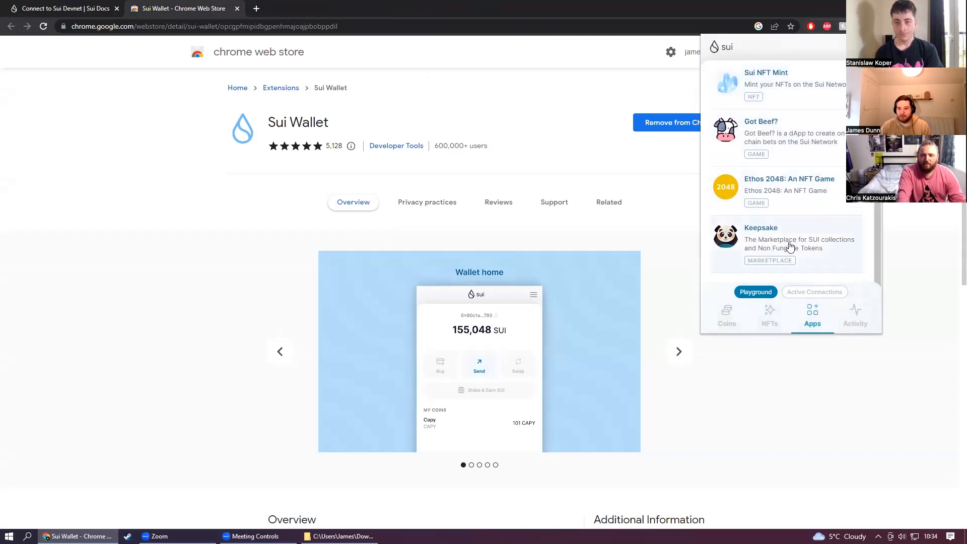
click(762, 237)
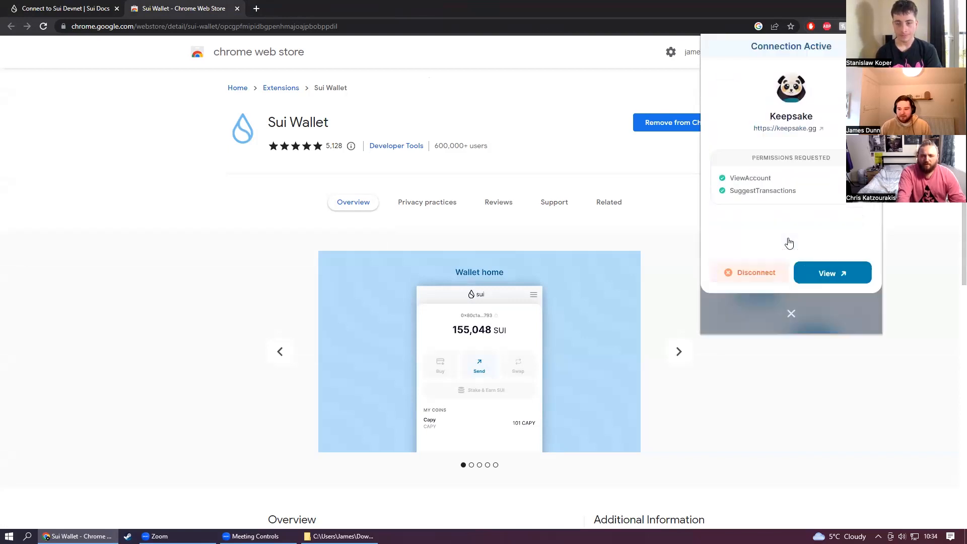
click(827, 272)
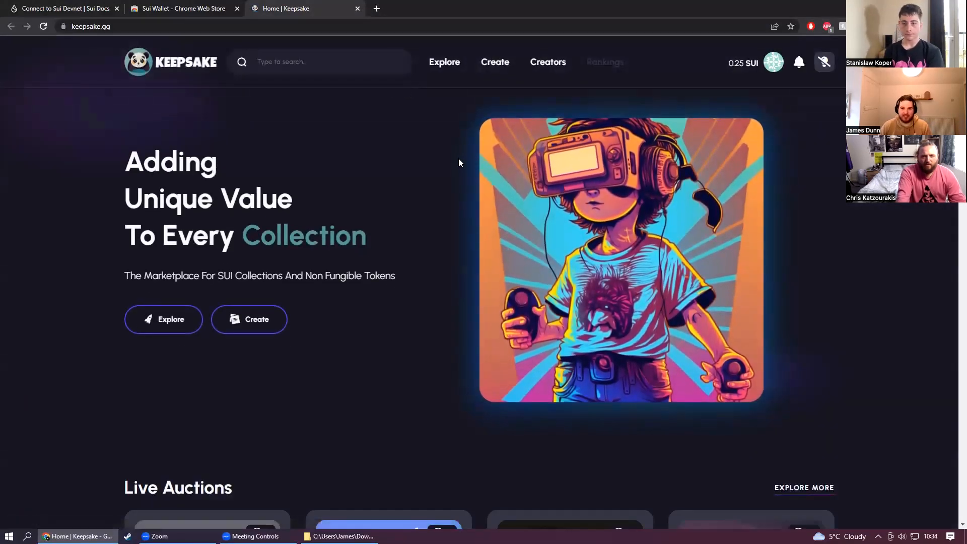
Step: Scroll through Keepsake's live auctions, top and popular collections, then return to the top
scroll(down, 3)
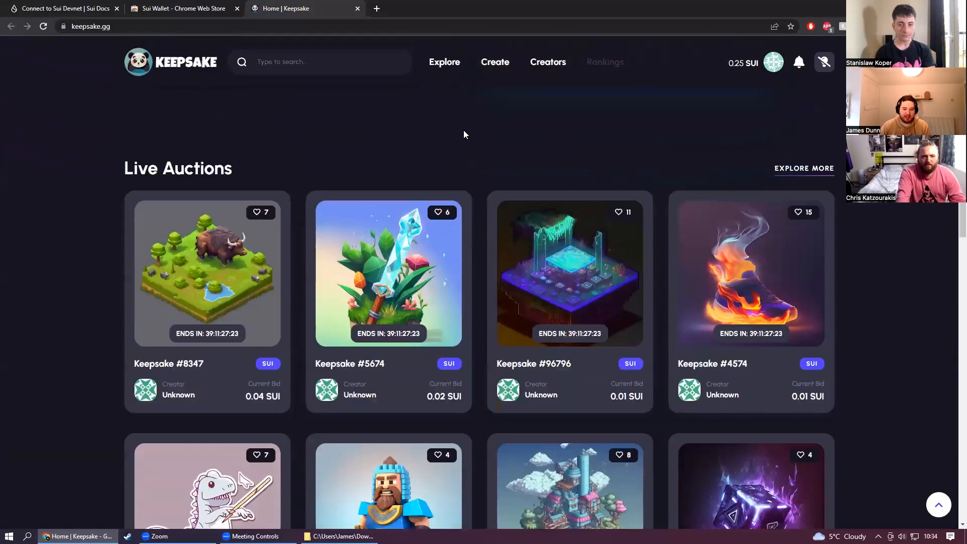
scroll(down, 3)
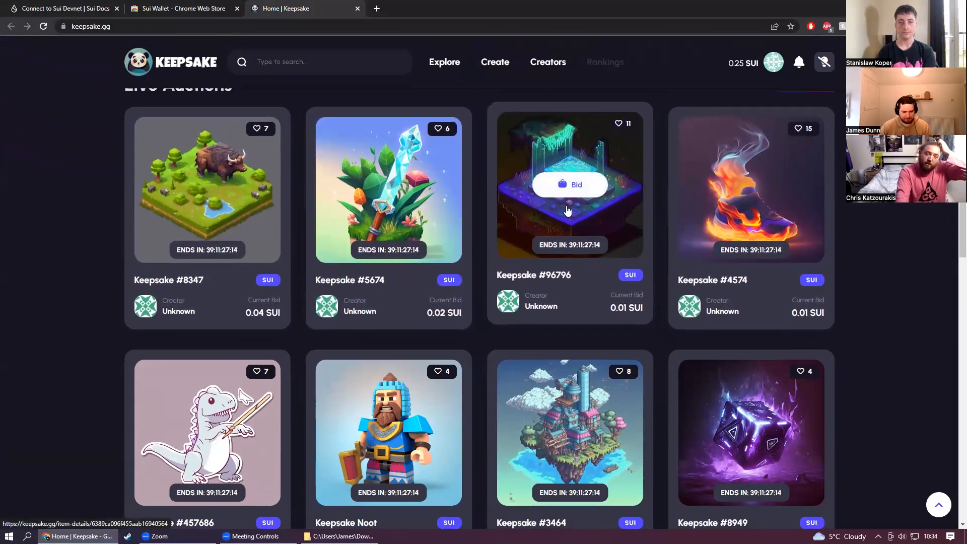
scroll(up, 3)
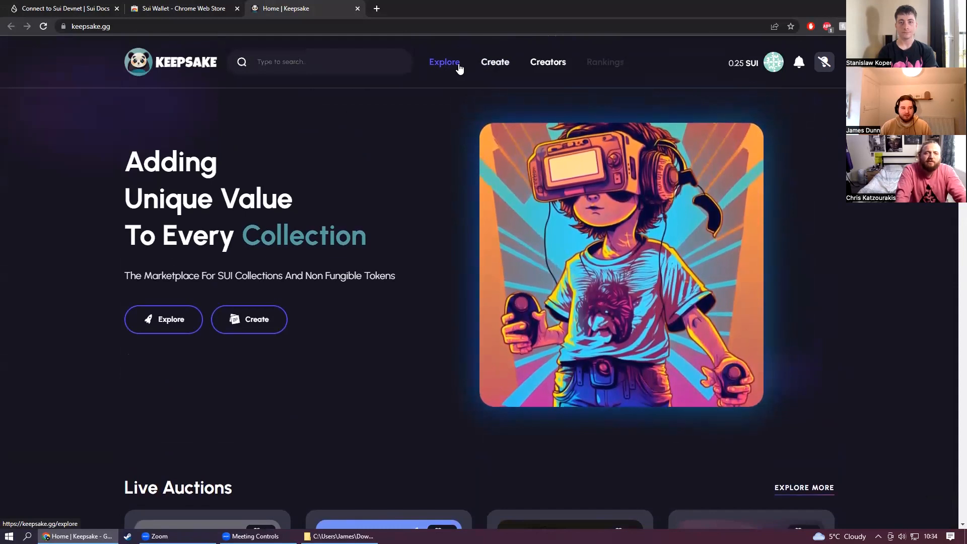
scroll(down, 3)
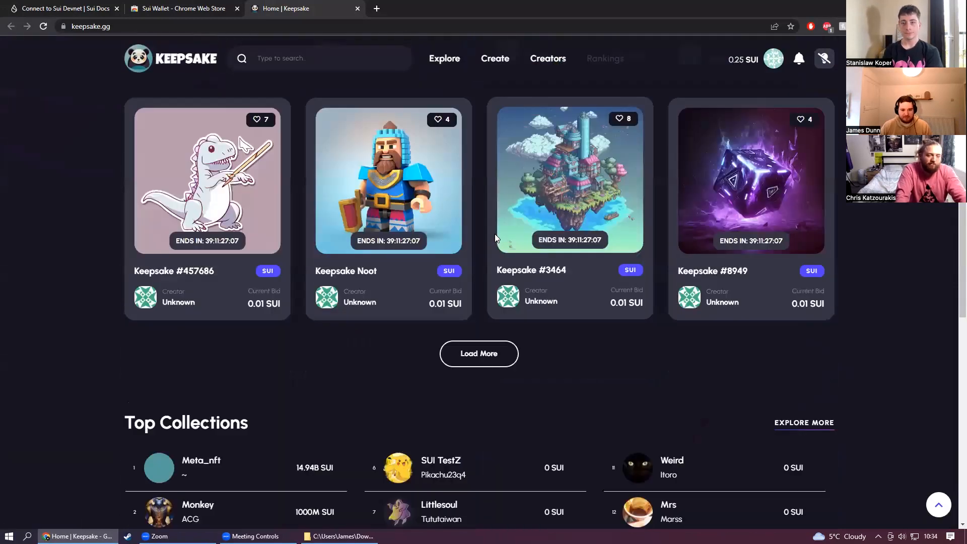
scroll(down, 3)
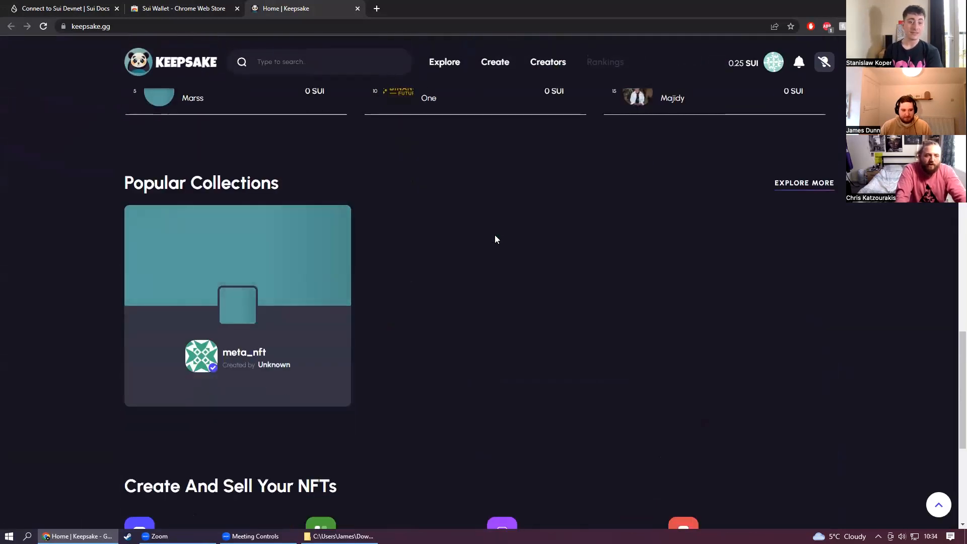
scroll(down, 3)
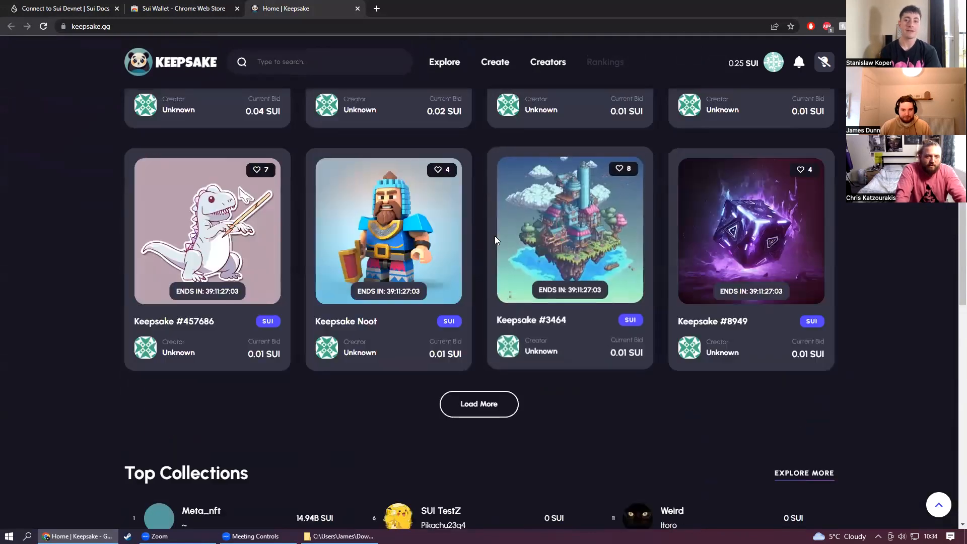
scroll(up, 3)
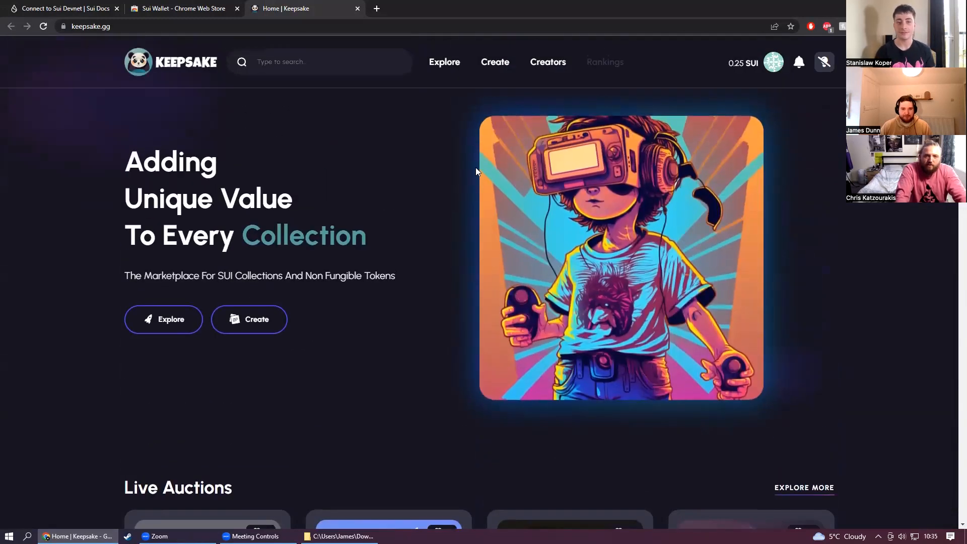
Step: Go to Keepsake's Create page and bring up the account avatar menu
click(493, 61)
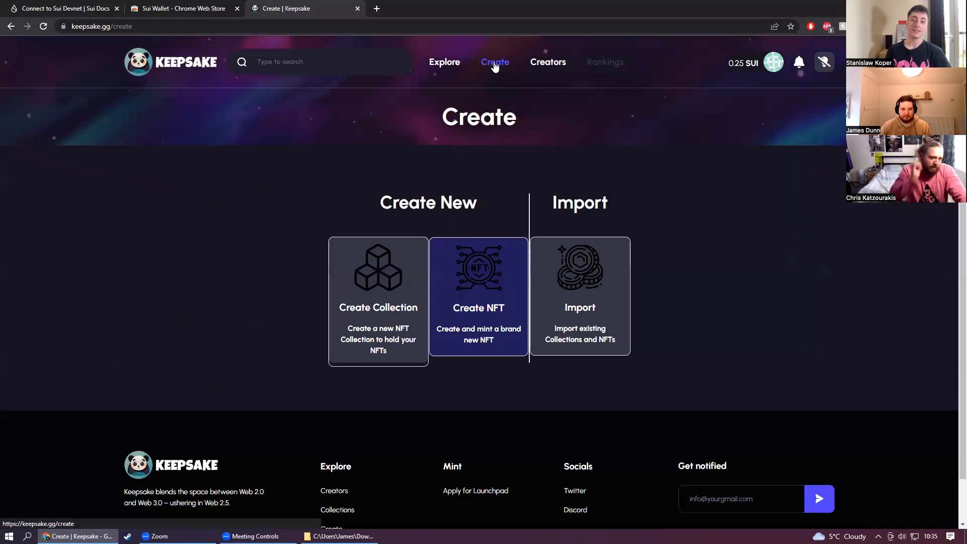
mouse_move(496, 70)
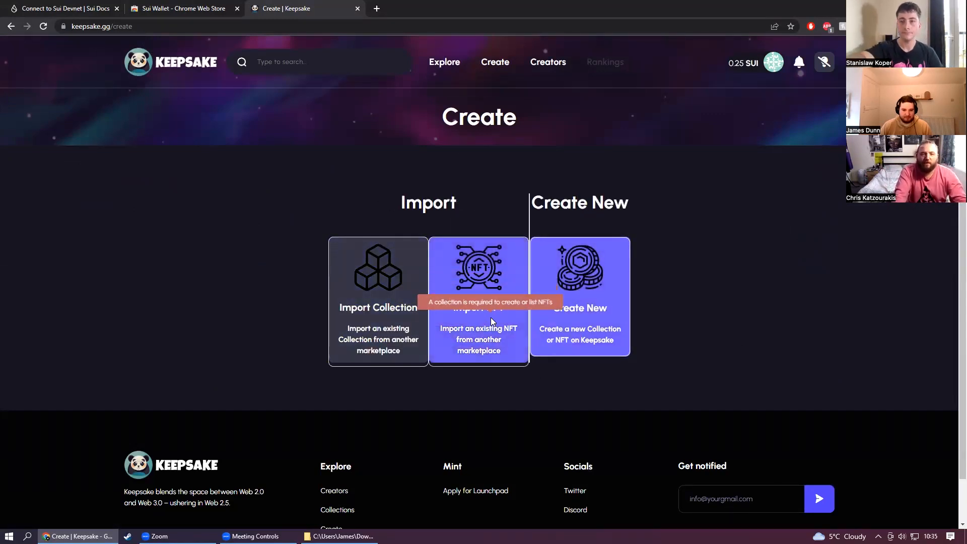
mouse_move(794, 286)
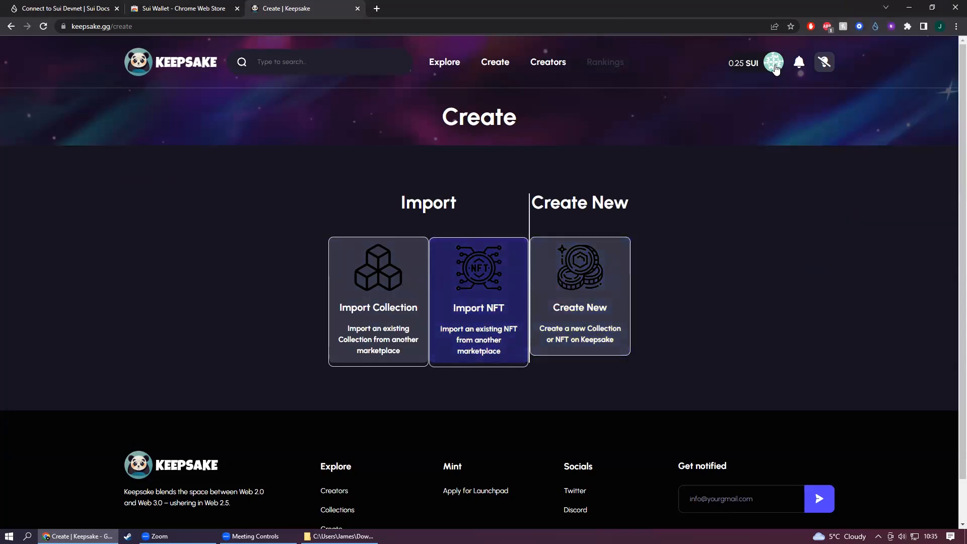
click(772, 62)
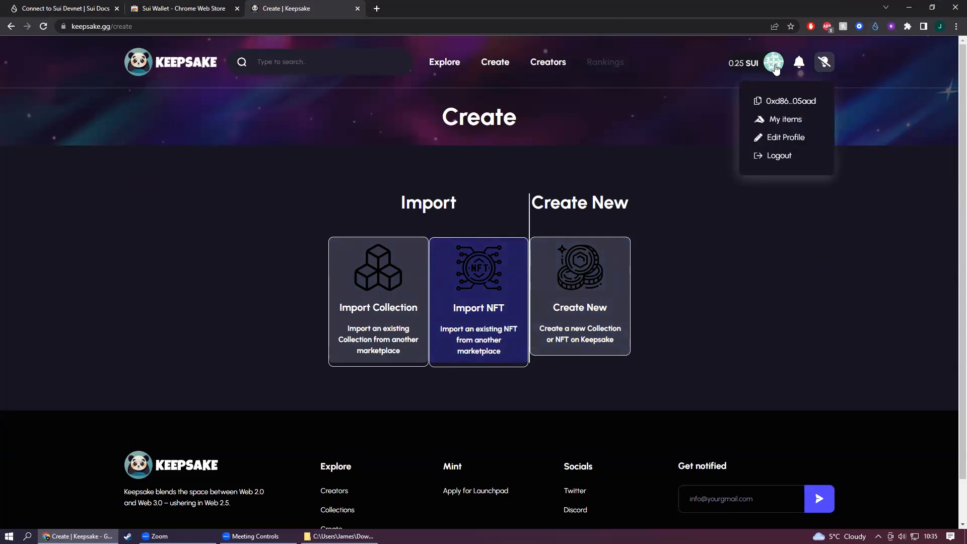
mouse_move(402, 123)
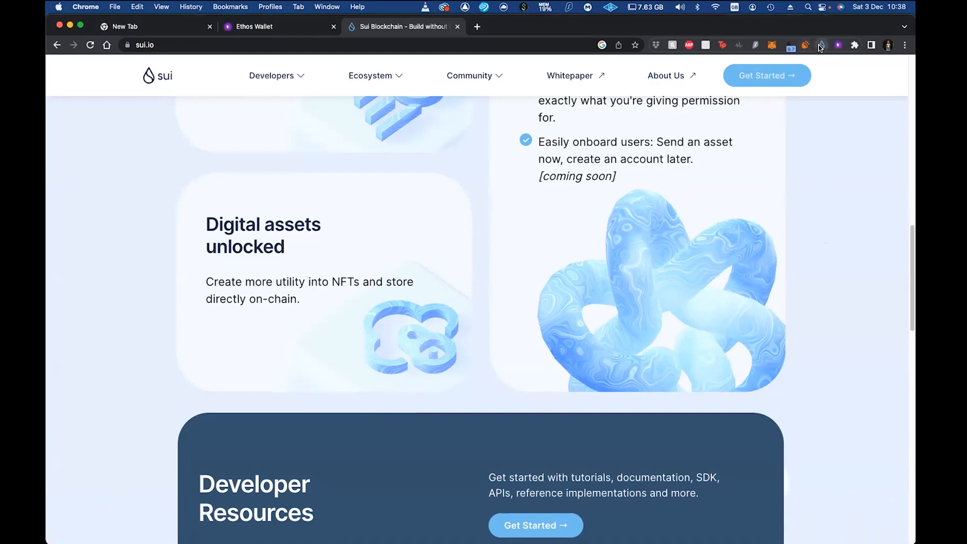
Step: Review the Sui Wallet balance, its nine NFTs, and scroll through the playground apps list
click(821, 45)
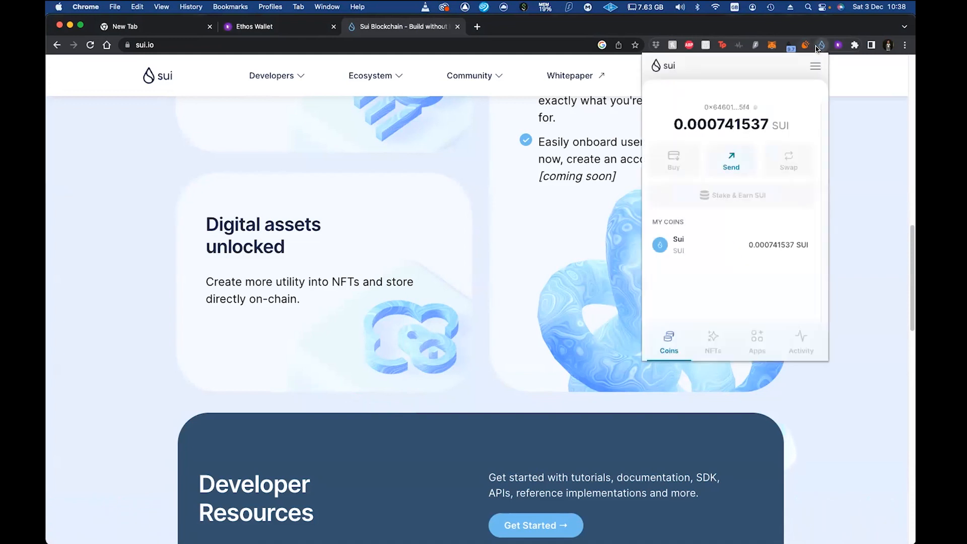
click(712, 343)
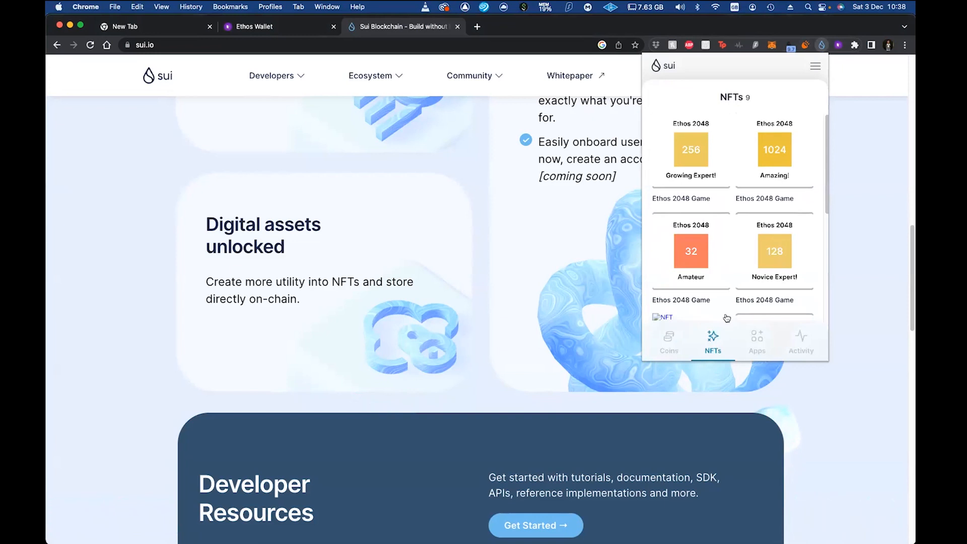
click(756, 342)
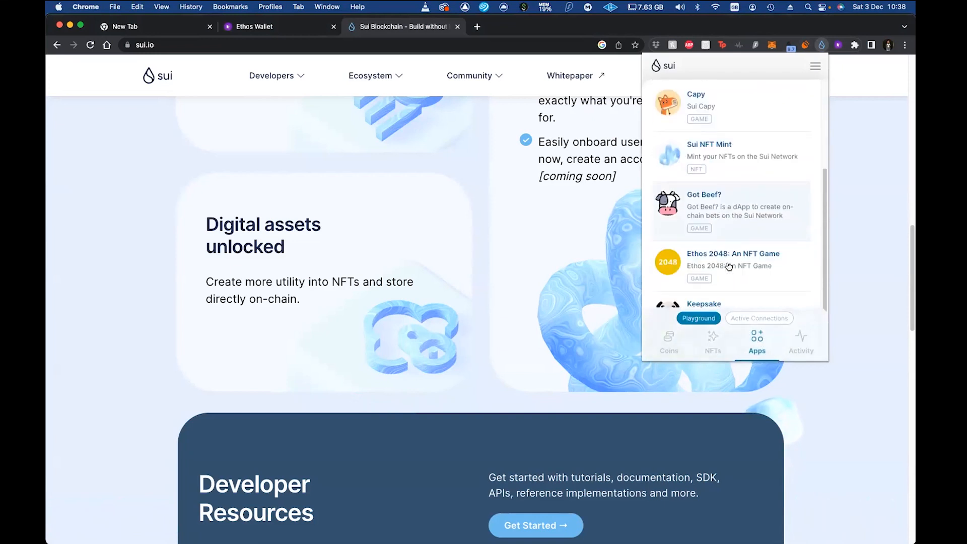
scroll(down, 3)
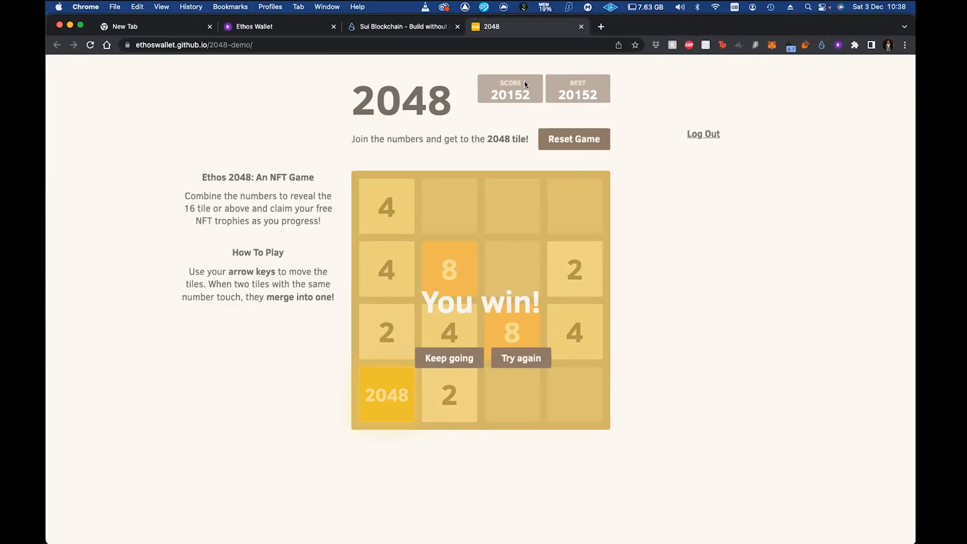
mouse_move(637, 220)
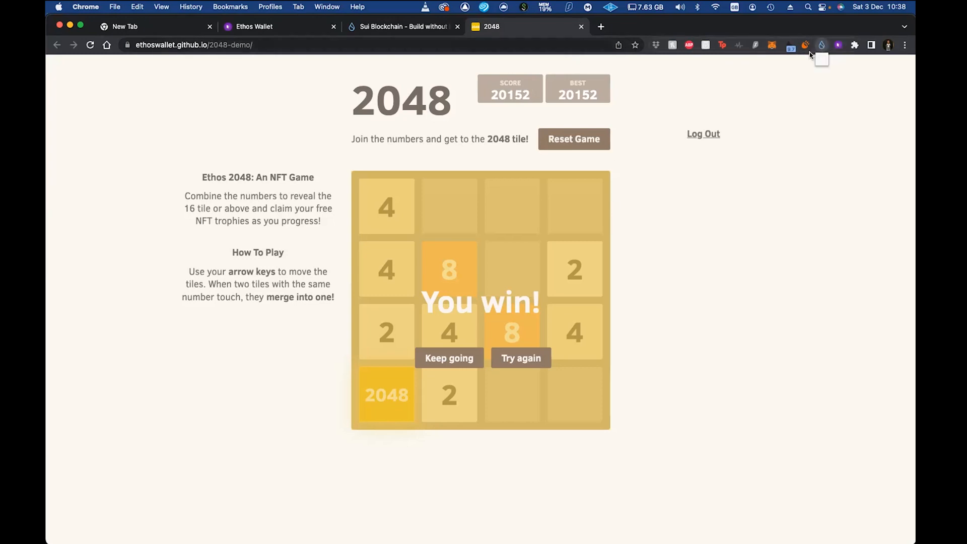
click(790, 44)
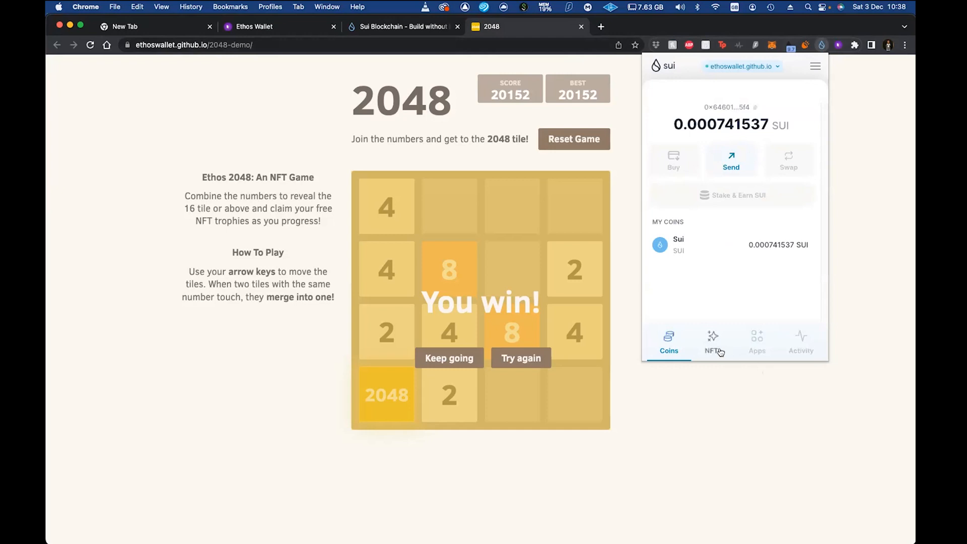
click(711, 342)
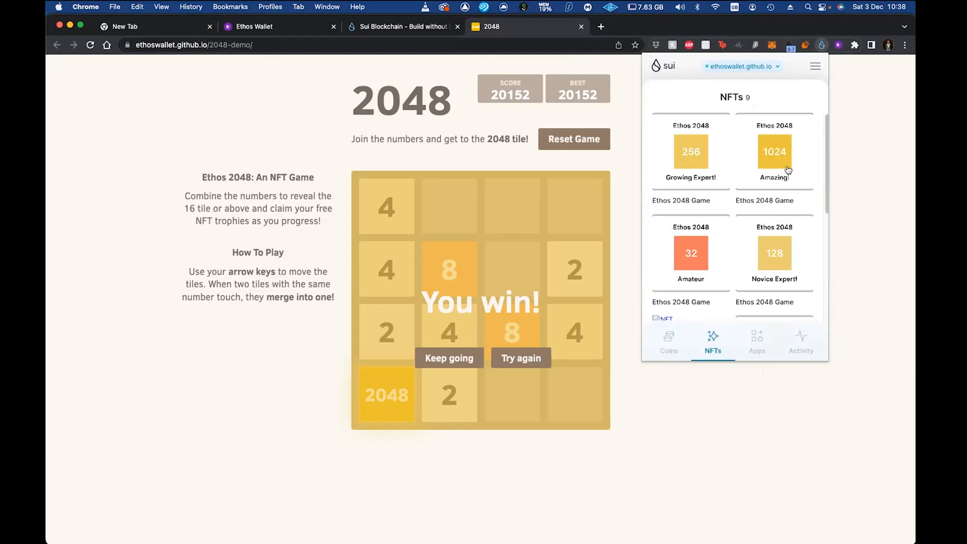
scroll(down, 3)
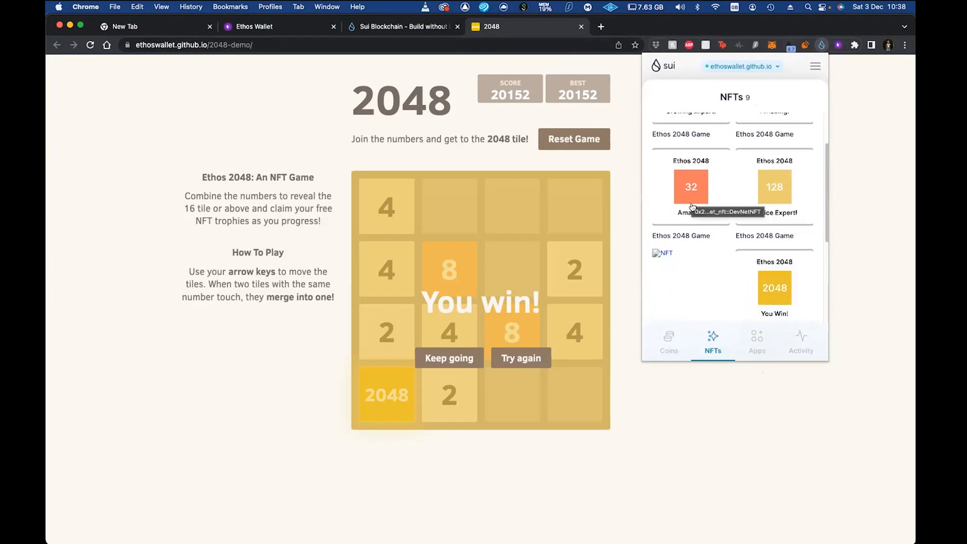
mouse_move(773, 187)
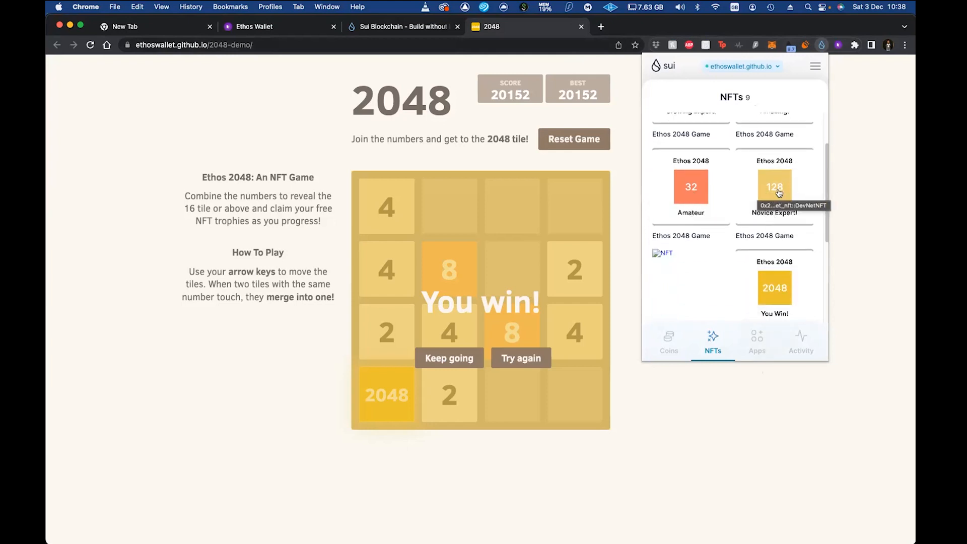
scroll(down, 3)
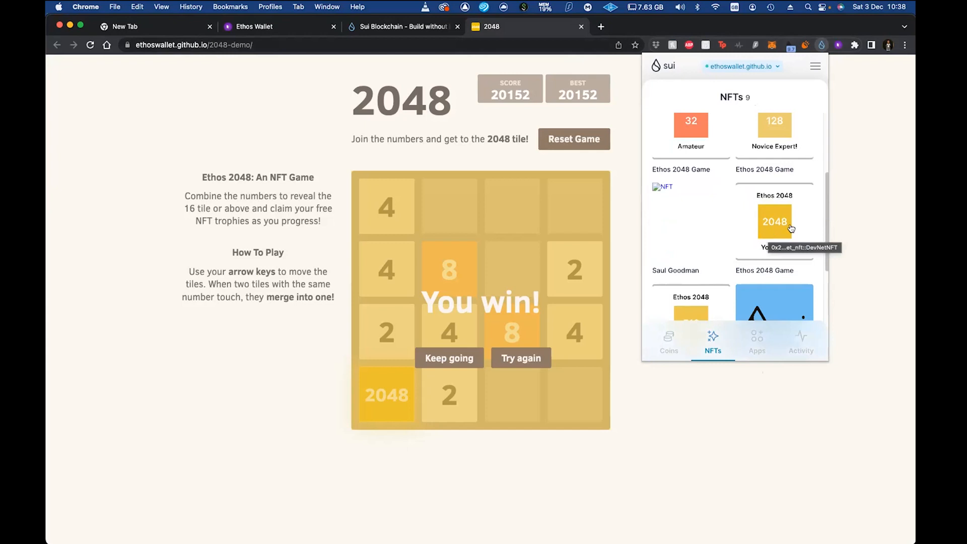
scroll(down, 3)
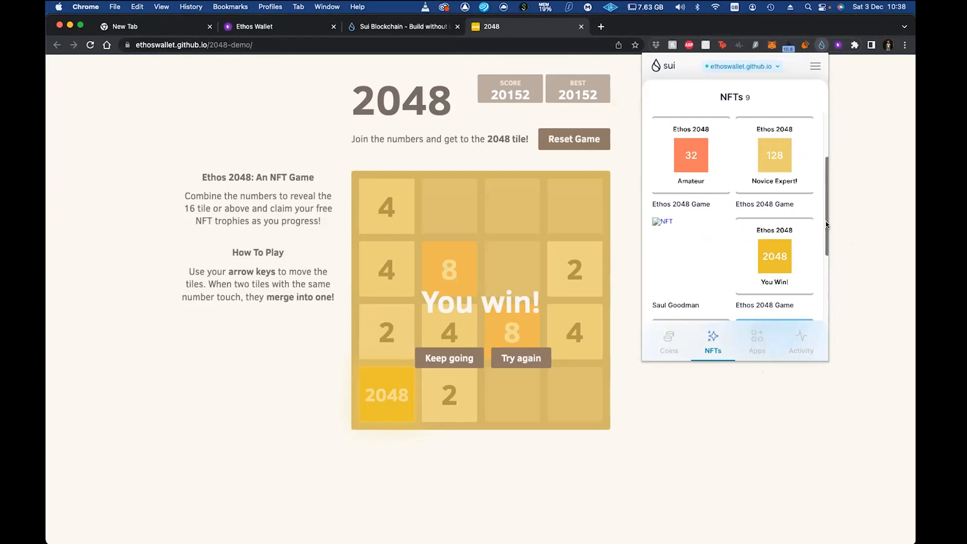
click(822, 45)
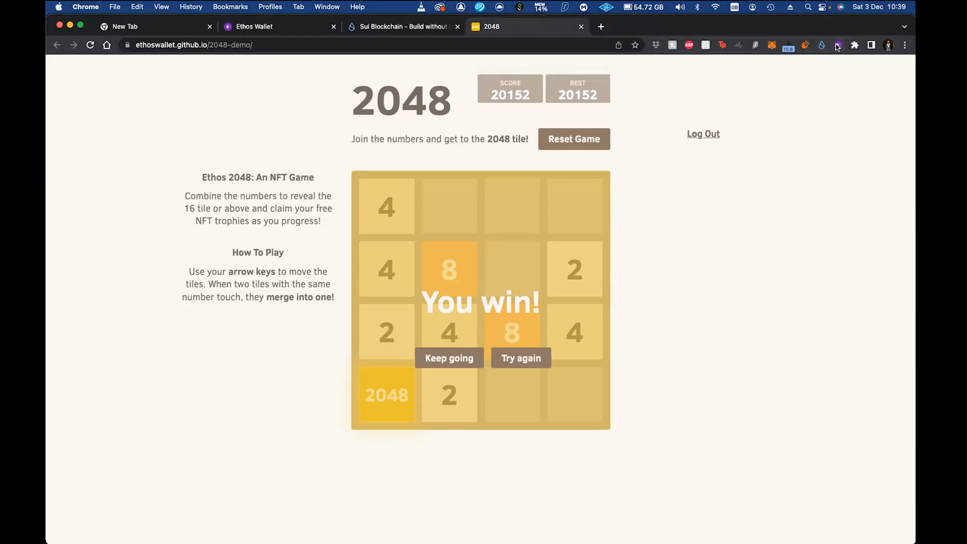
mouse_move(836, 46)
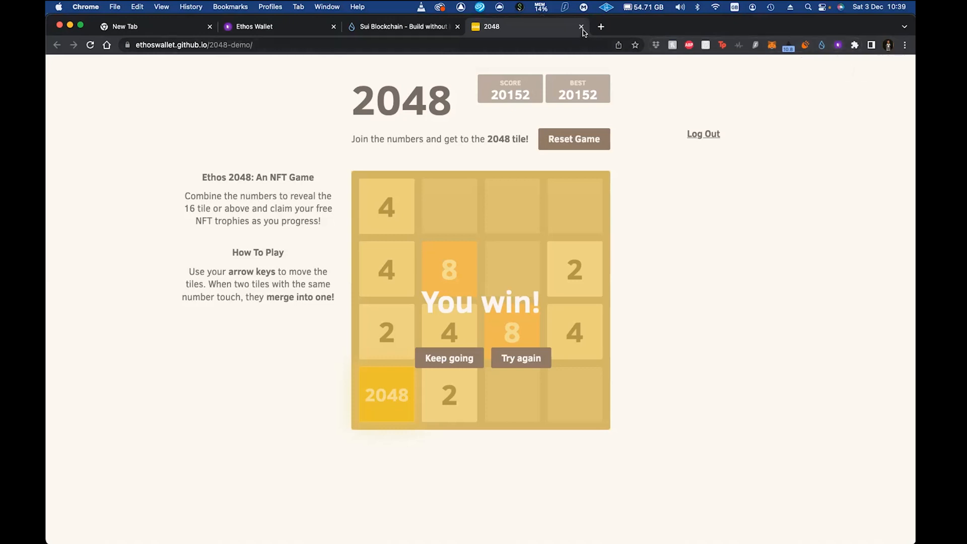
mouse_move(632, 194)
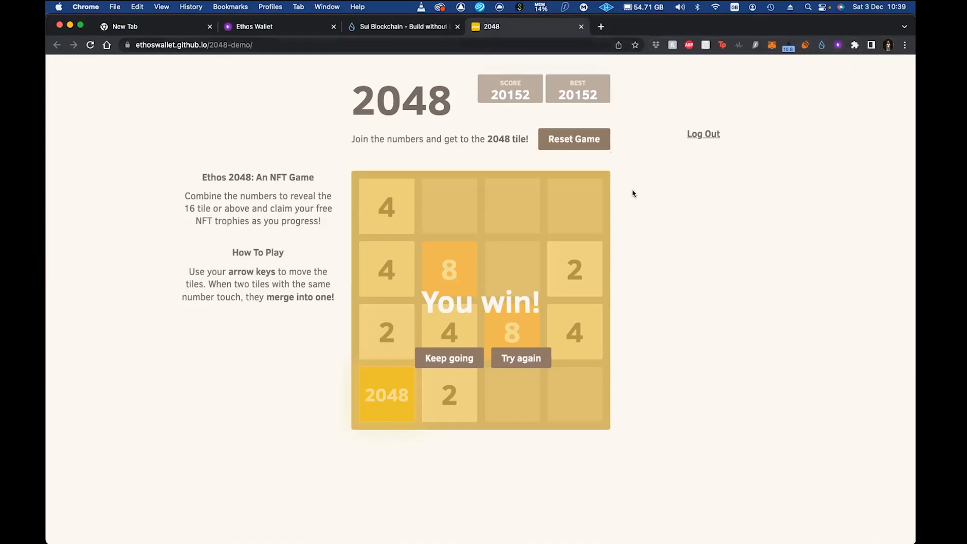
mouse_move(710, 142)
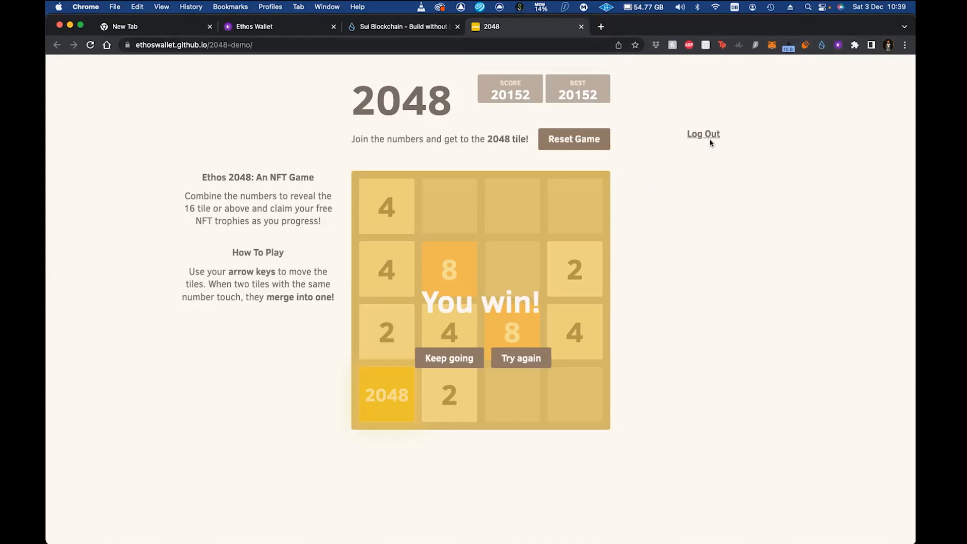
Step: Launch the full Ethos Wallet dashboard at ethoswallet.xyz and scroll to the Sui8192 NFTs and games
click(836, 45)
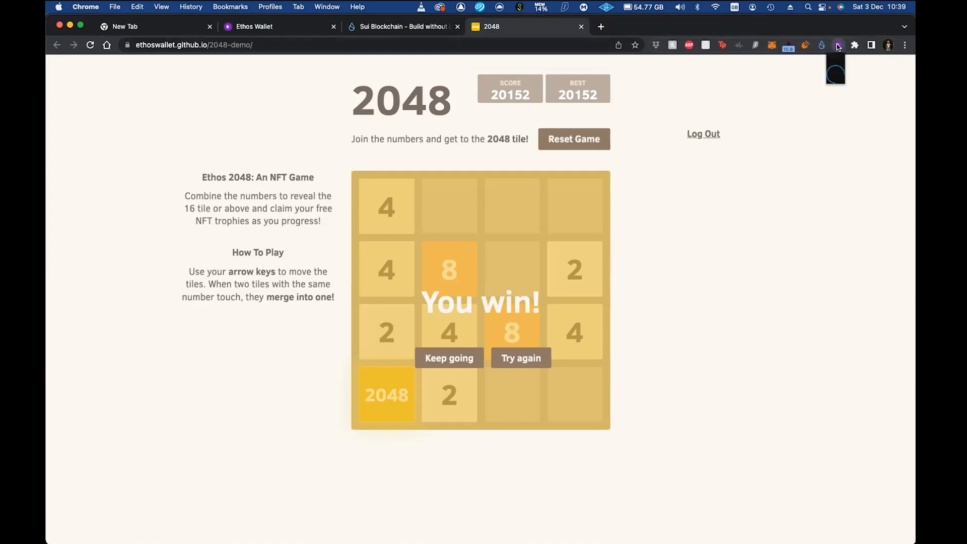
click(836, 44)
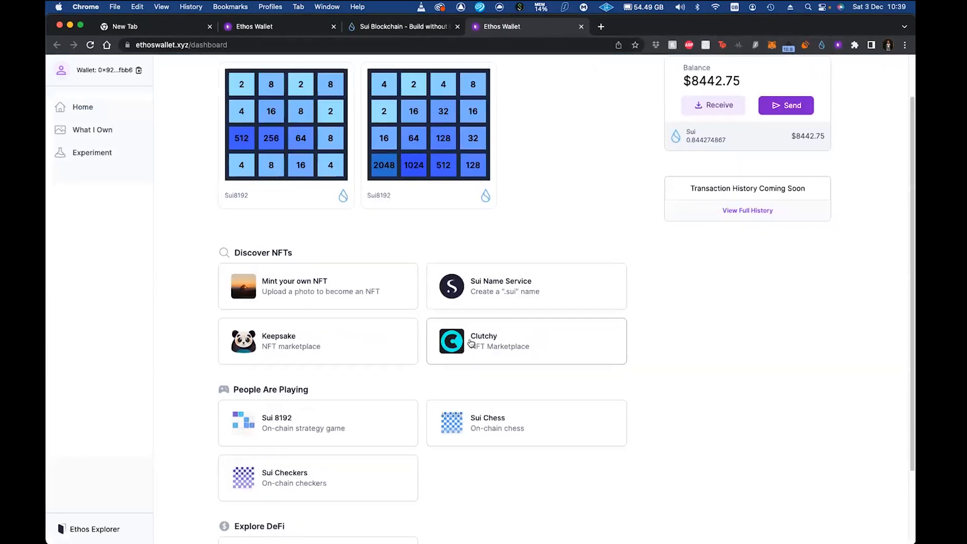
scroll(down, 3)
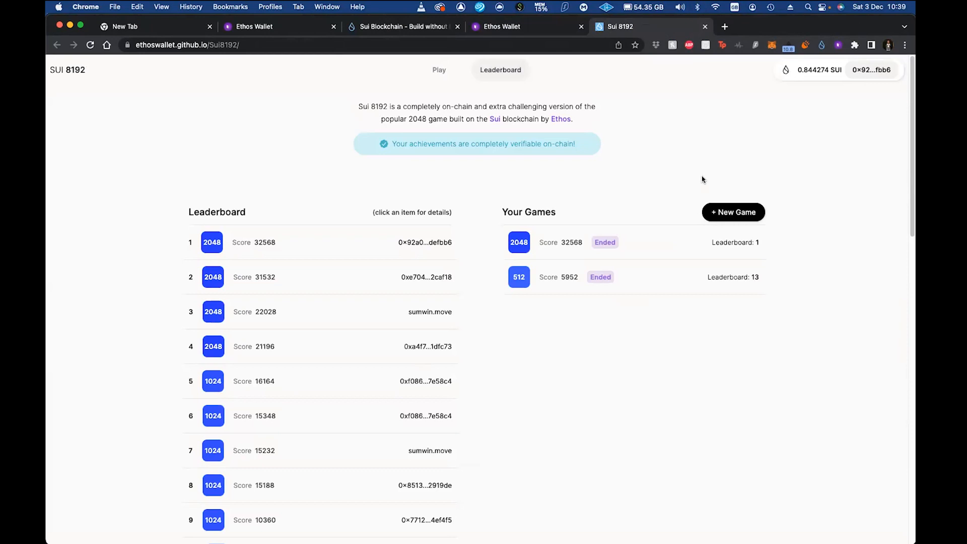
mouse_move(700, 176)
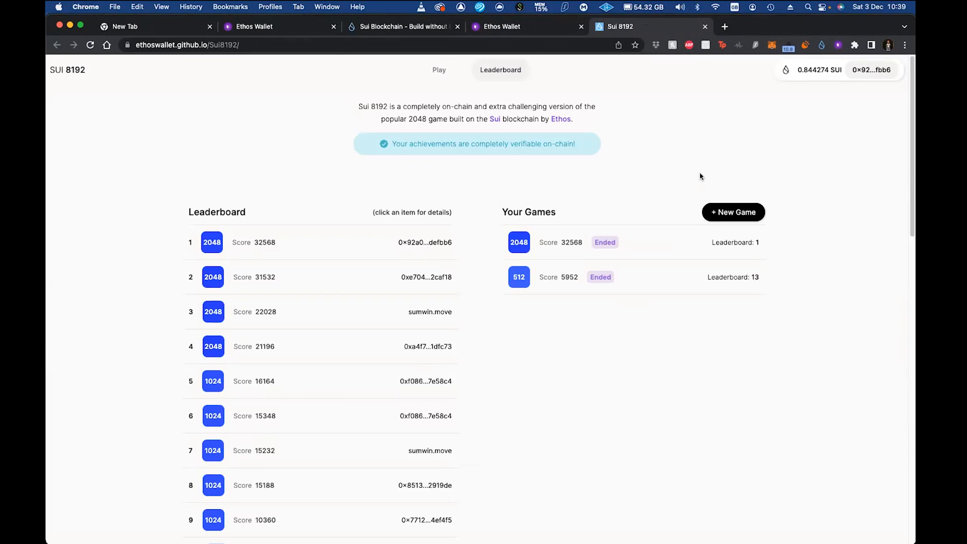
mouse_move(706, 176)
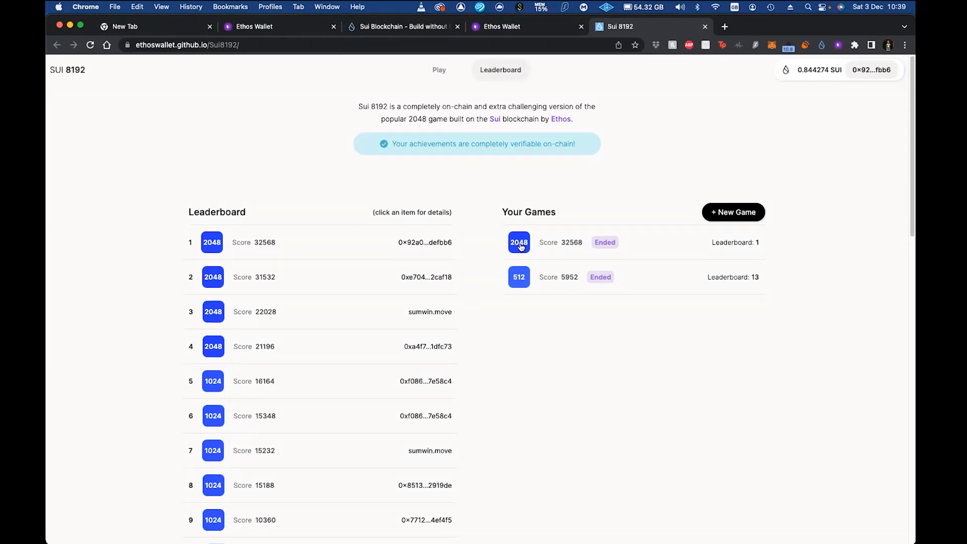
mouse_move(515, 217)
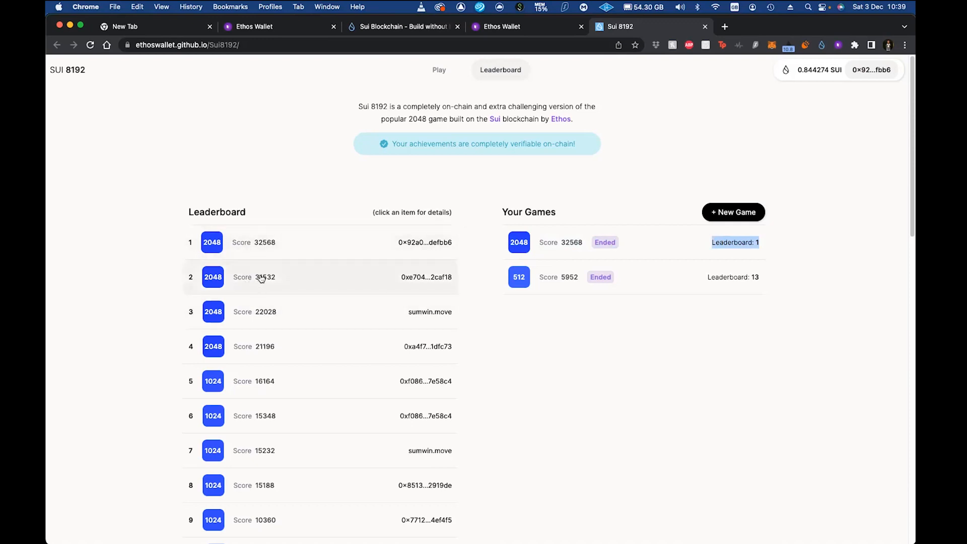
mouse_move(257, 283)
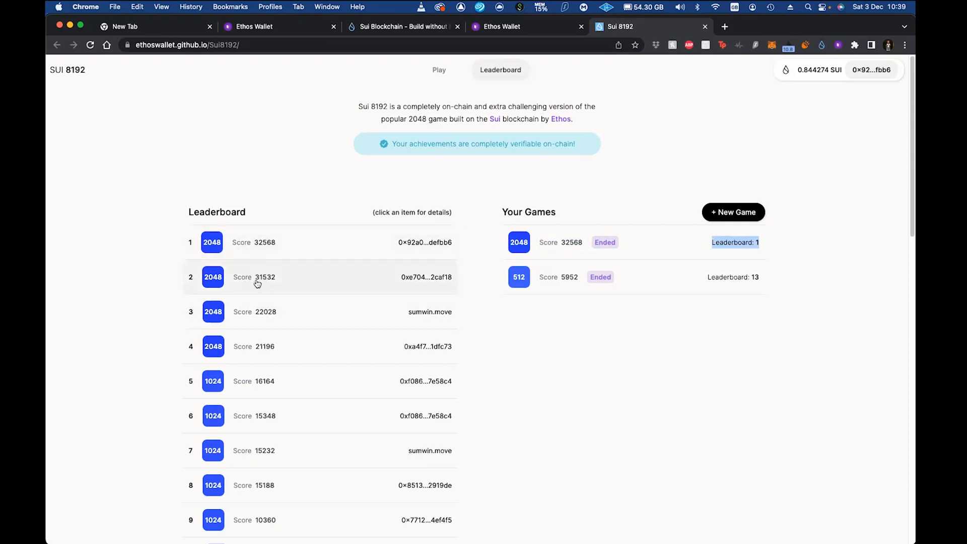
mouse_move(274, 252)
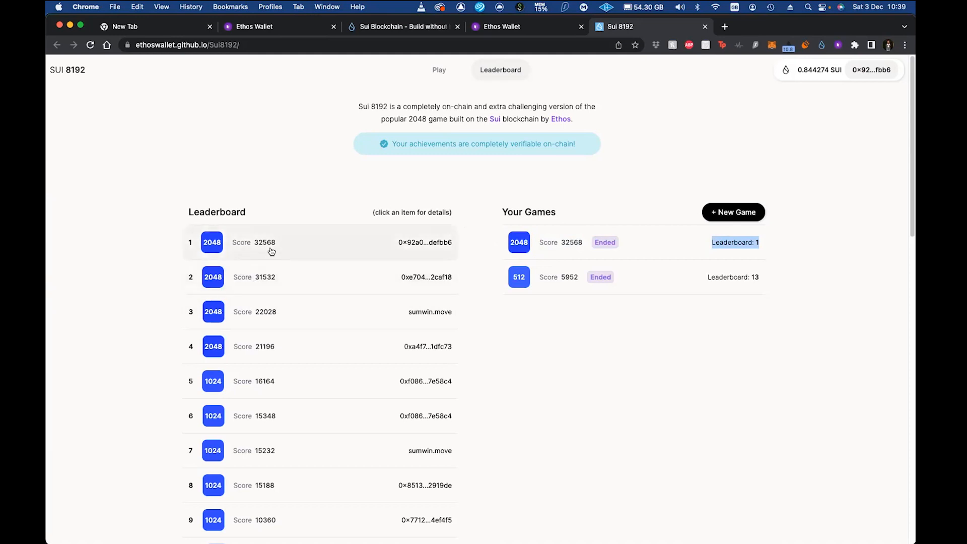
mouse_move(451, 74)
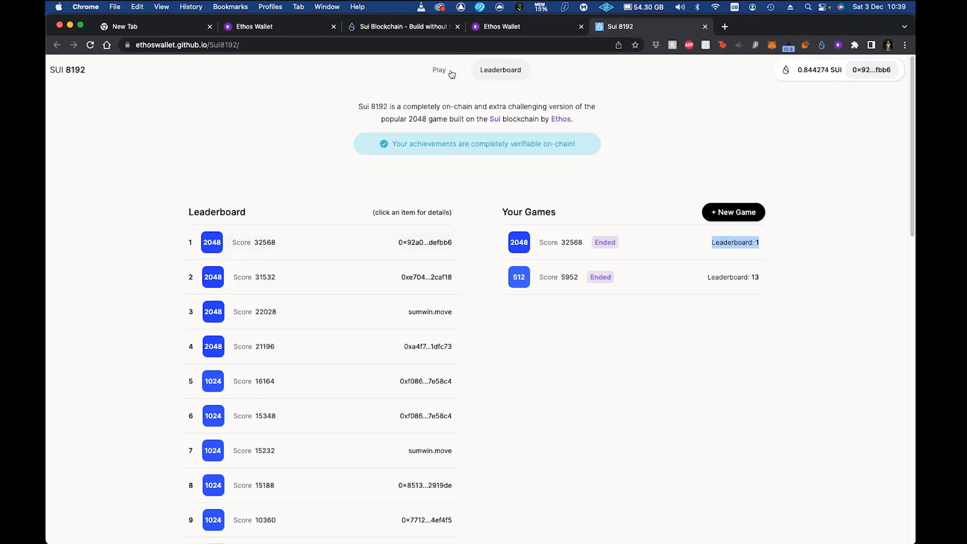
click(438, 70)
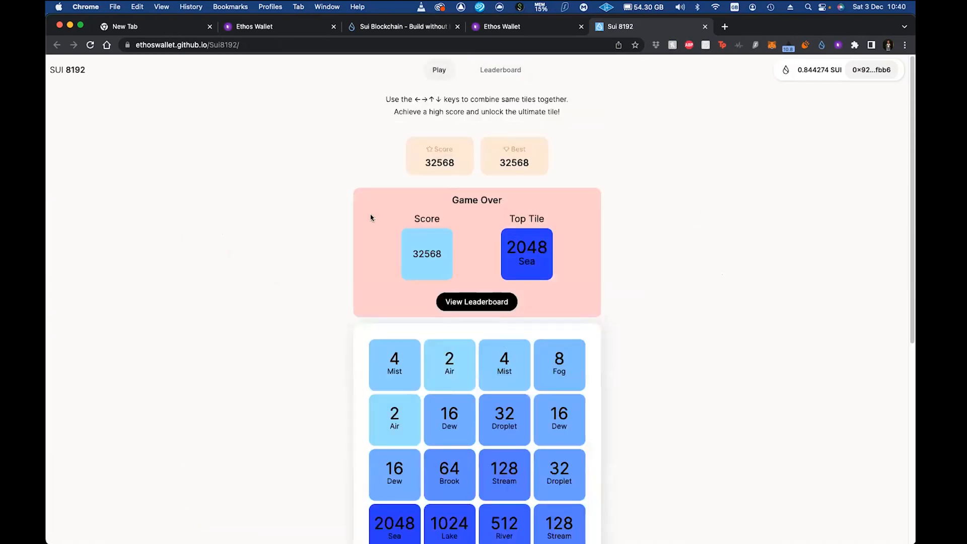
scroll(down, 3)
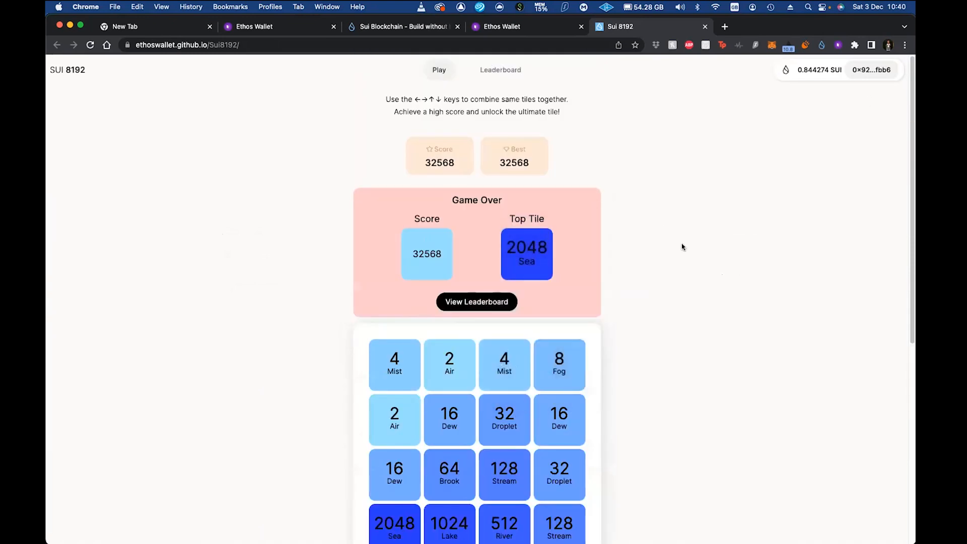
scroll(down, 3)
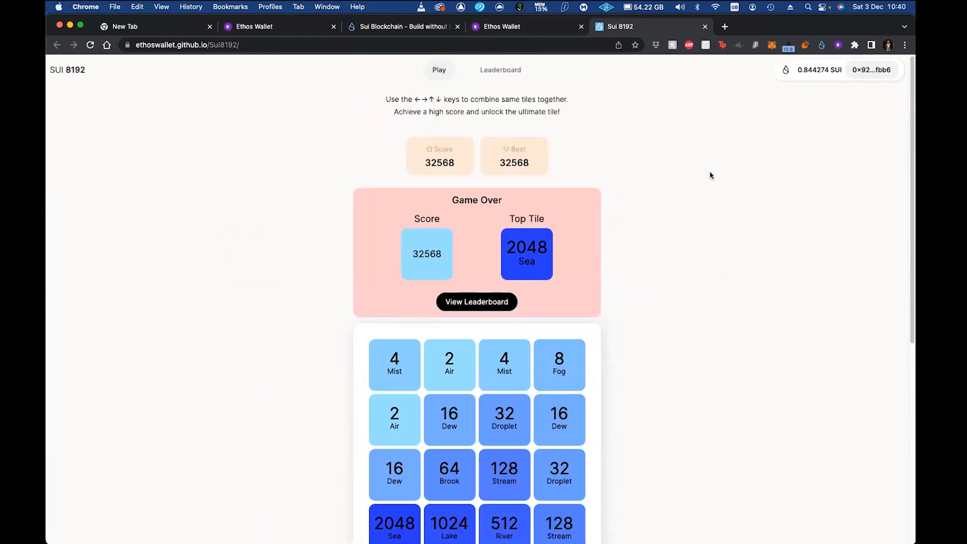
mouse_move(732, 91)
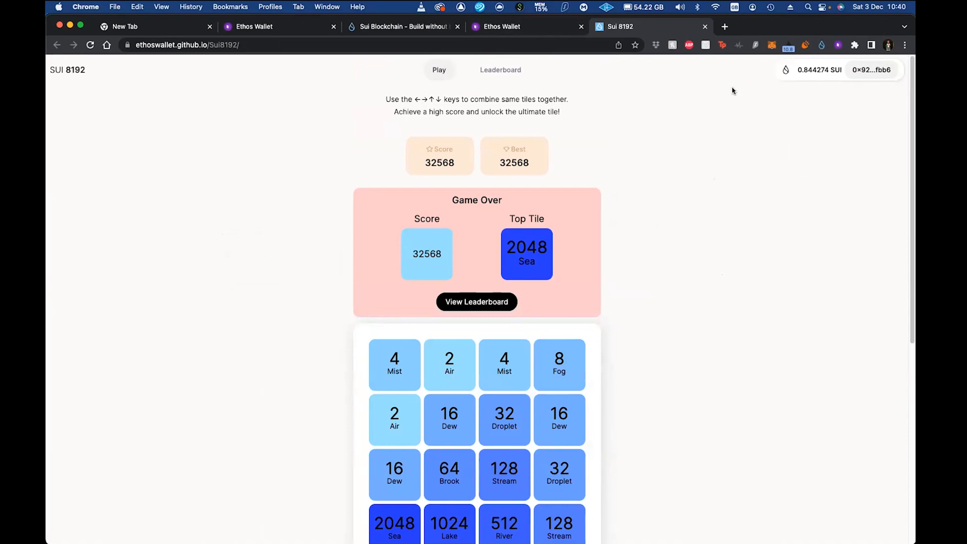
click(822, 45)
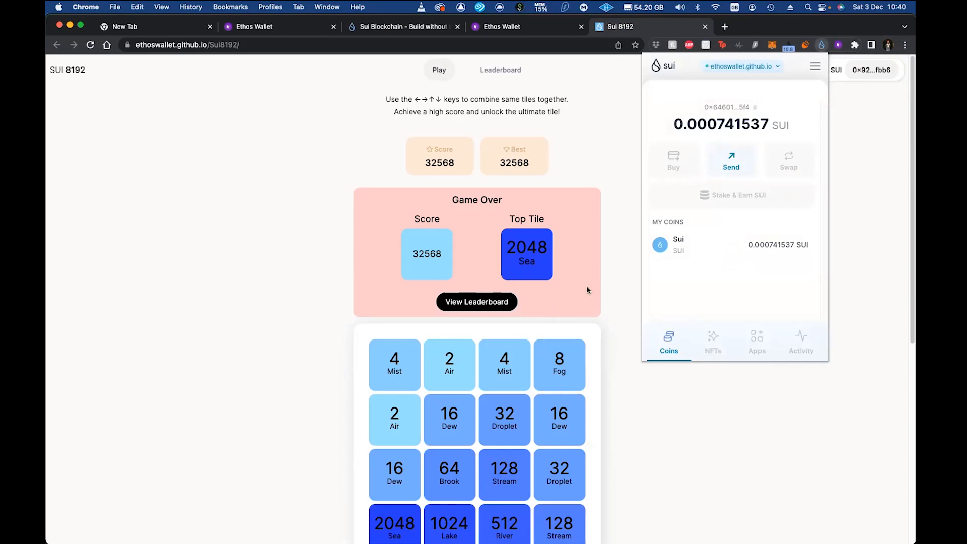
mouse_move(822, 45)
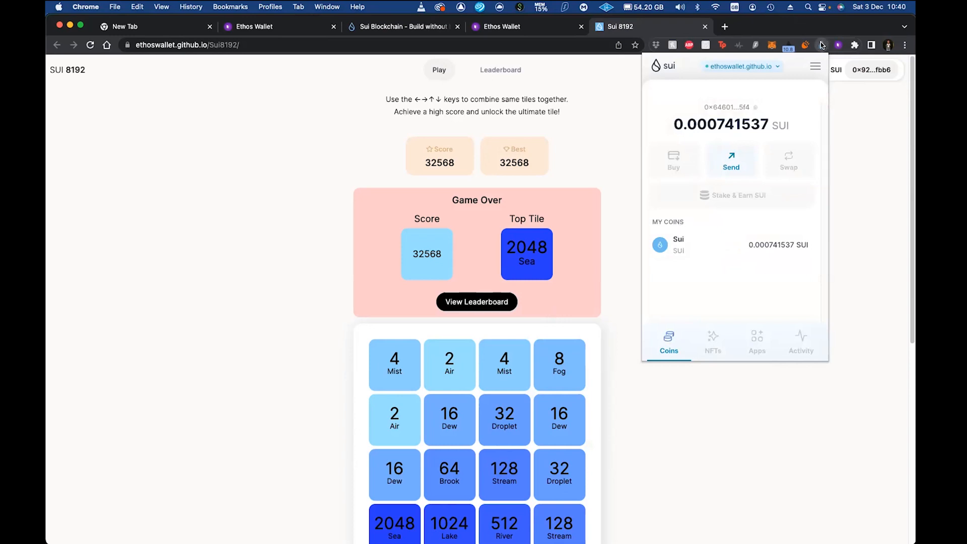
mouse_move(821, 44)
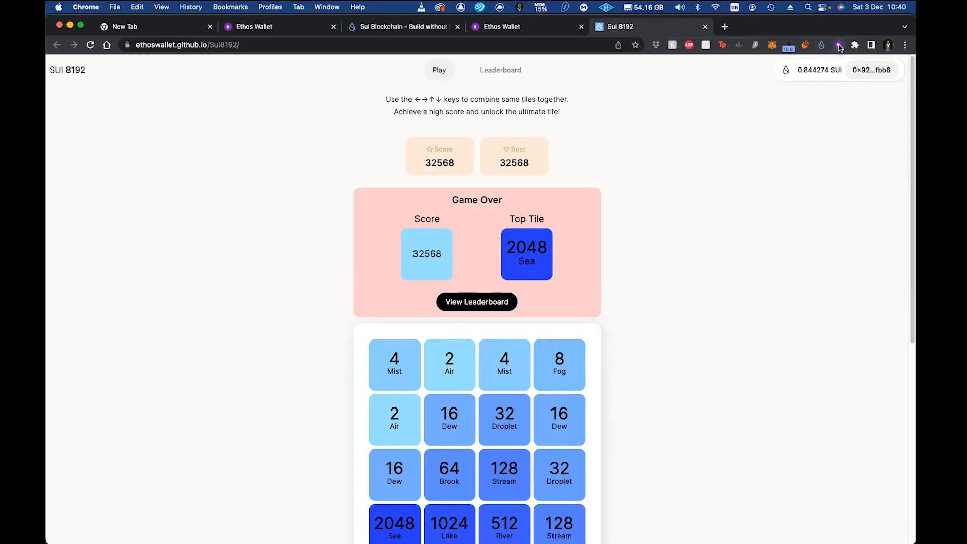
mouse_move(837, 46)
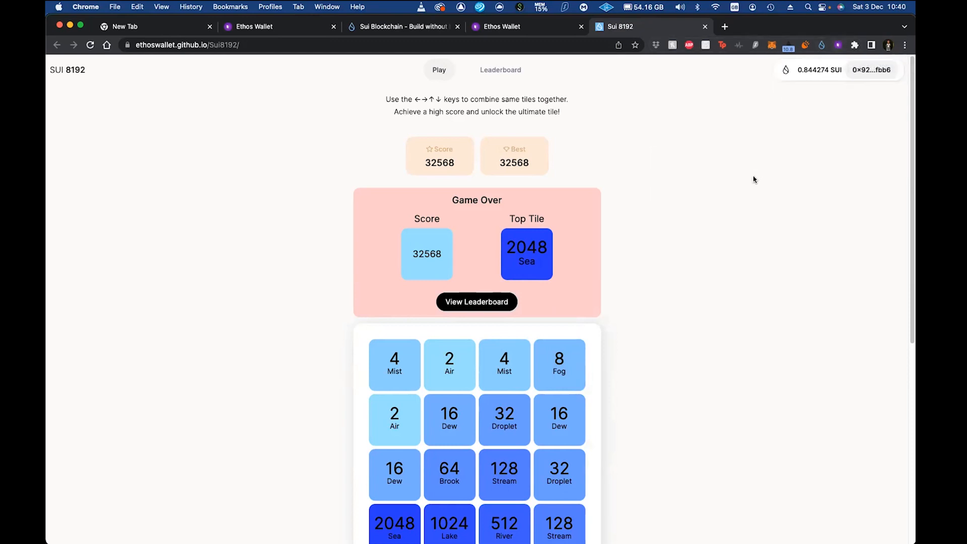
Step: Start minting a new Sui 8192 game from the address menu and approve it in Ethos Wallet
click(870, 69)
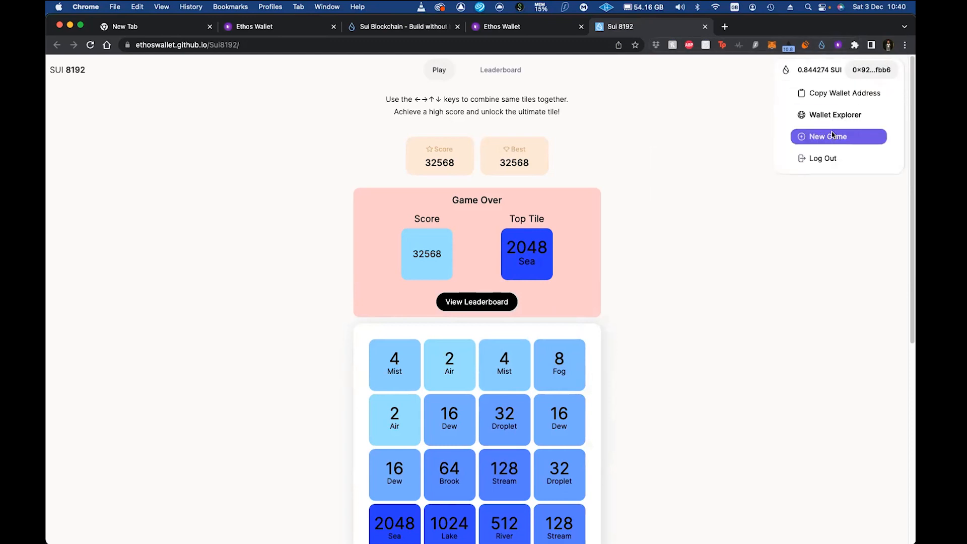
click(829, 136)
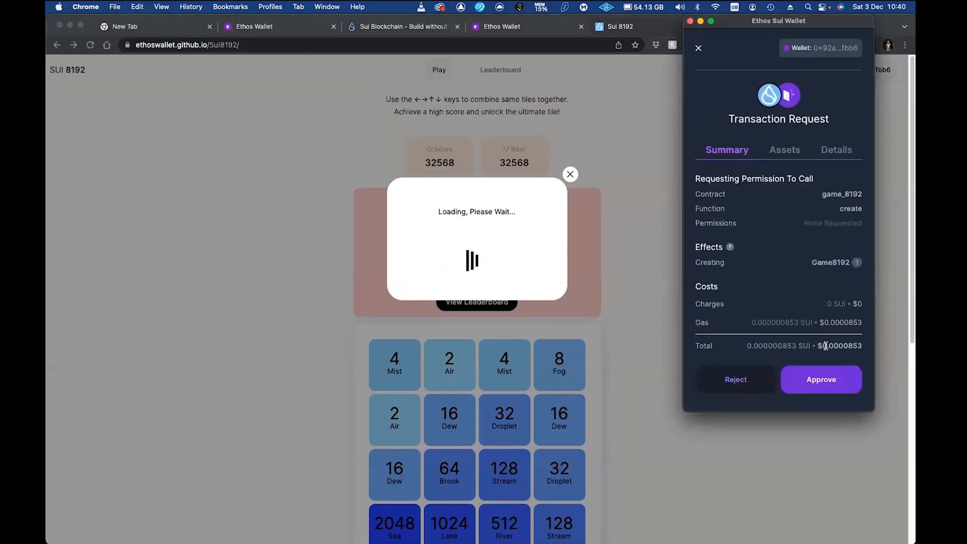
click(820, 380)
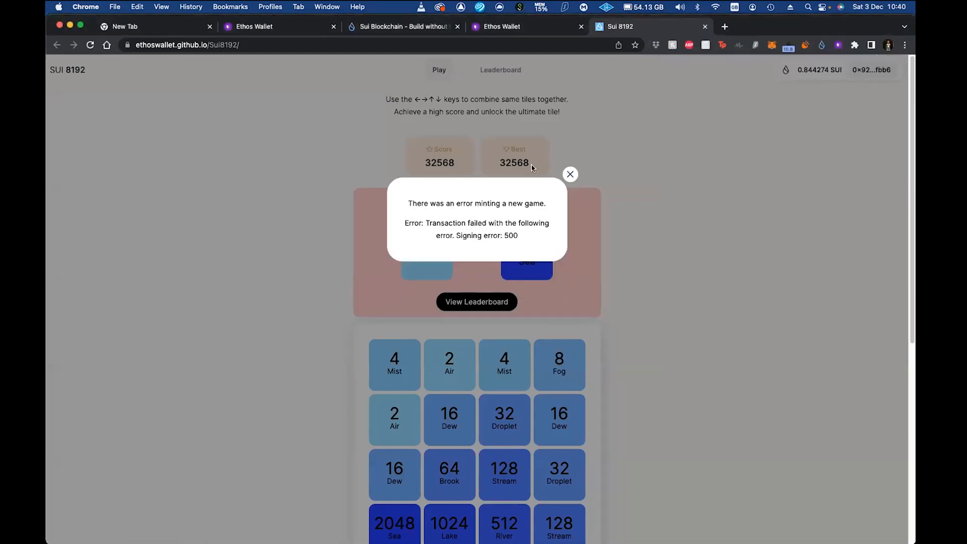
mouse_move(477, 213)
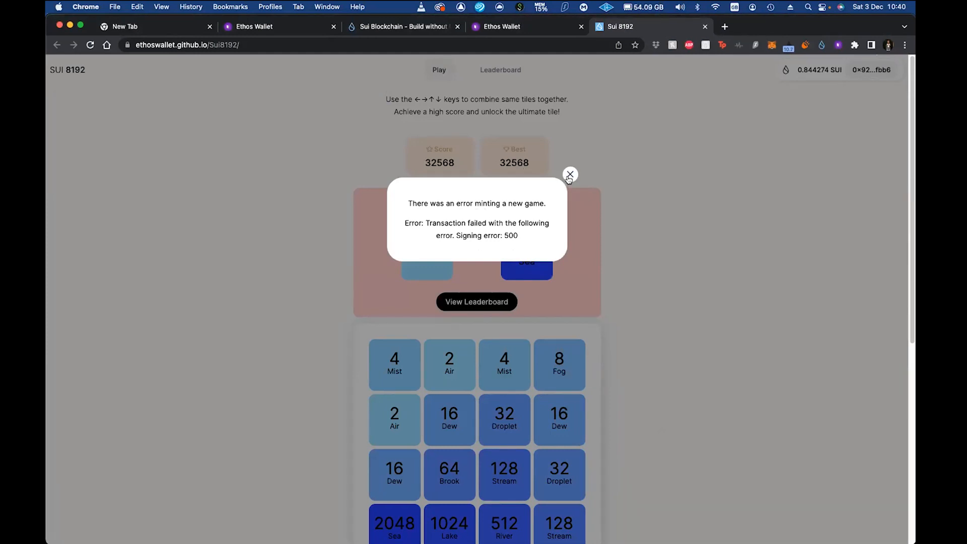
Step: Dismiss the signing error and bring the Mint New Game prompt back up
click(569, 174)
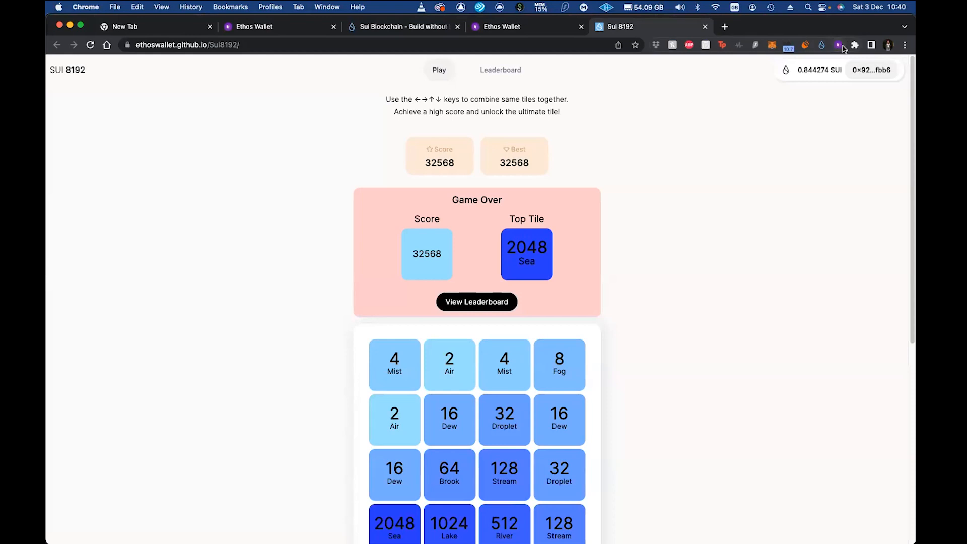
click(438, 69)
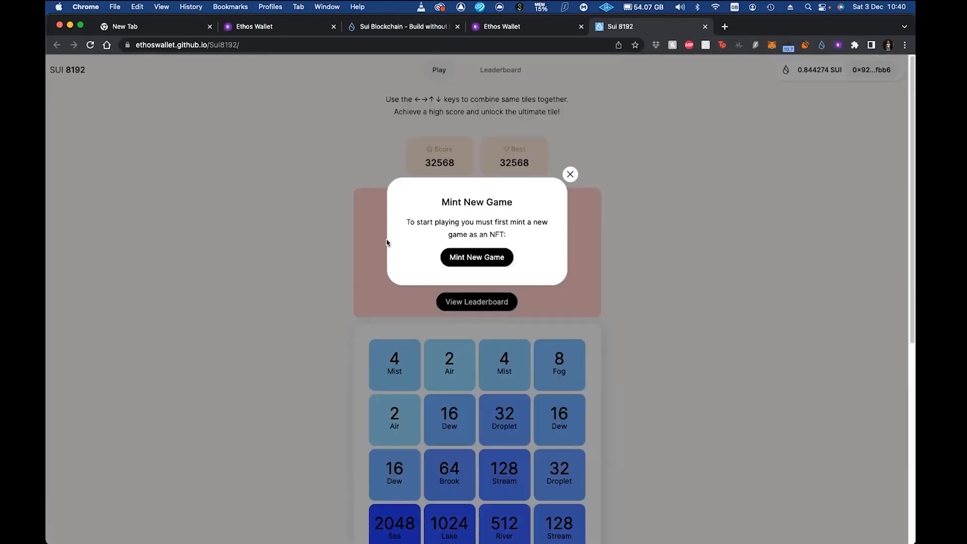
click(476, 257)
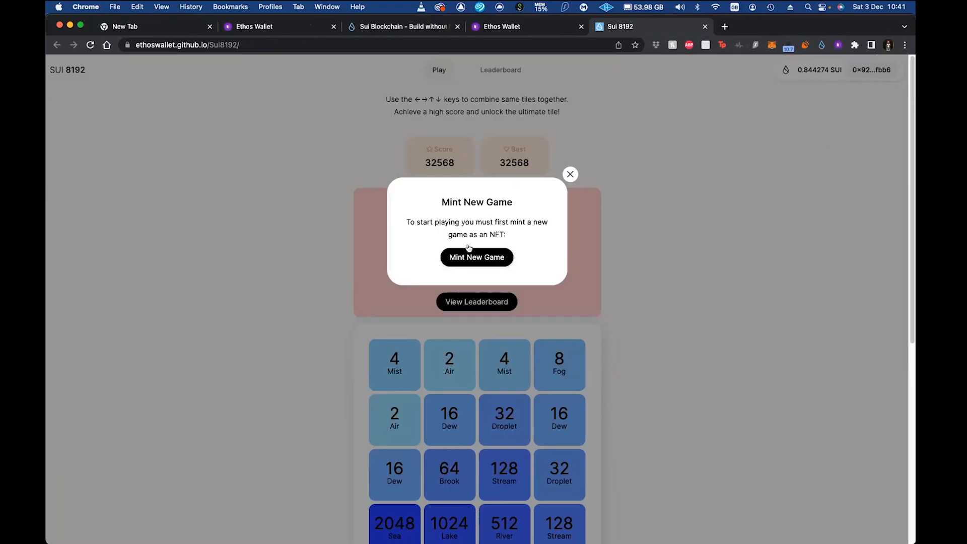
Step: Mint a fresh Sui 8192 game NFT and approve the creation transaction in Ethos Wallet
click(477, 257)
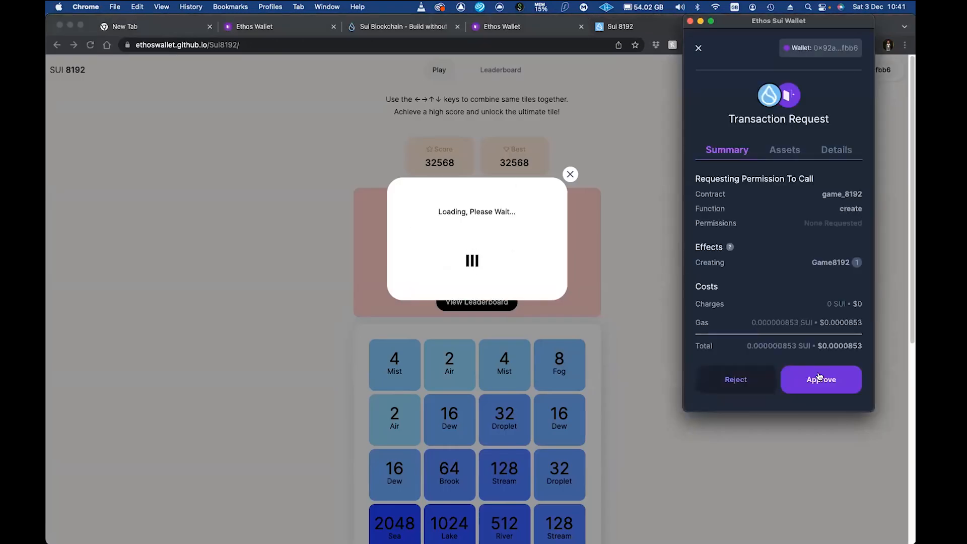
click(821, 379)
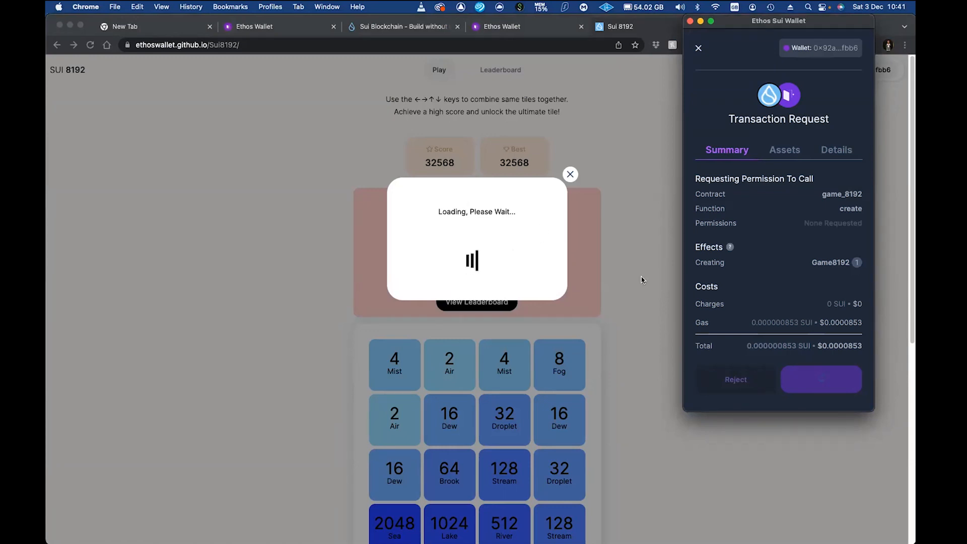
click(821, 379)
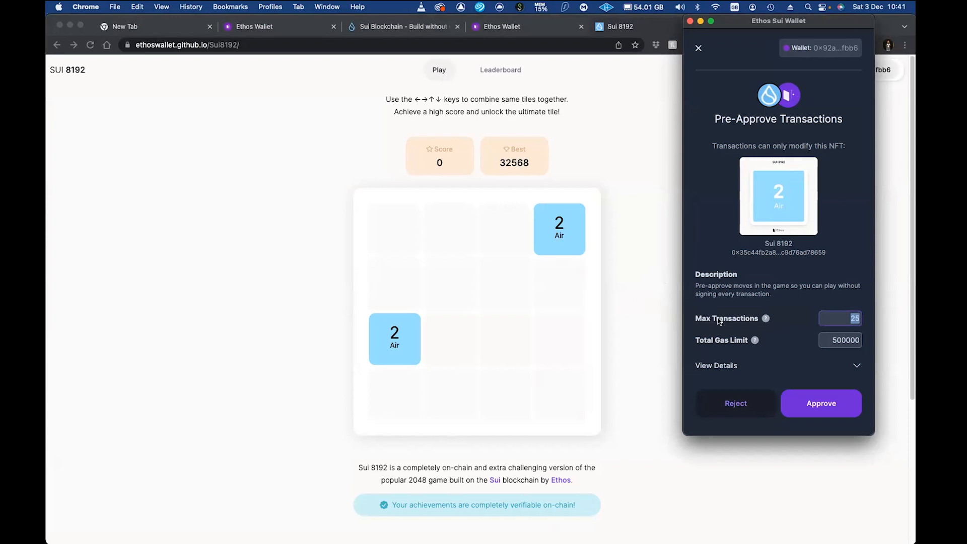
mouse_move(767, 318)
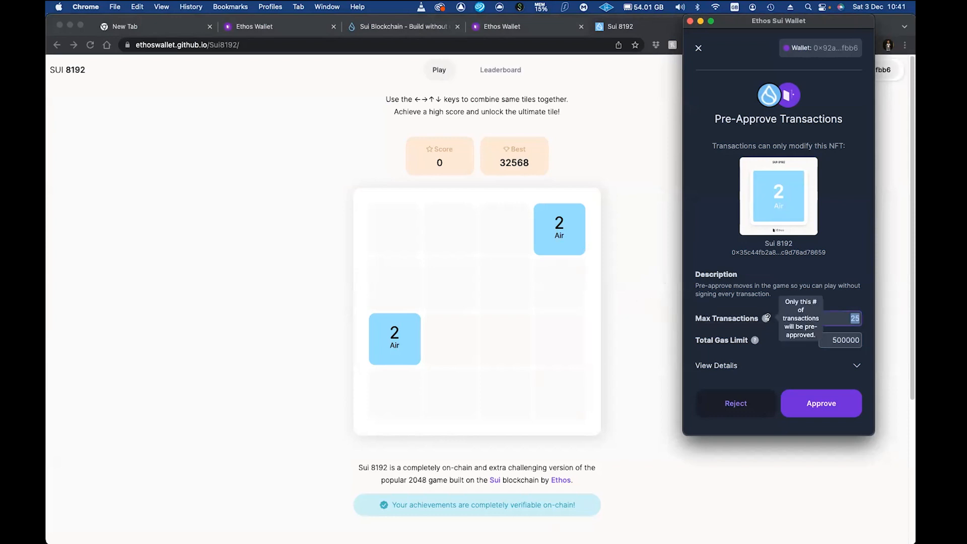
mouse_move(753, 339)
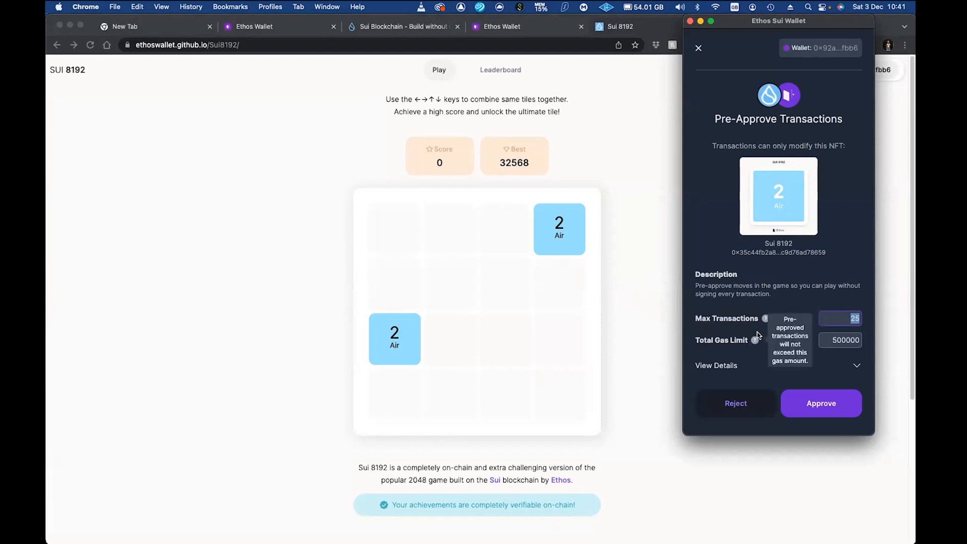
mouse_move(773, 314)
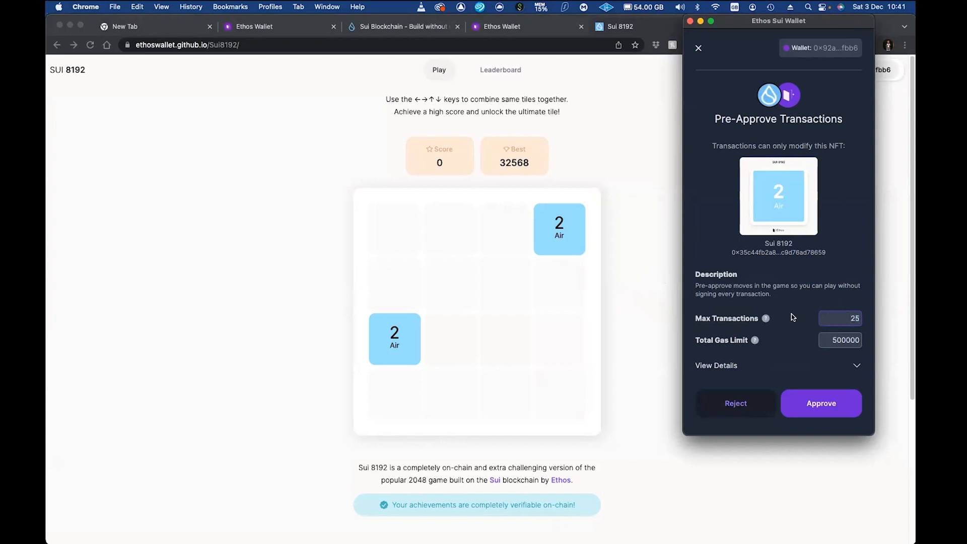
Step: Pre-approve up to 150 move transactions with the 500000 gas limit and confirm
triple_click(839, 318)
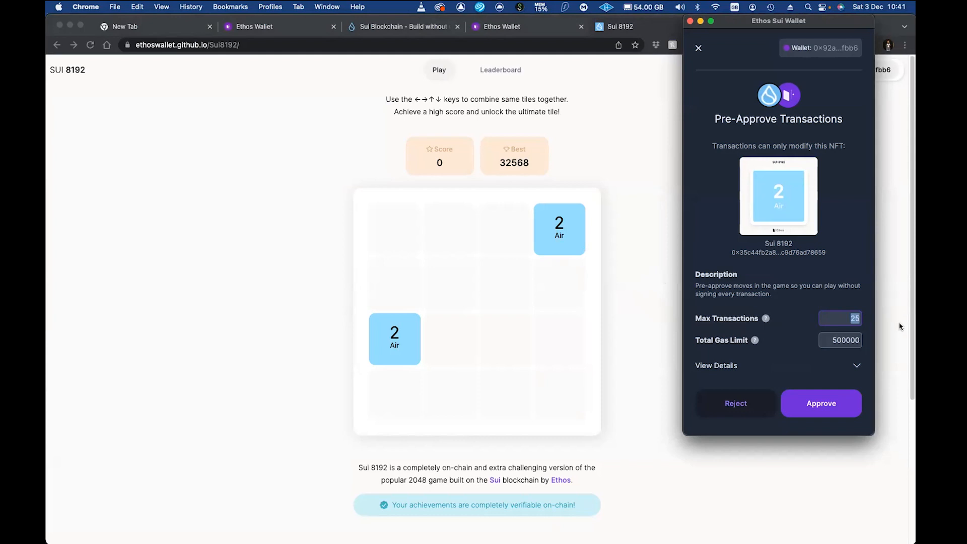
mouse_move(744, 280)
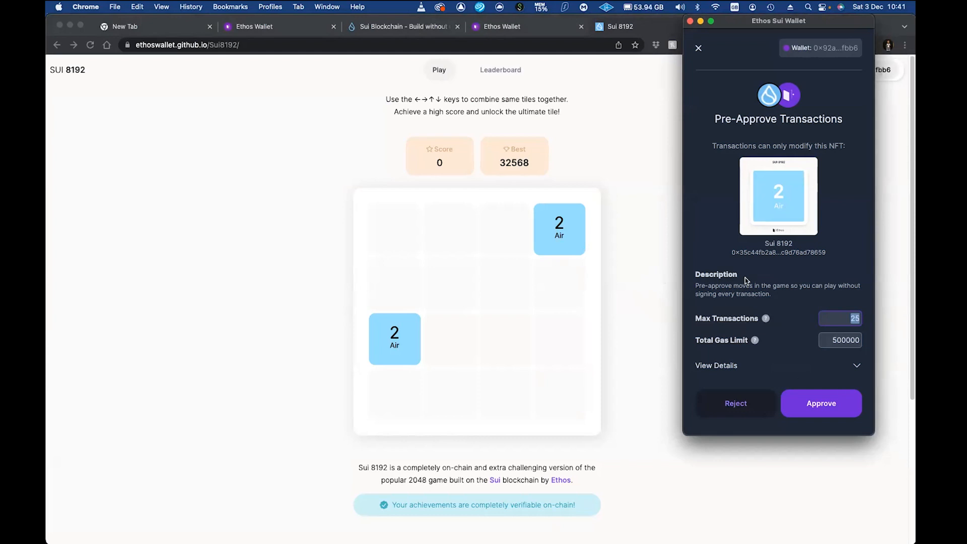
text(150)
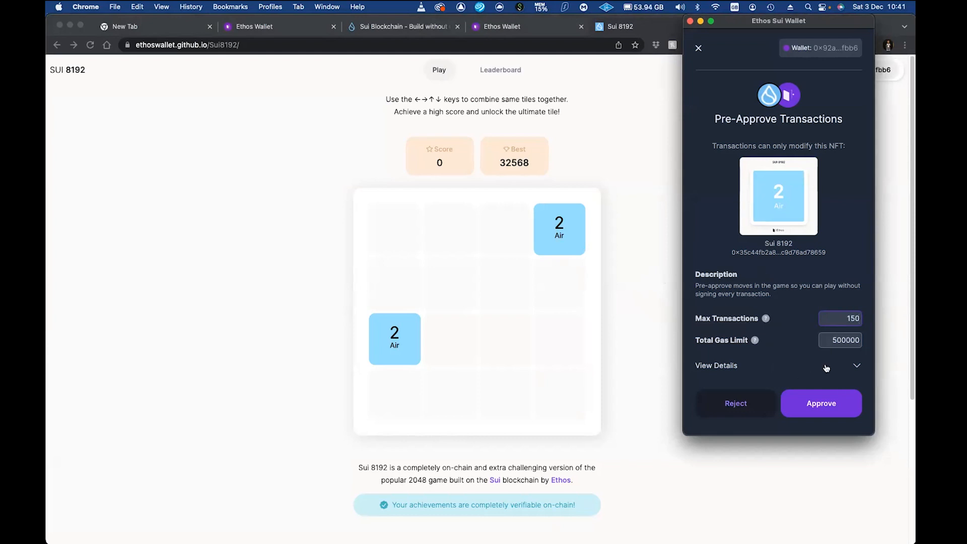
click(819, 403)
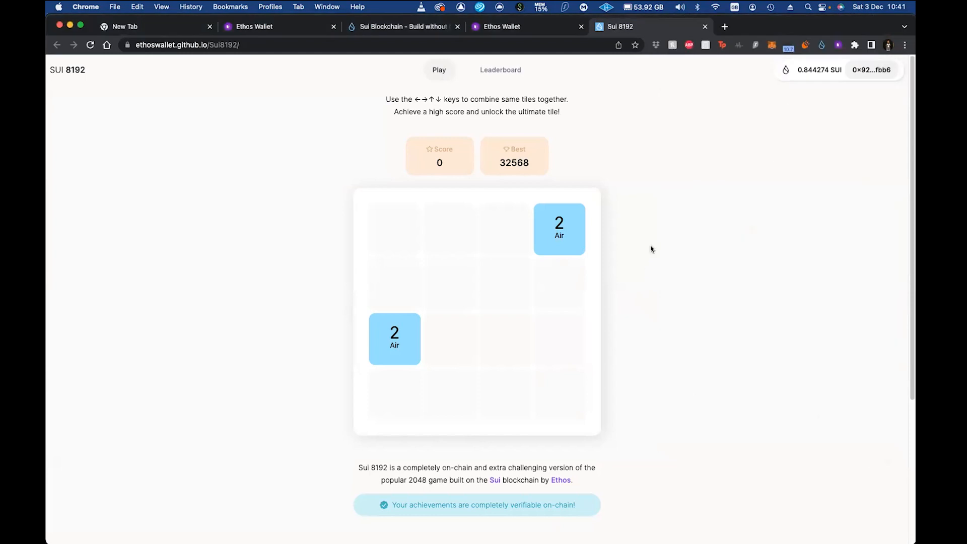
mouse_move(585, 281)
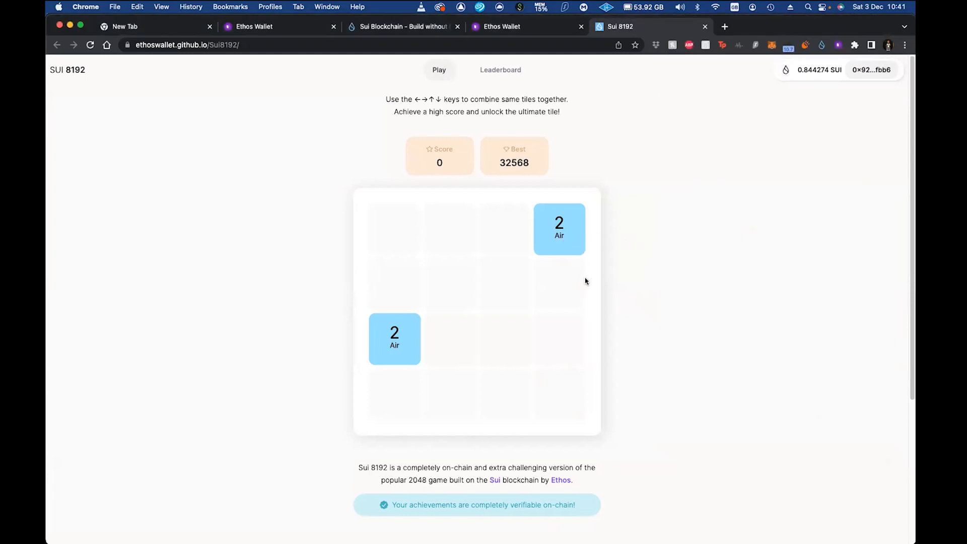
mouse_move(591, 287)
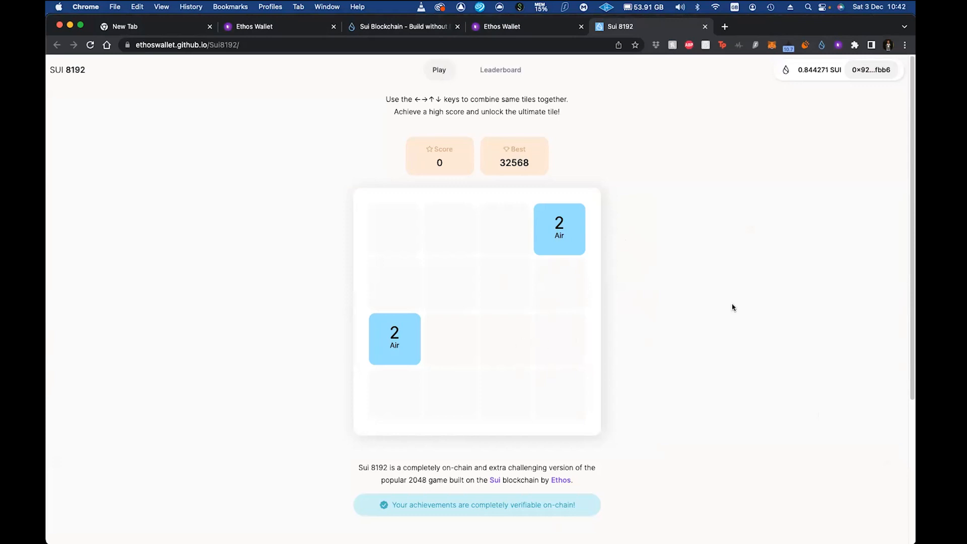
mouse_move(644, 259)
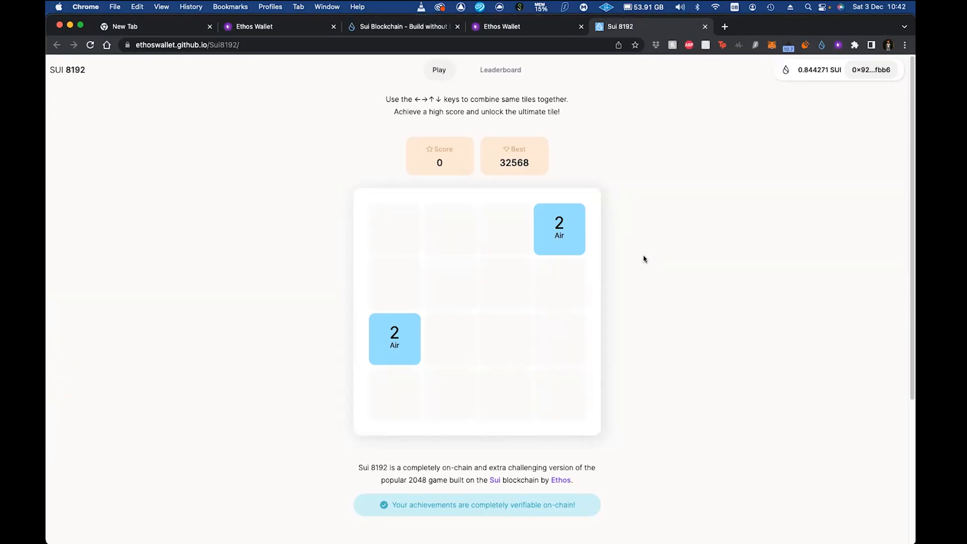
Step: Make a move in the new game, then check the Sui 8192 leaderboard rankings
key(Down)
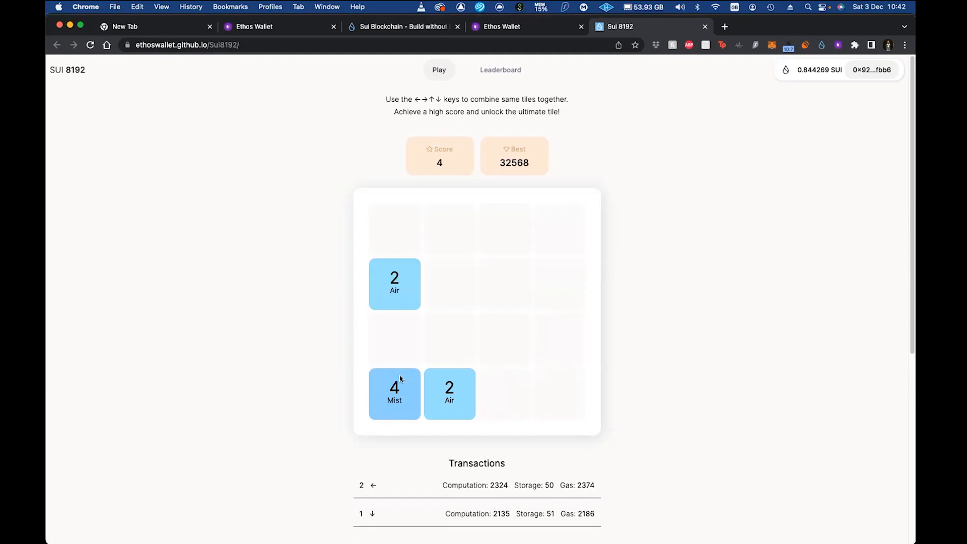
mouse_move(719, 358)
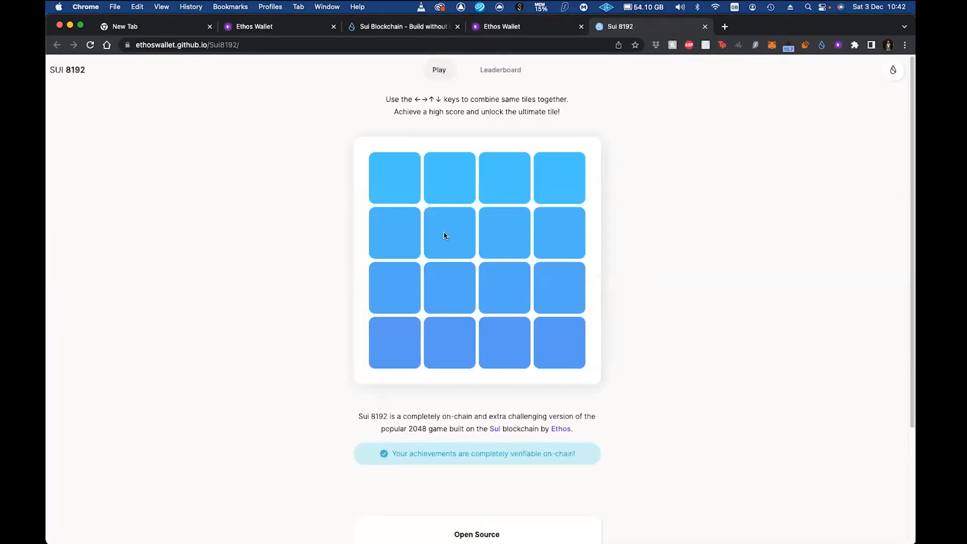
click(439, 69)
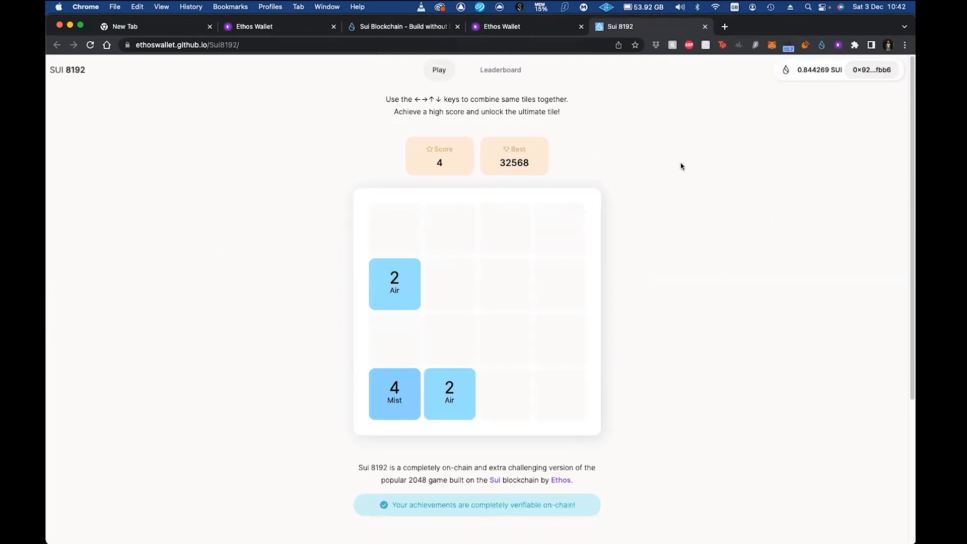
mouse_move(508, 69)
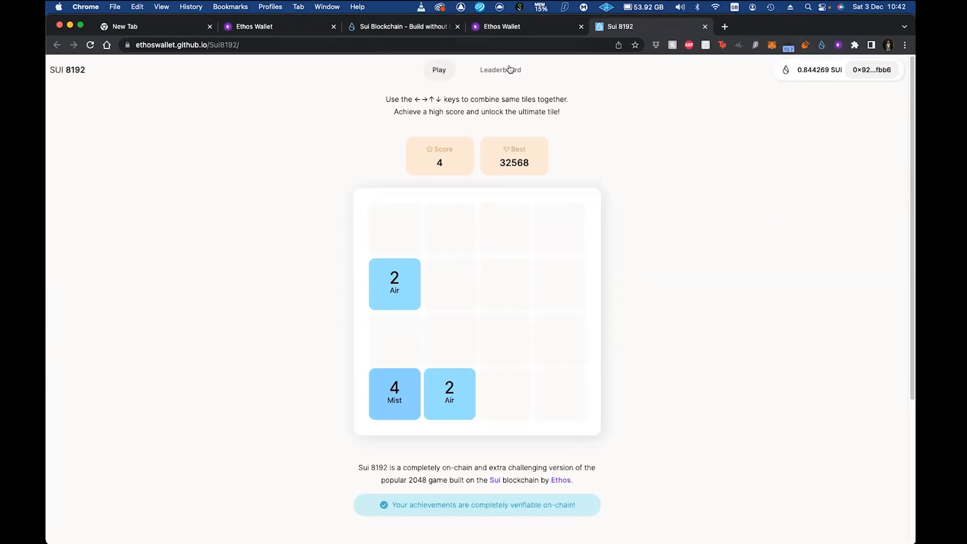
click(500, 70)
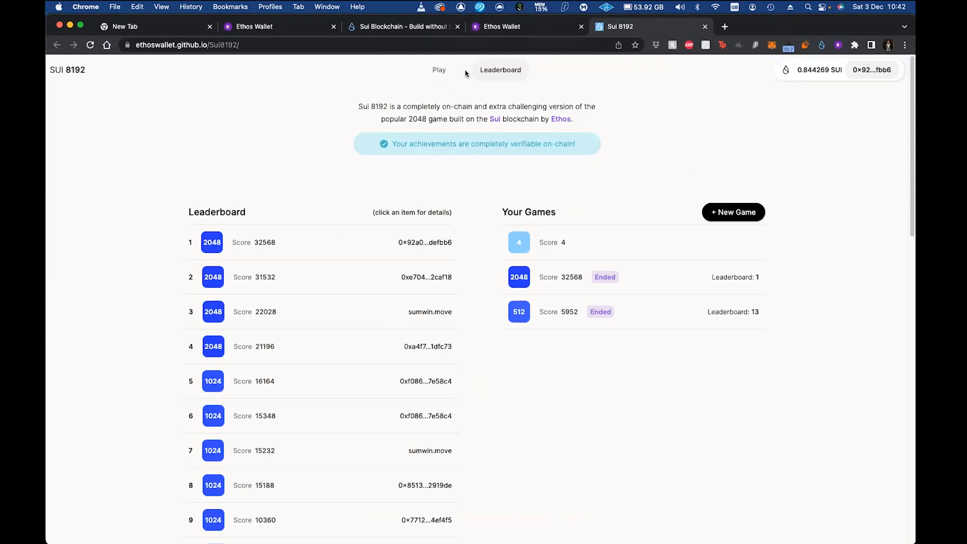
Step: Return to the game board showing score 4, then switch to the Ethos Wallet dashboard
click(439, 69)
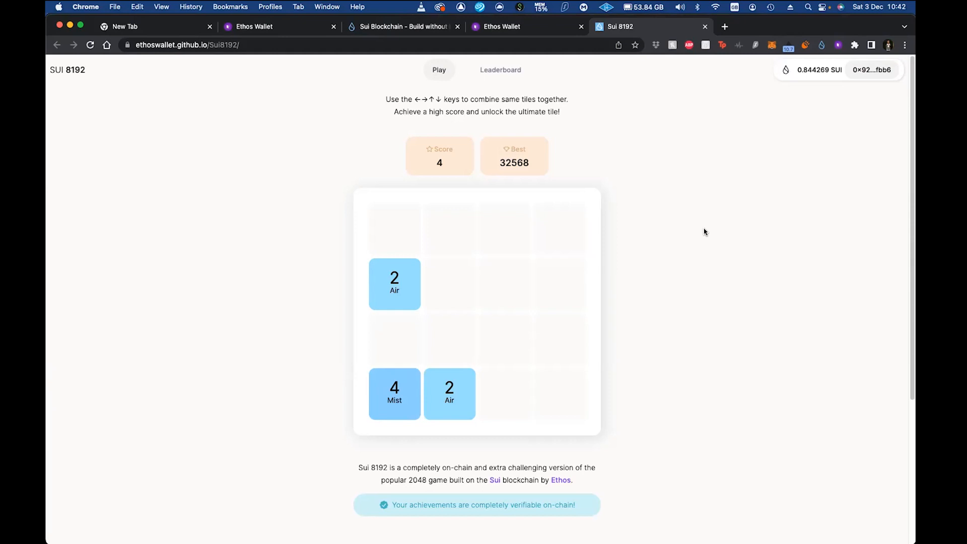
mouse_move(707, 233)
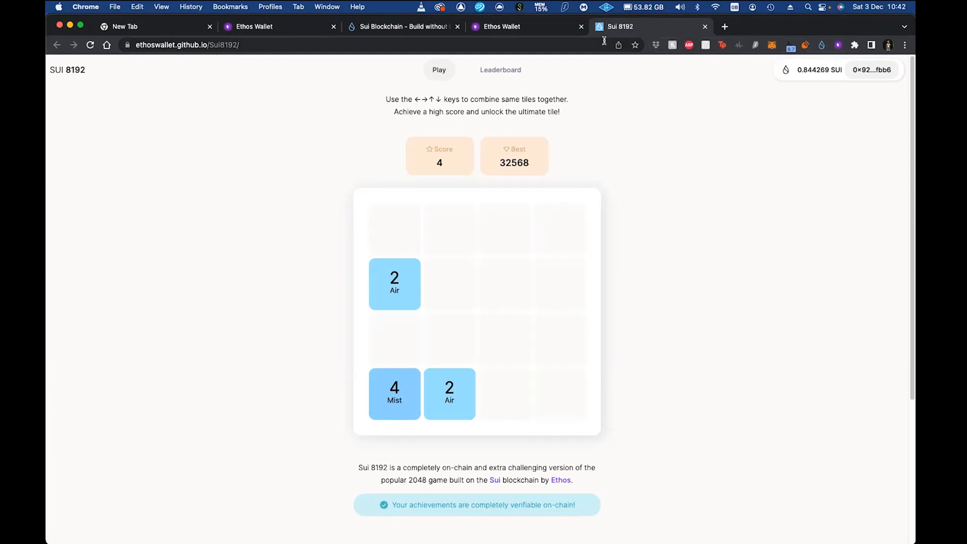
click(502, 26)
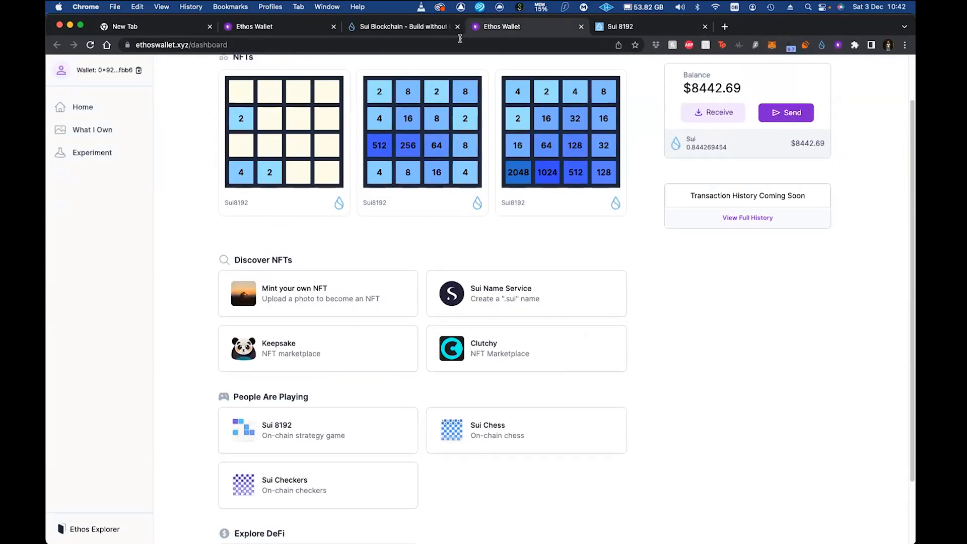
Step: From the Sui 8192 tab, check Sui Wallet's NFTs and launch Ethos 2048: An NFT Game from Apps
click(402, 26)
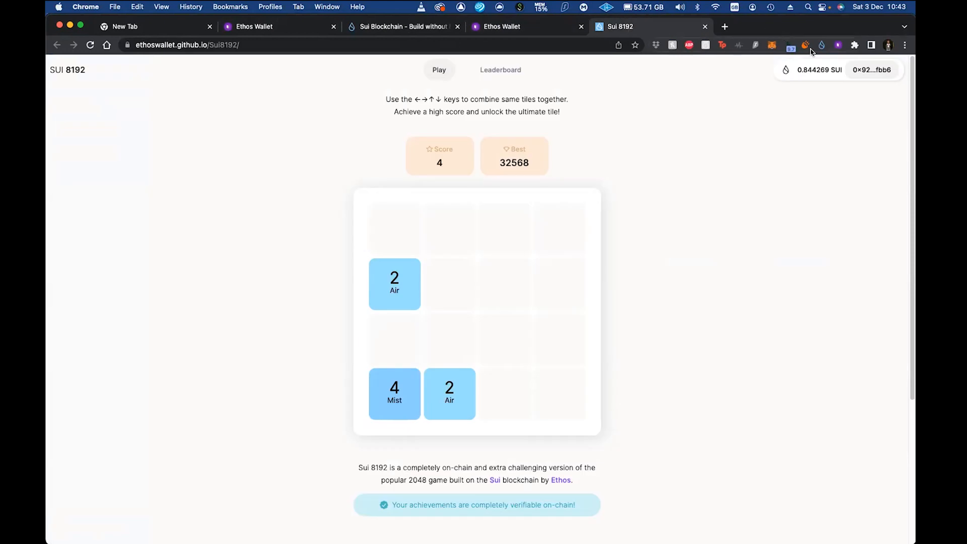
click(790, 45)
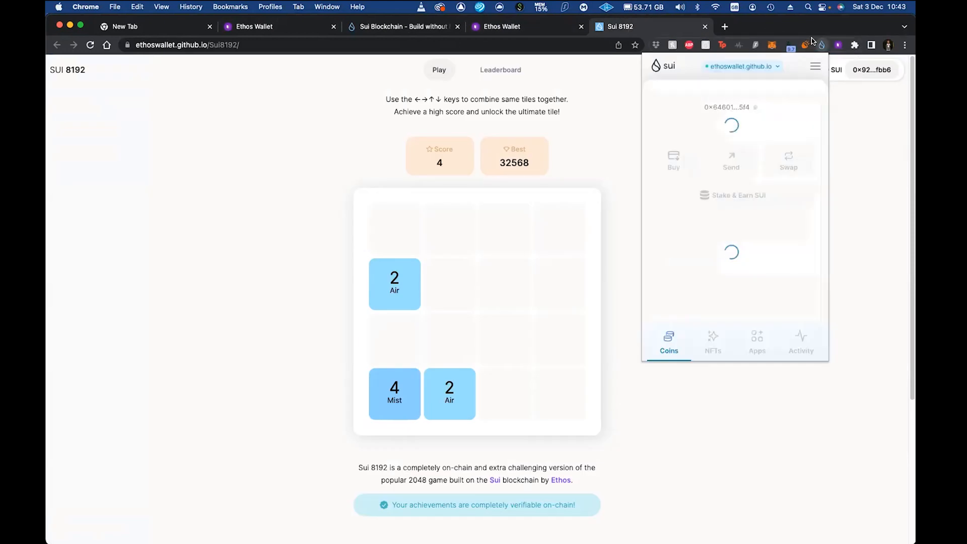
click(713, 340)
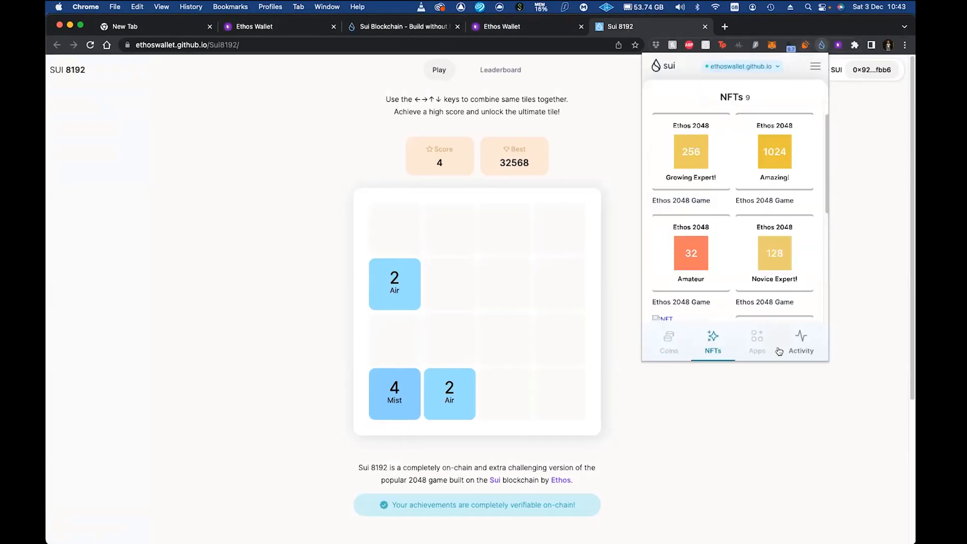
click(756, 342)
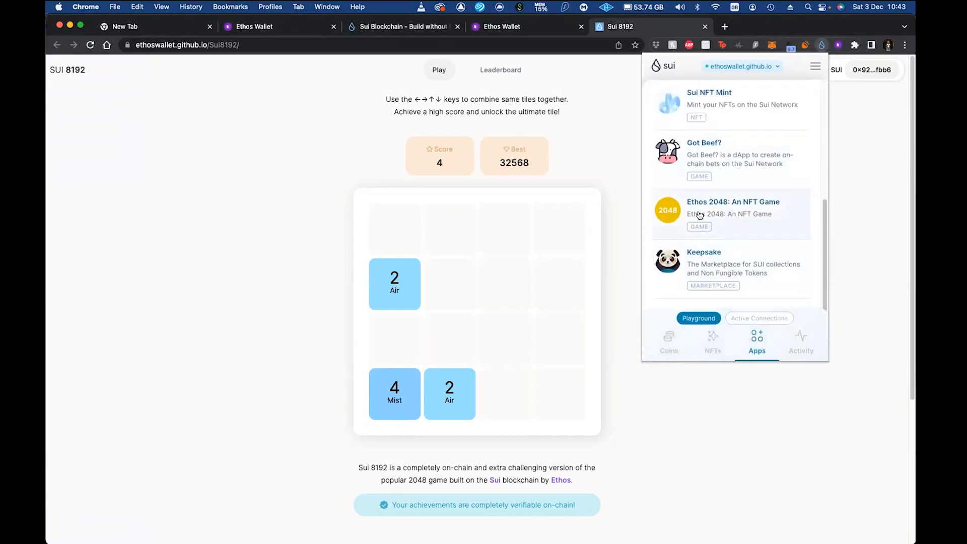
click(730, 210)
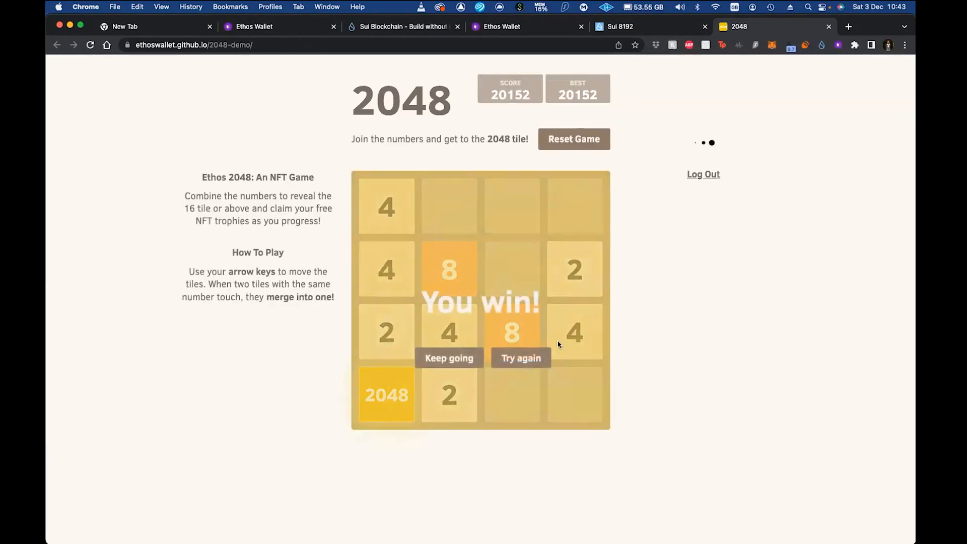
Step: Play a fresh 2048 game to the 16 tile and claim and approve the Casual Amateur trophy mint
click(521, 358)
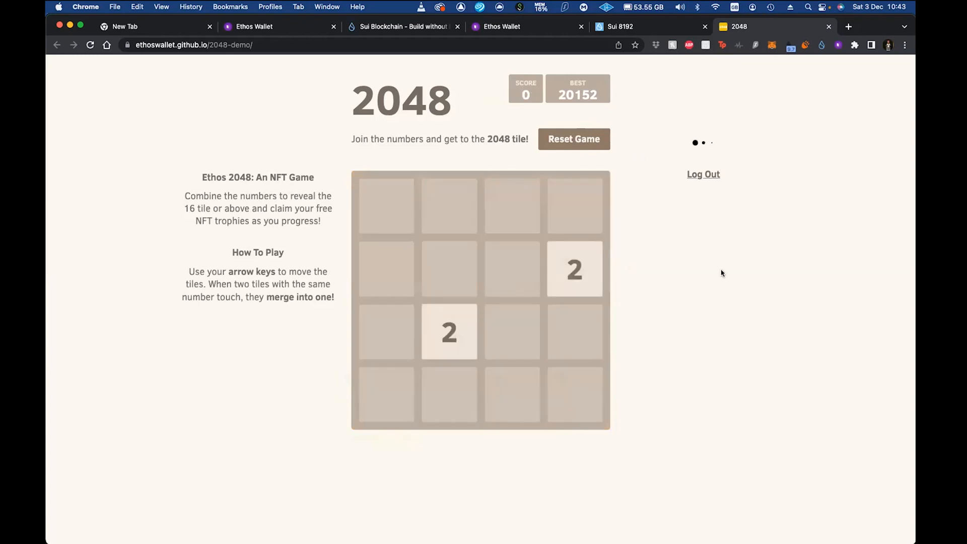
key(Down)
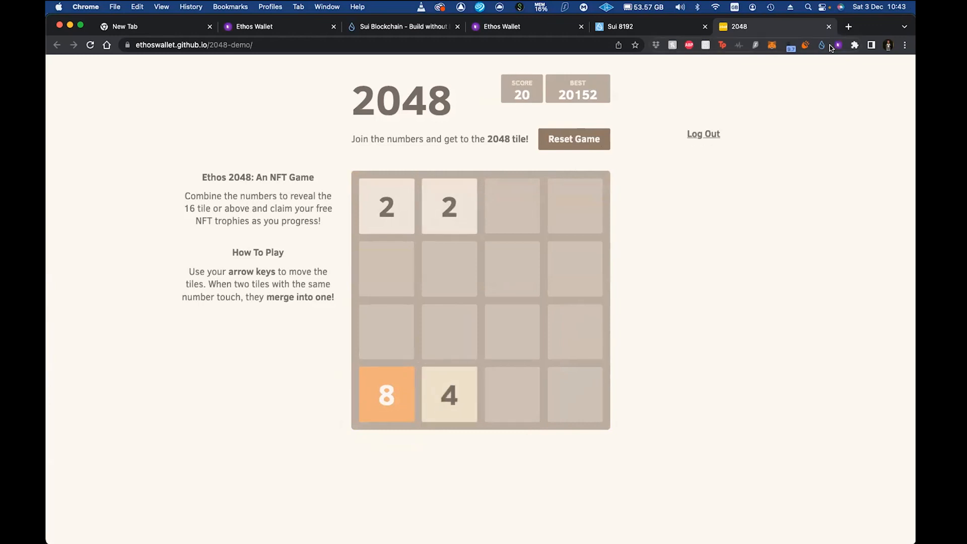
click(821, 45)
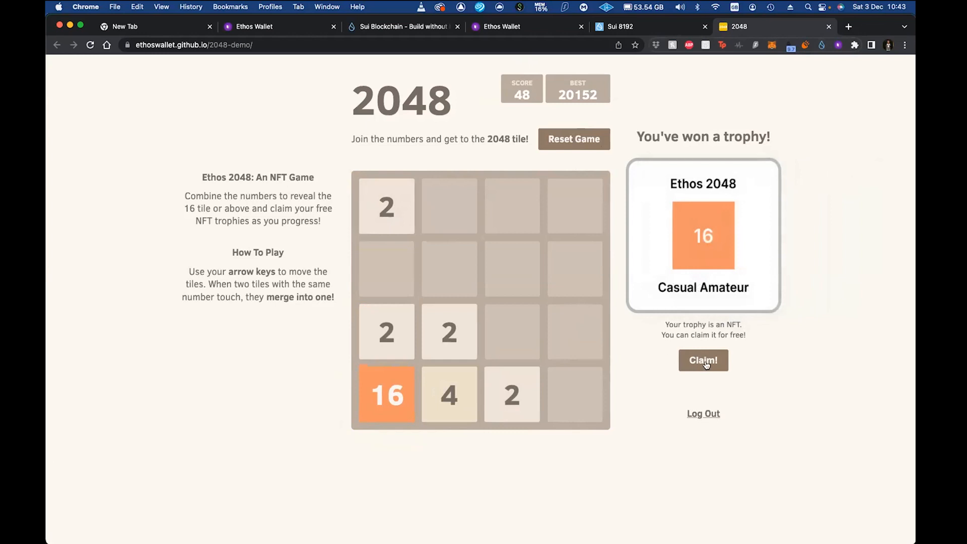
click(702, 361)
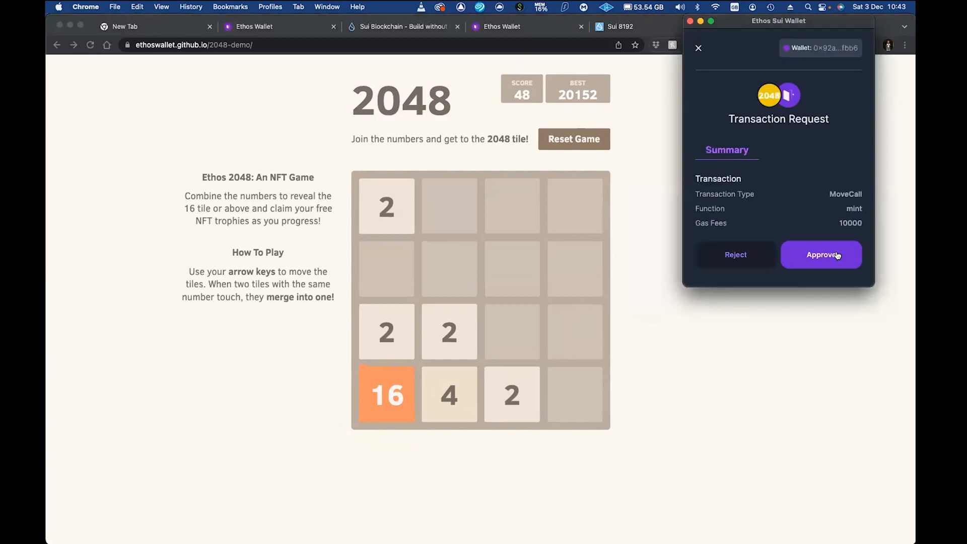
click(820, 254)
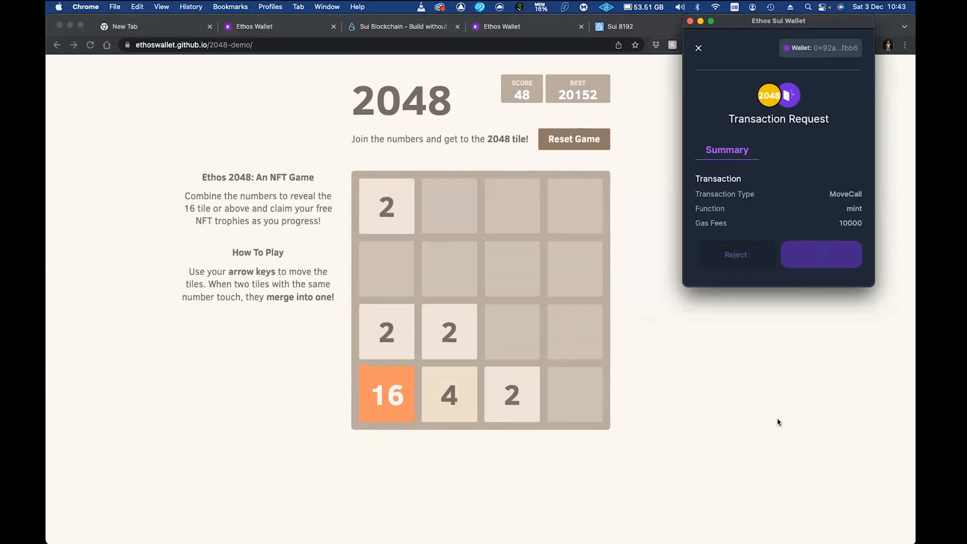
Step: Check the Ethos wallet's NFTs for the newly minted trophy
click(821, 254)
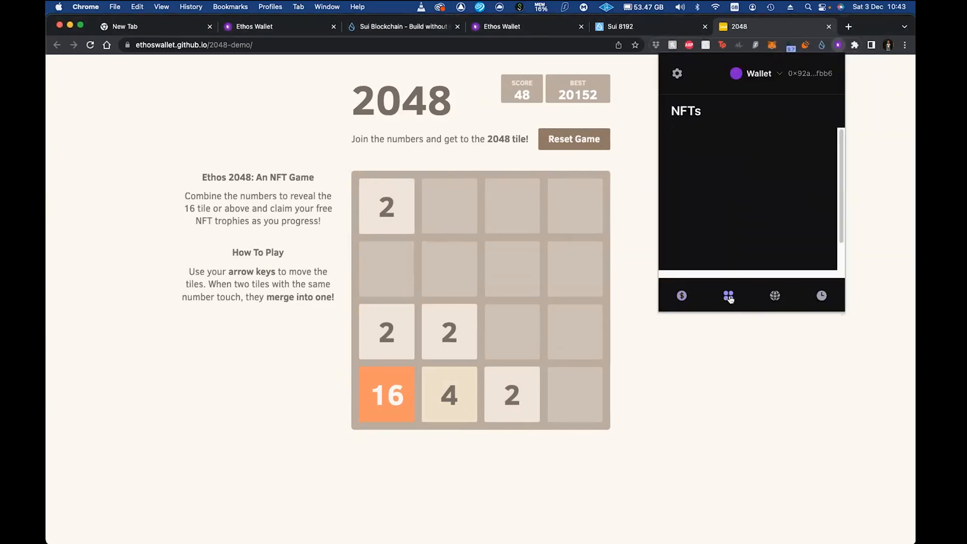
click(727, 295)
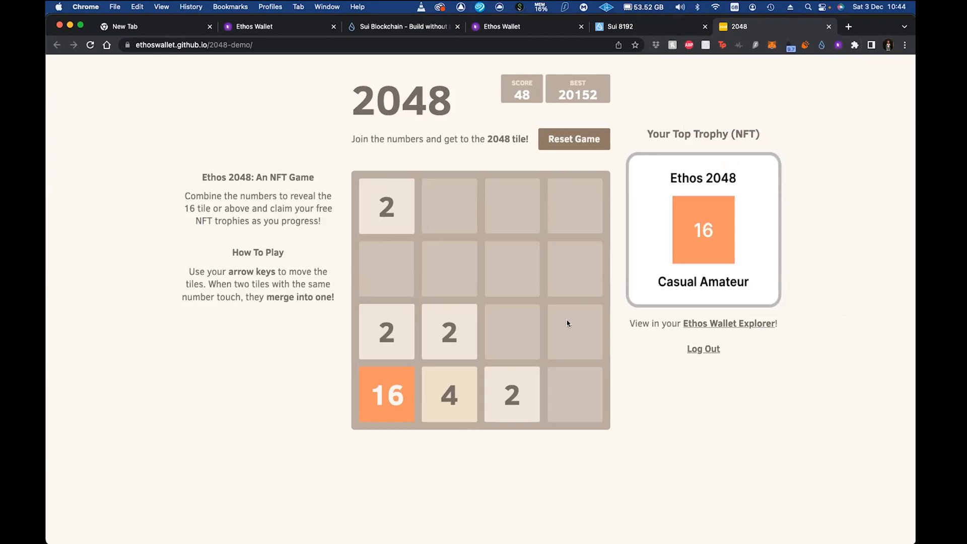
mouse_move(820, 63)
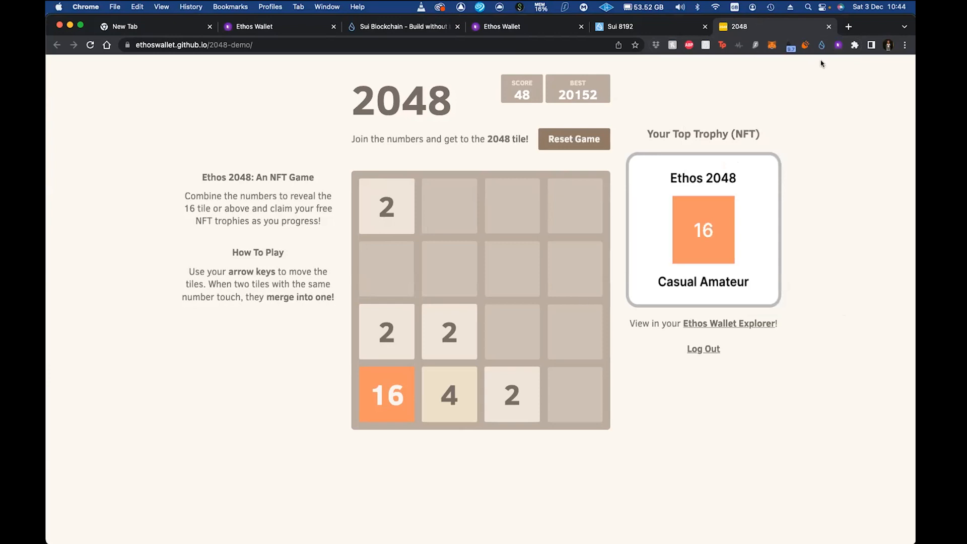
mouse_move(828, 325)
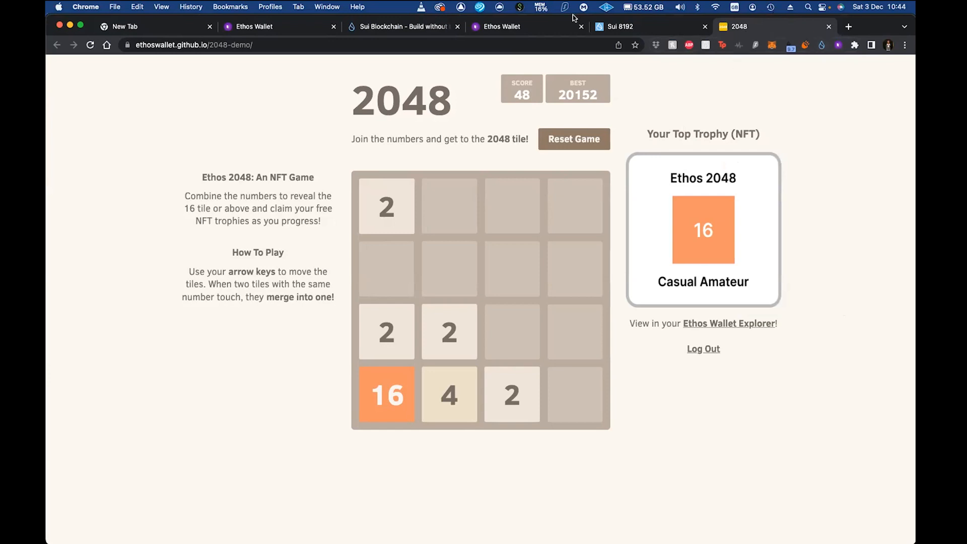
mouse_move(819, 50)
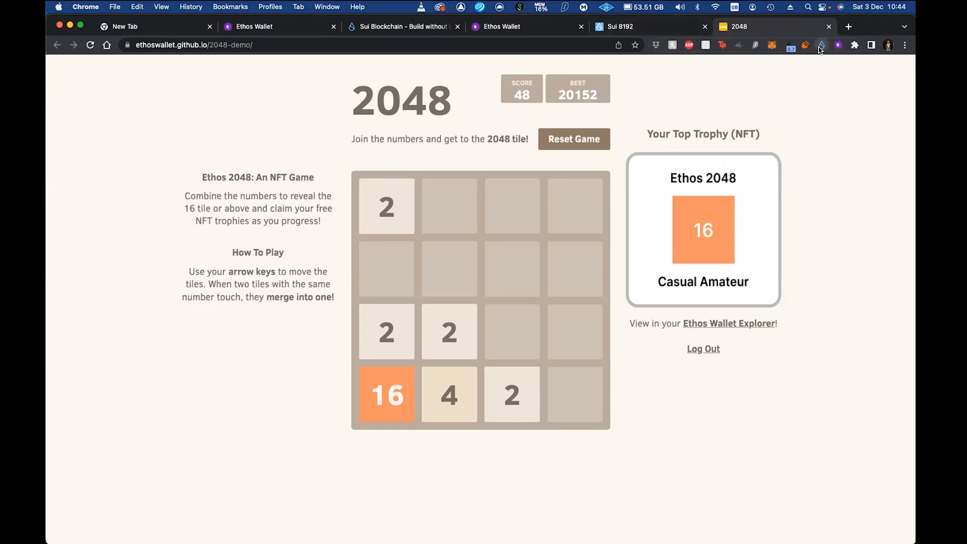
click(838, 44)
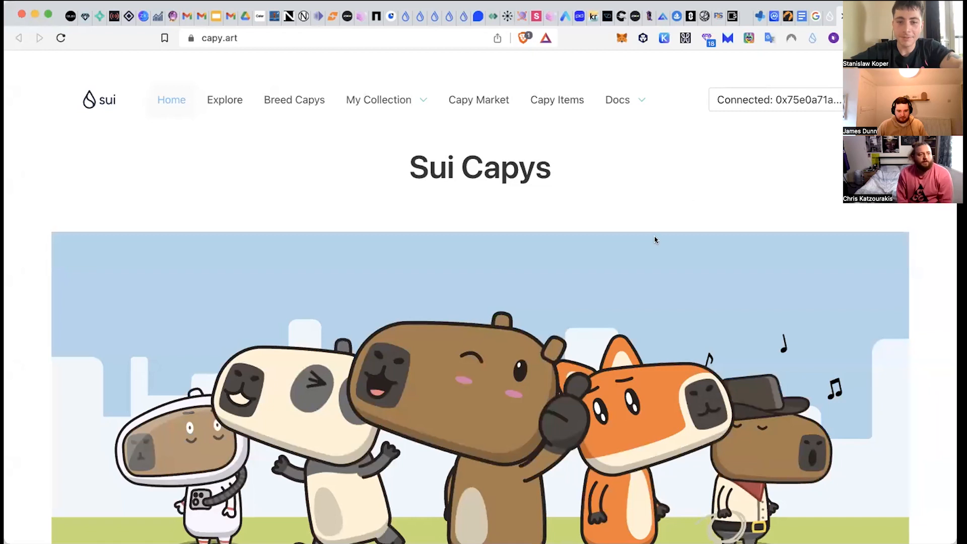
mouse_move(444, 262)
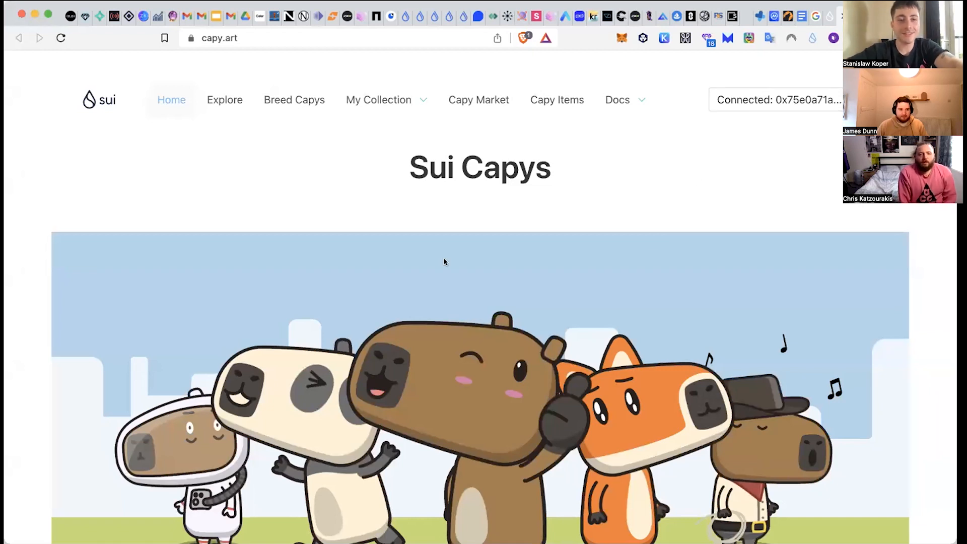
mouse_move(635, 191)
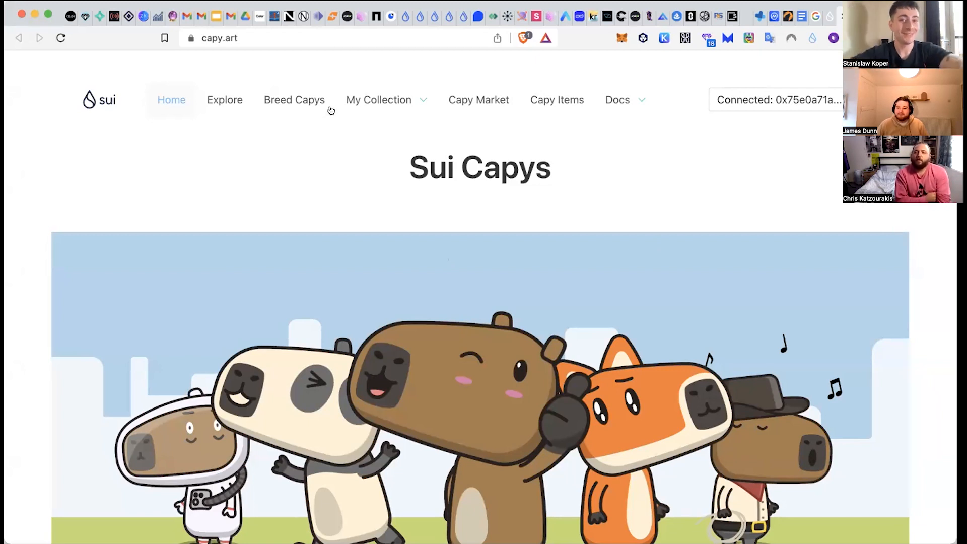
mouse_move(801, 60)
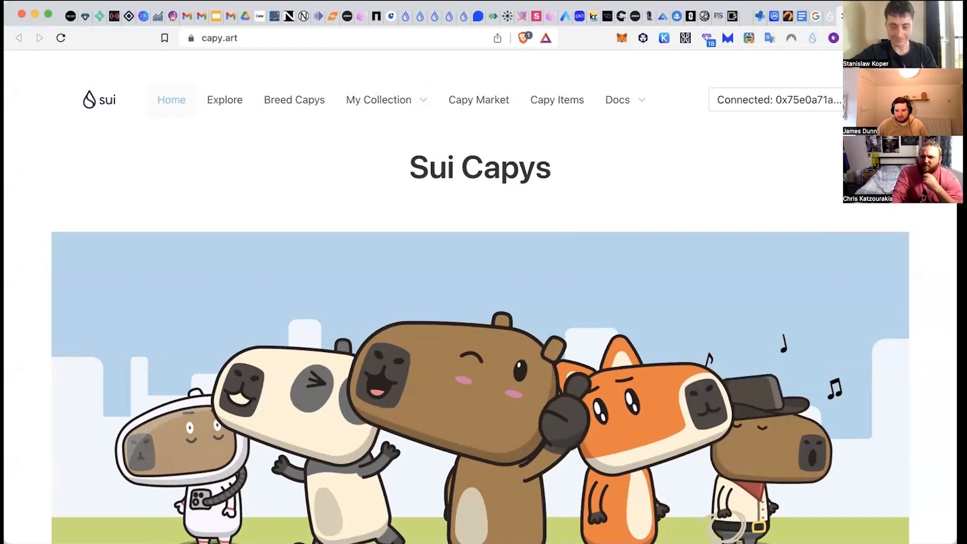
mouse_move(817, 69)
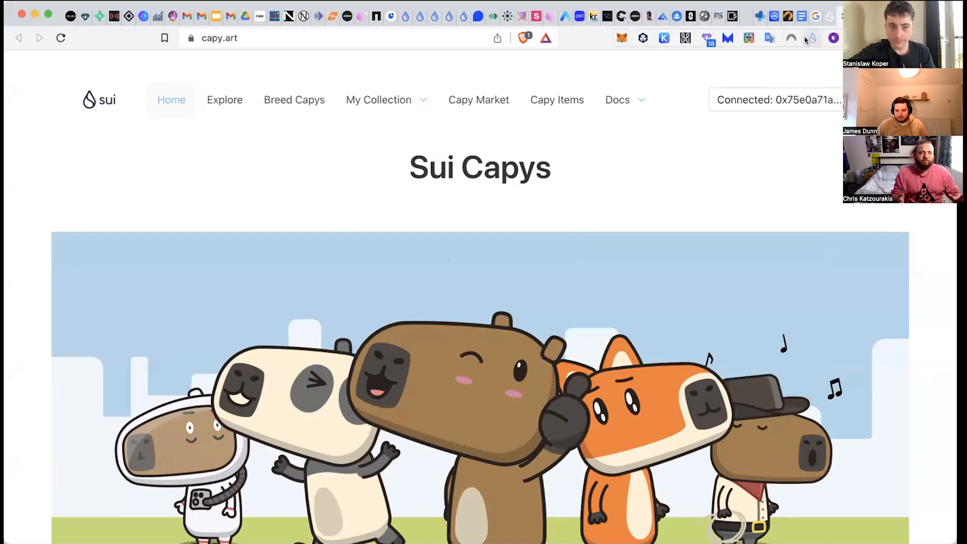
mouse_move(811, 37)
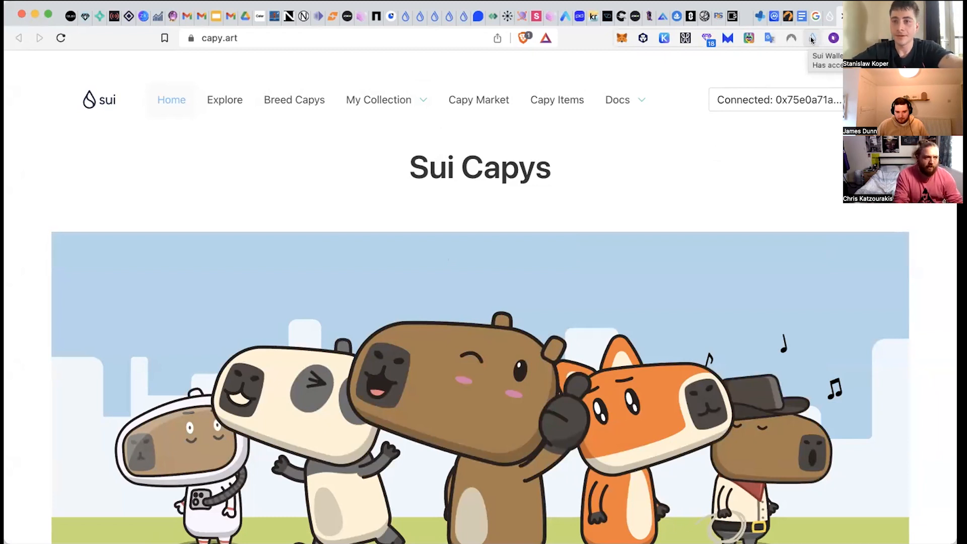
mouse_move(774, 80)
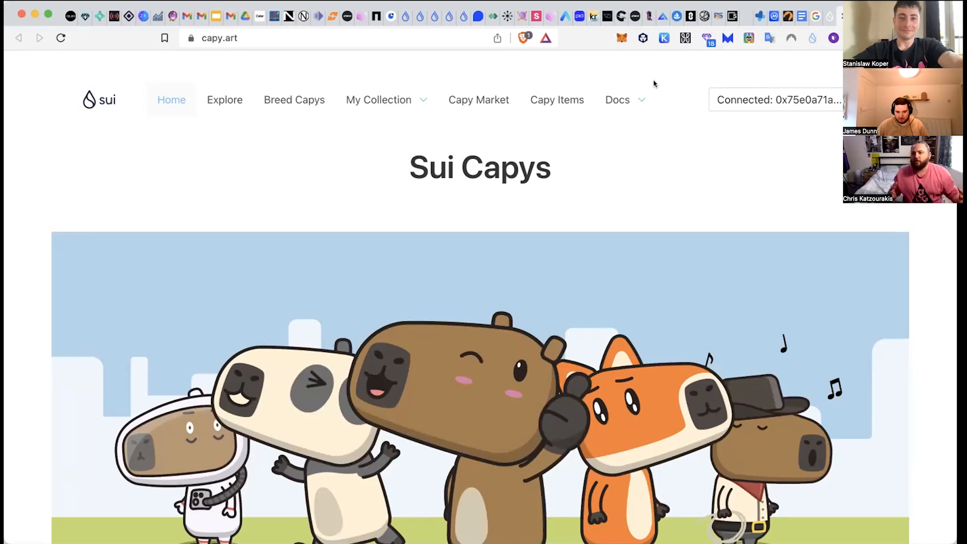
Step: Look at the My Collection choices and the breeding page, then return to the Sui Capys home page
click(379, 100)
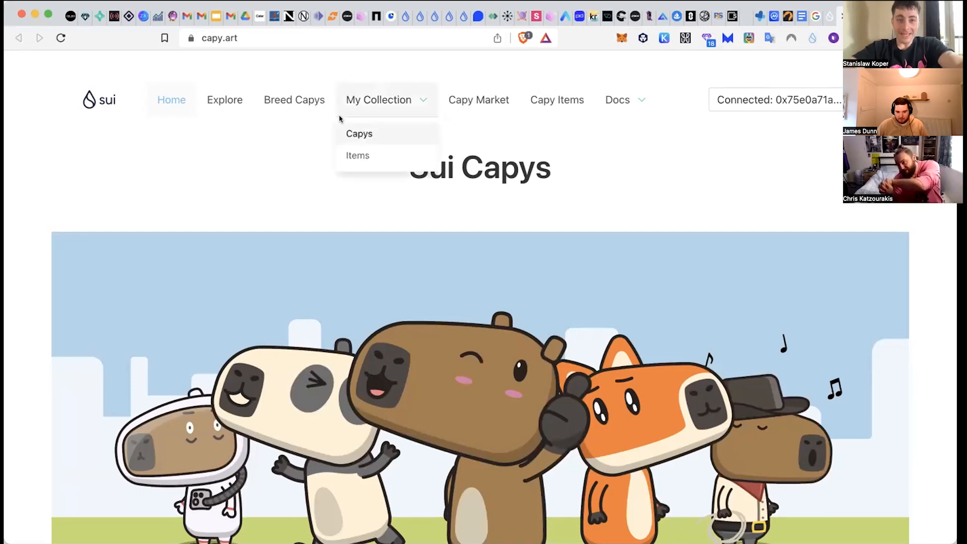
mouse_move(294, 100)
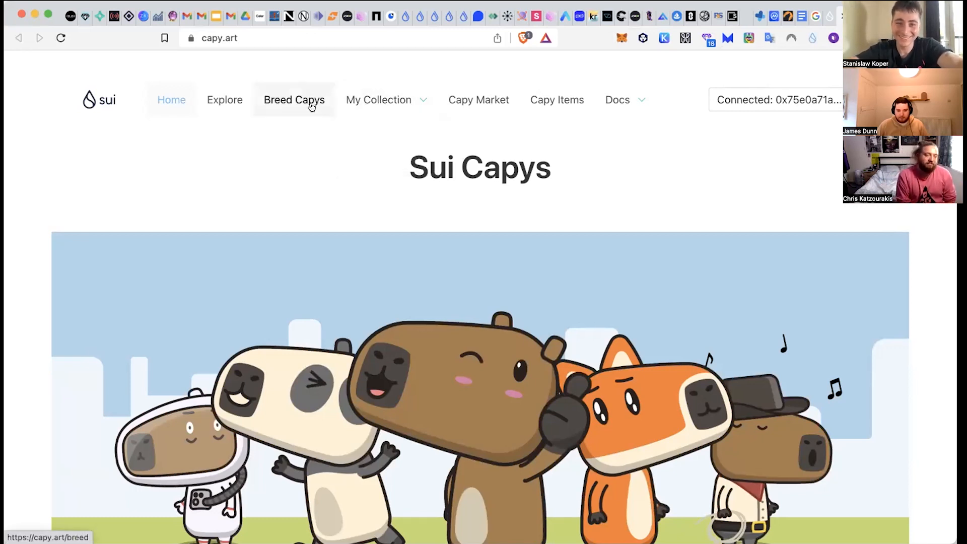
click(294, 99)
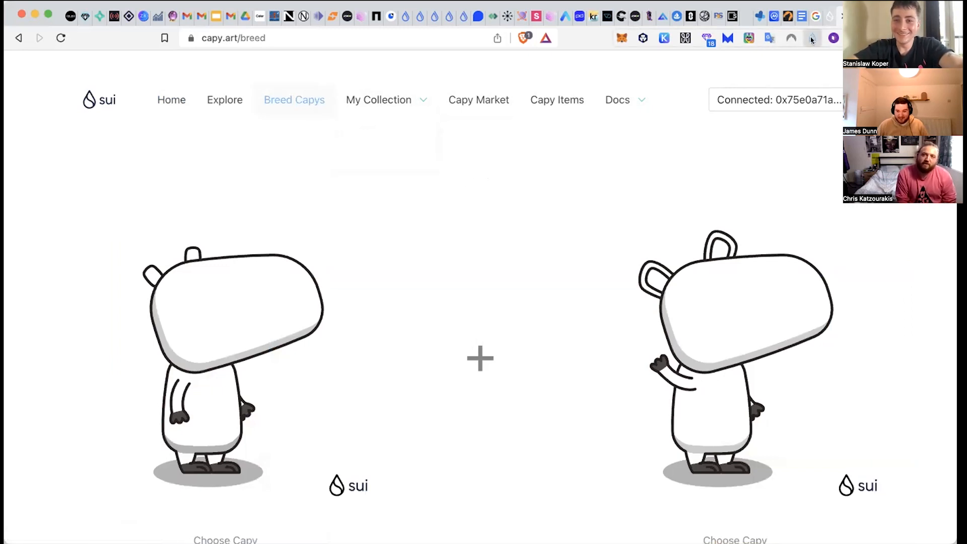
click(832, 37)
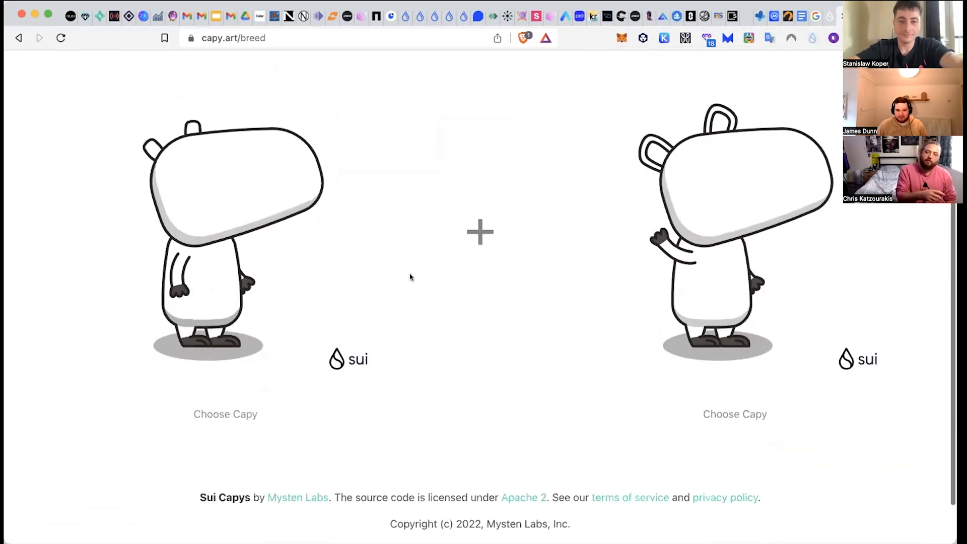
click(479, 233)
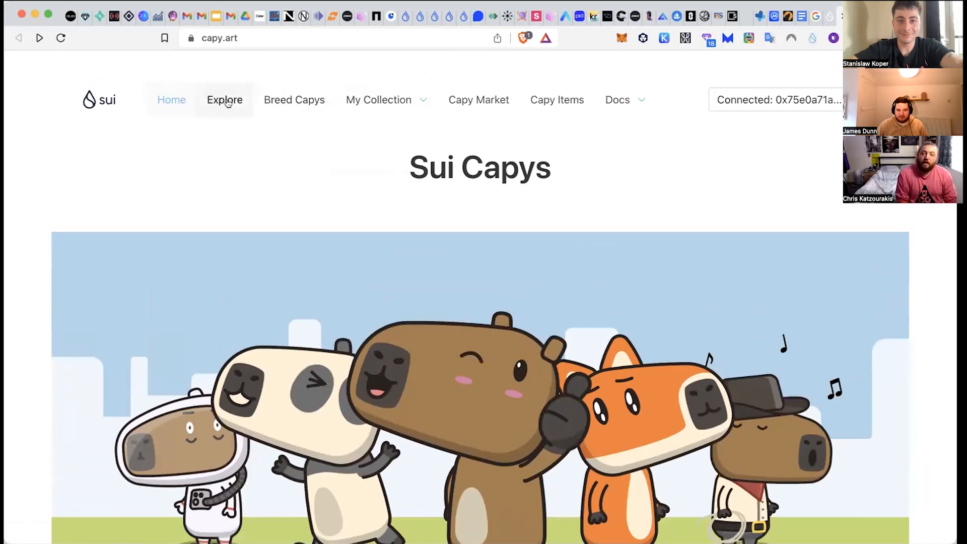
Step: Go to My Collection > Capys to see my two blank capys with free-capy offers
click(379, 100)
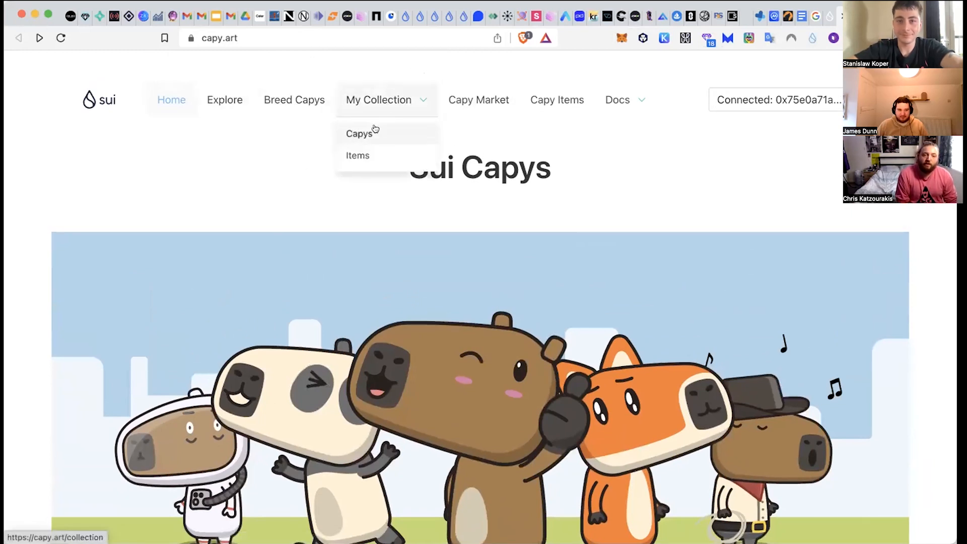
click(360, 133)
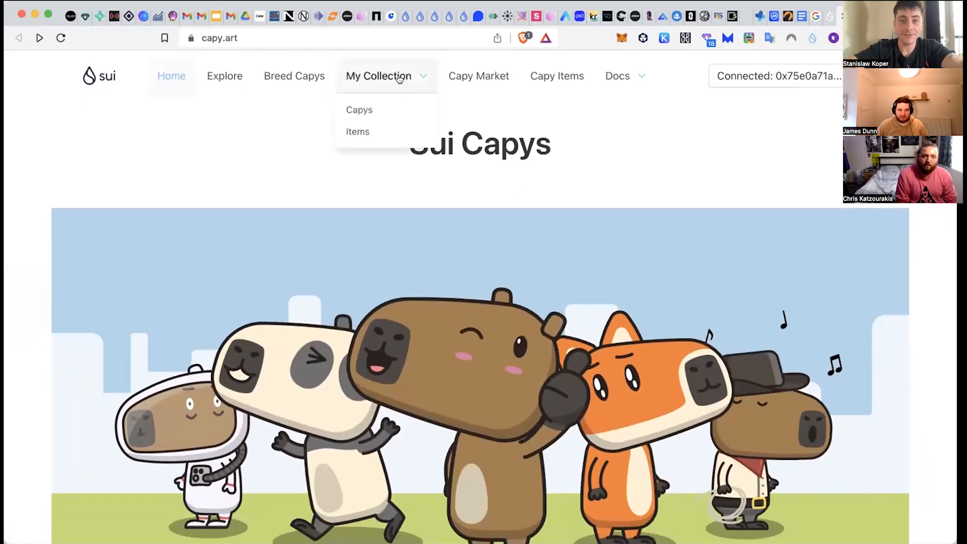
mouse_move(358, 110)
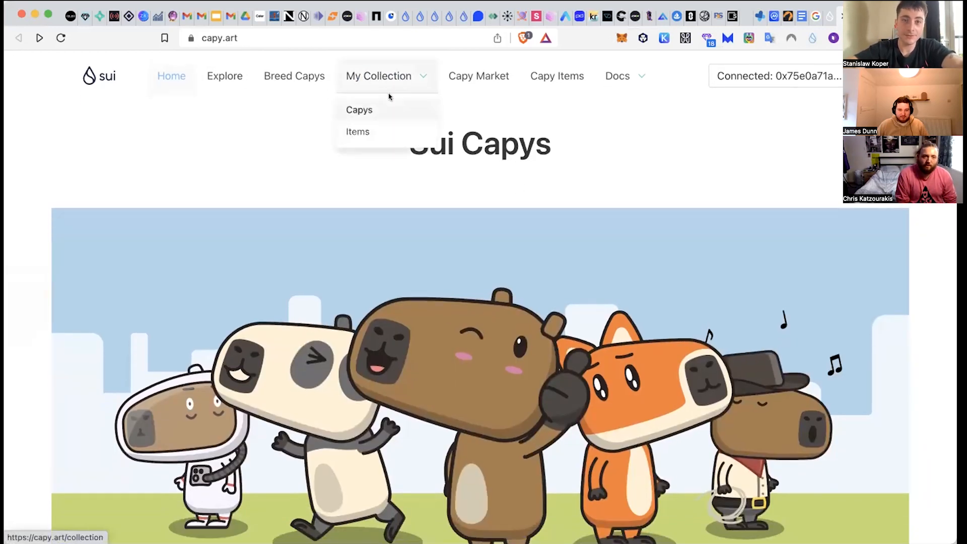
click(358, 110)
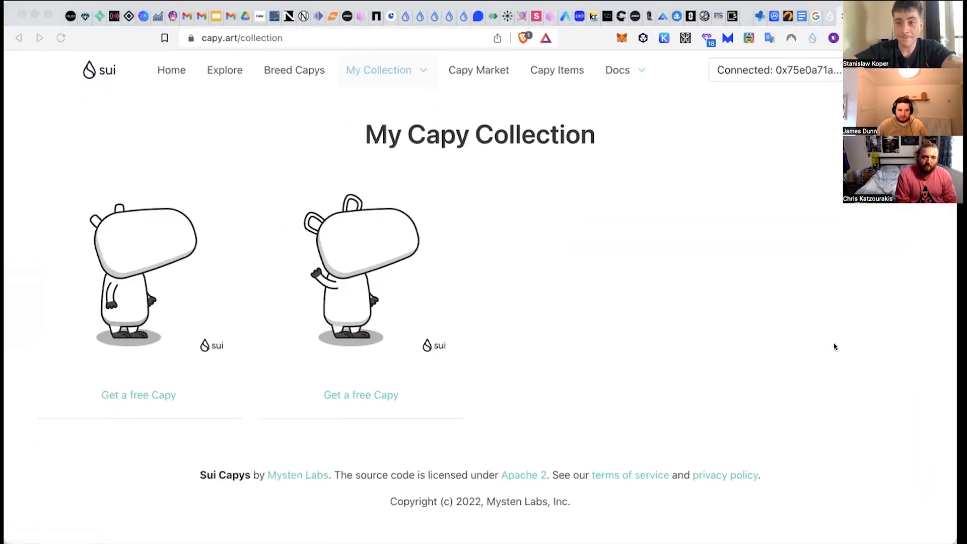
mouse_move(821, 369)
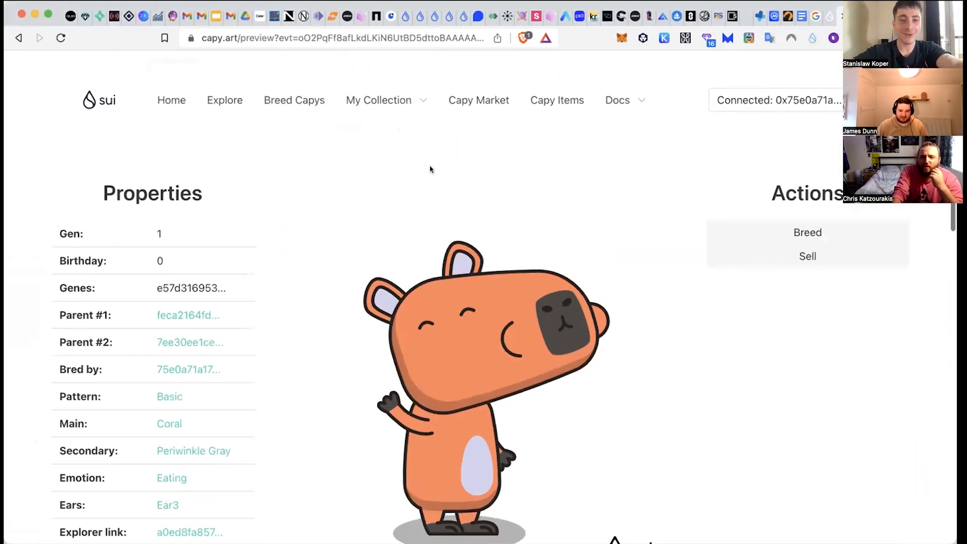
Step: Check my empty Items page, then return to my capy collection with the coral Gen 1 capy
click(357, 155)
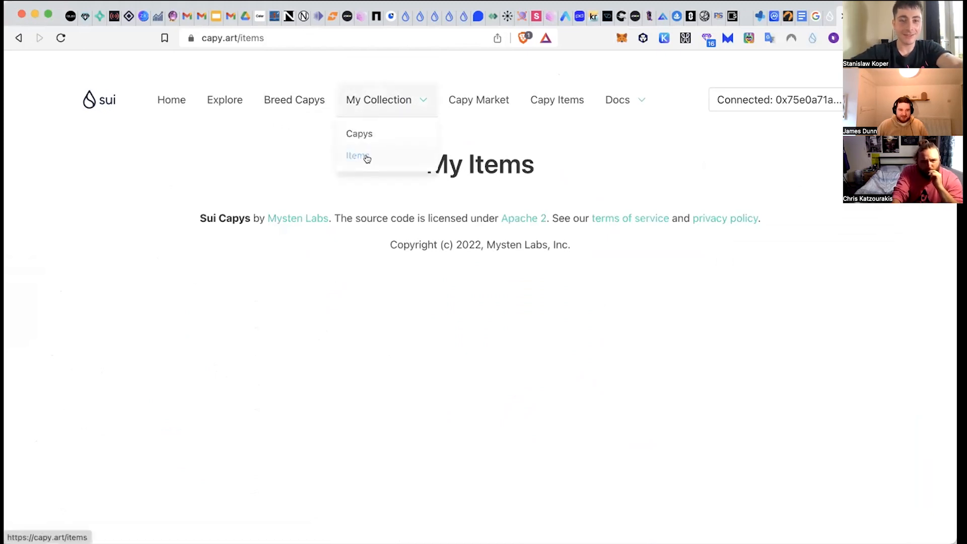
click(354, 155)
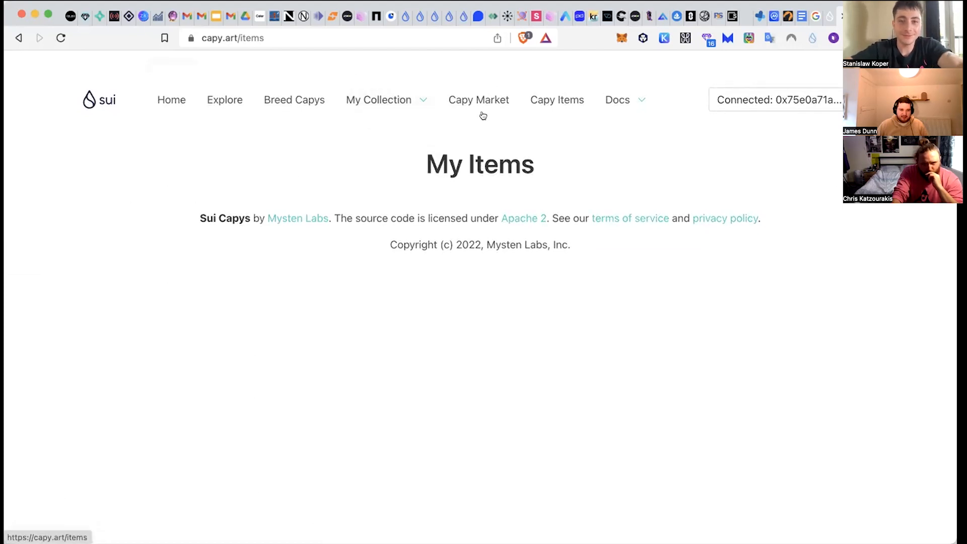
click(379, 100)
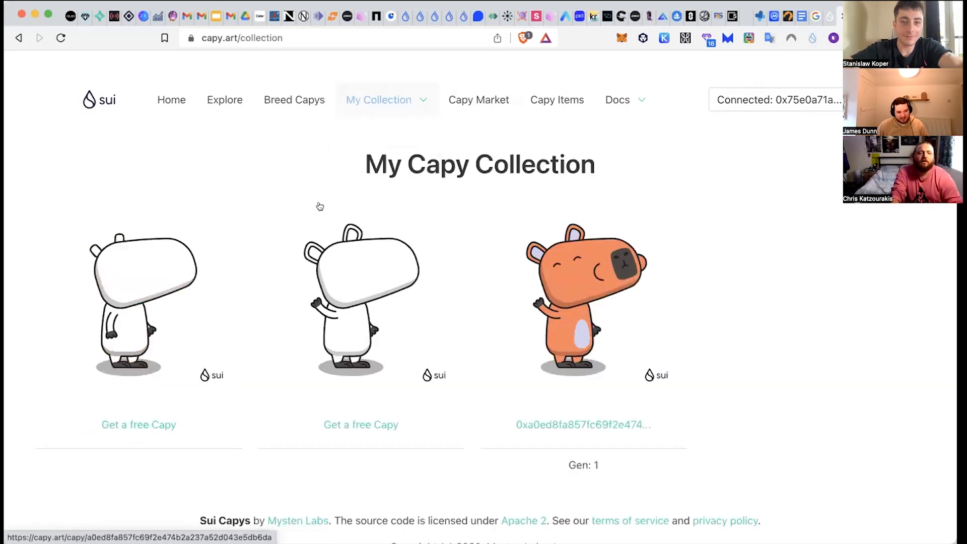
mouse_move(369, 296)
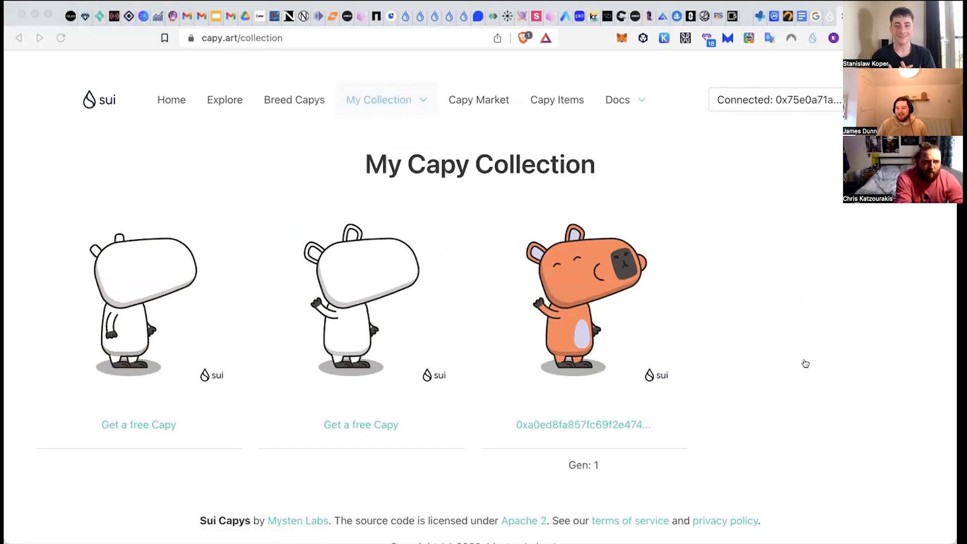
Step: View the coral Gen 1 capy's properties and parents, then head to the Capy Market
click(583, 299)
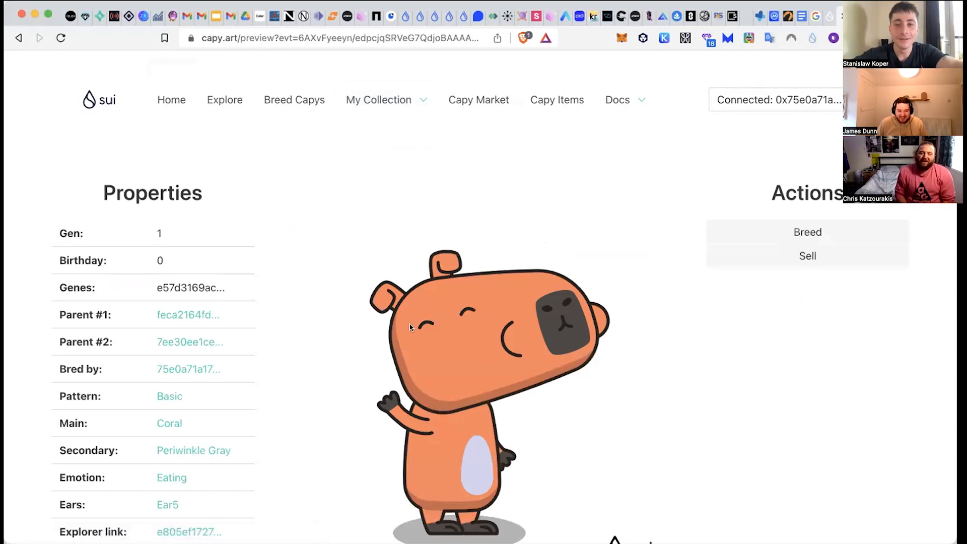
scroll(down, 3)
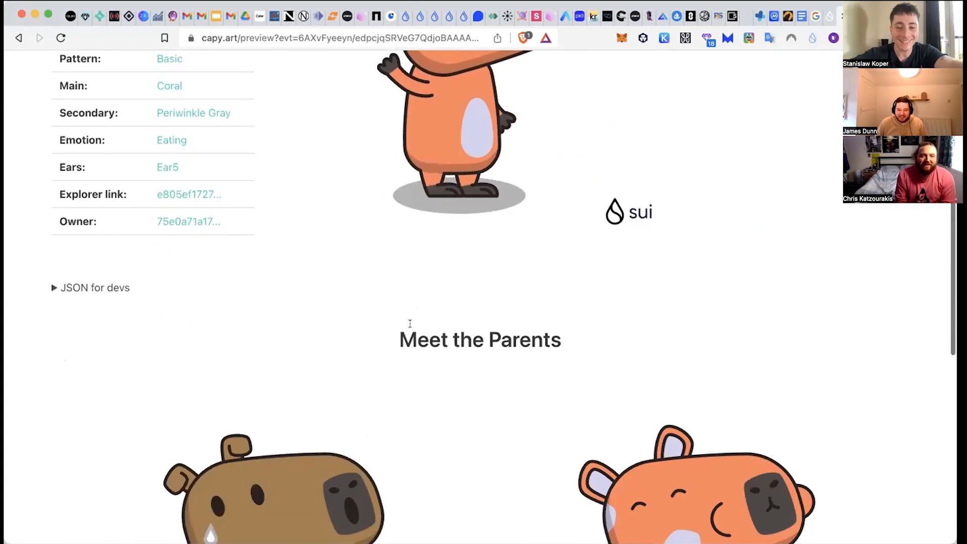
scroll(down, 3)
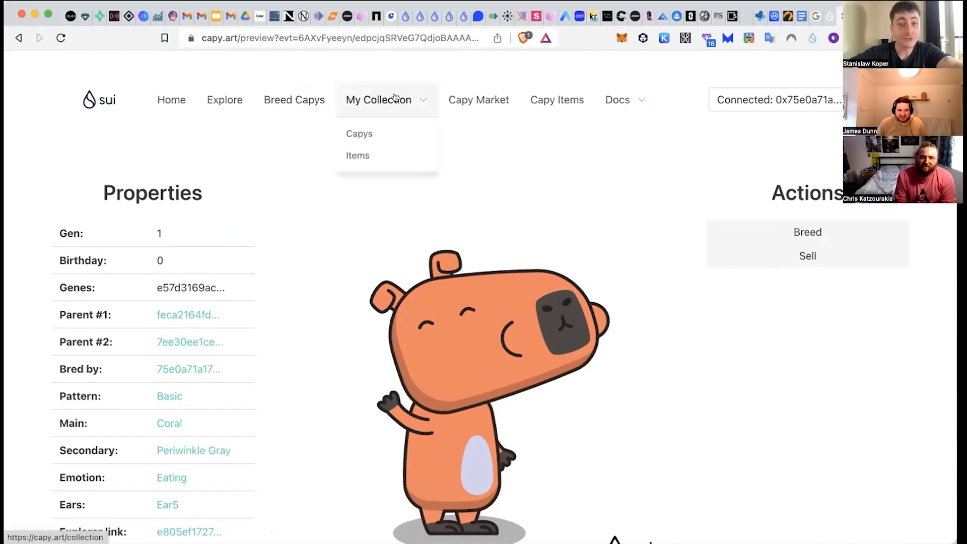
click(477, 99)
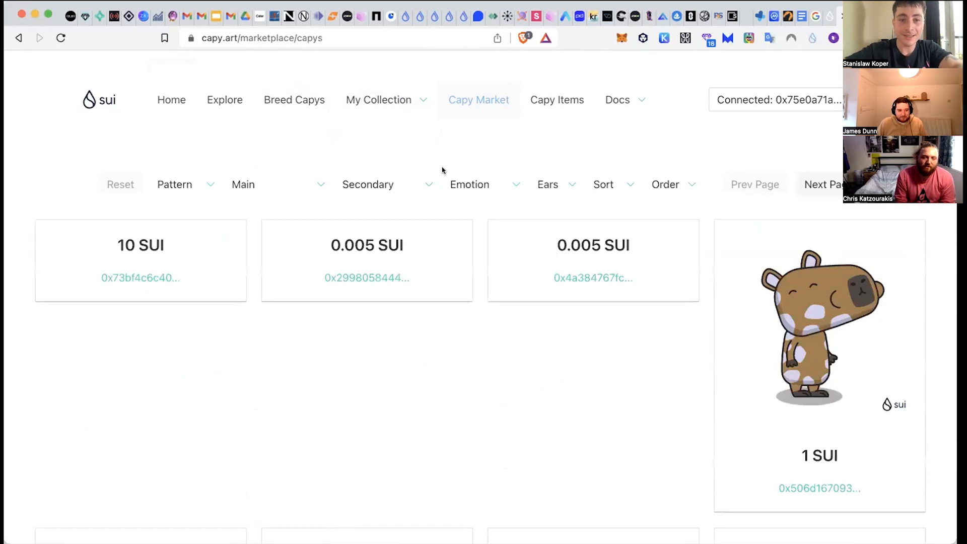
Step: Go to Capy Market from the top navigation and dismiss the wallet popup
scroll(down, 3)
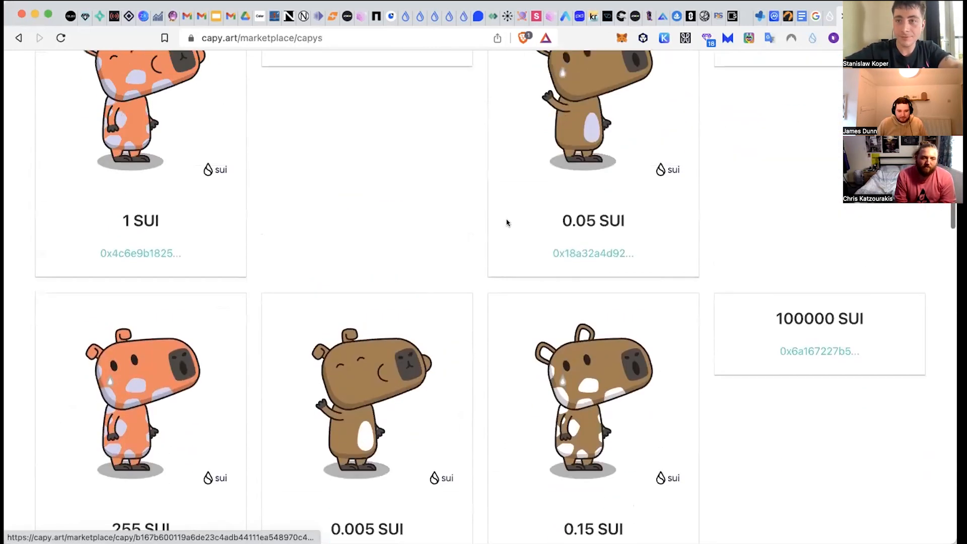
click(812, 37)
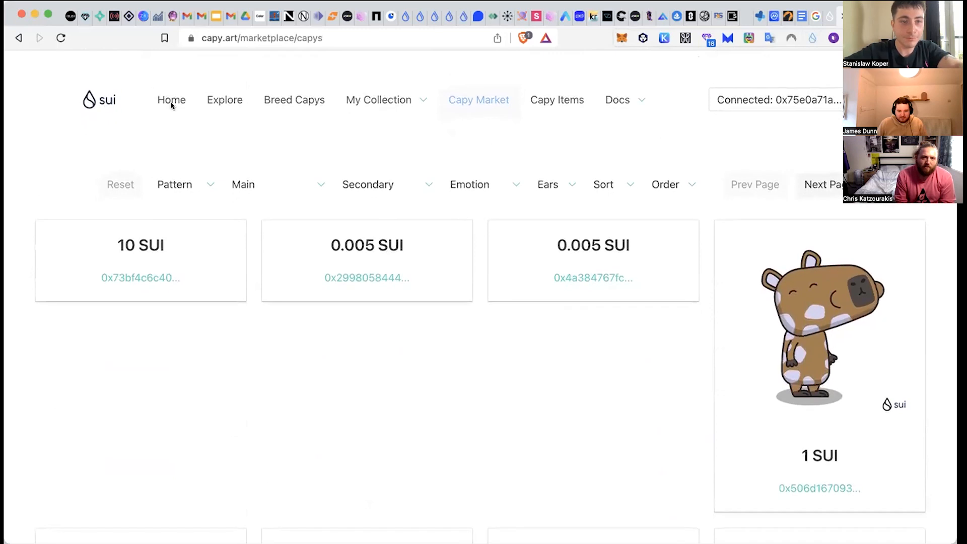
mouse_move(652, 134)
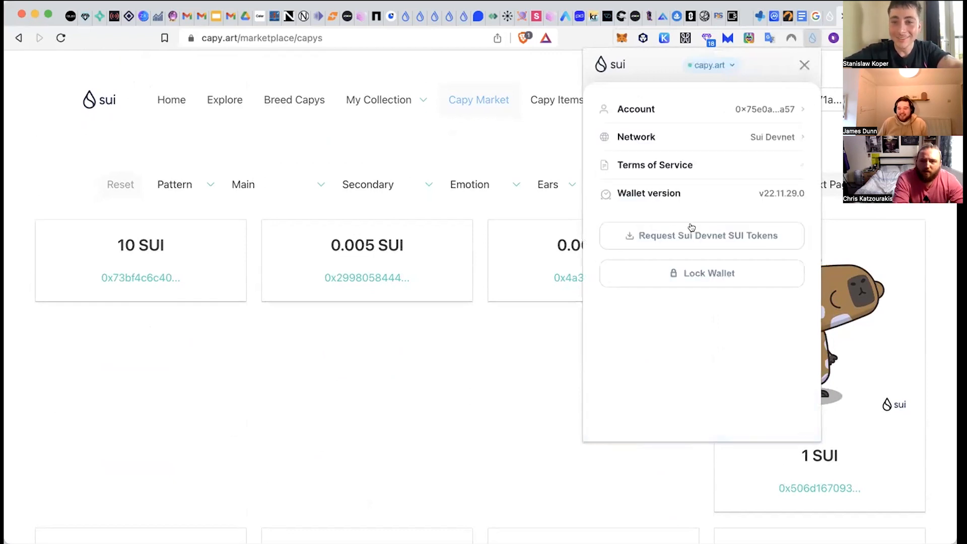
click(701, 235)
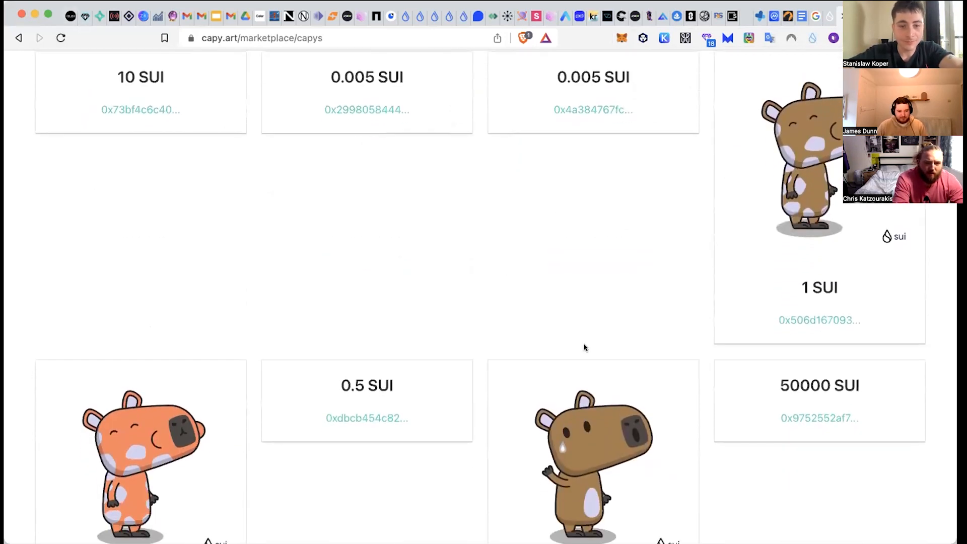
Step: Scroll the market listings and open the Driftwood Anxious capy listed at 0.005 SUI
scroll(down, 3)
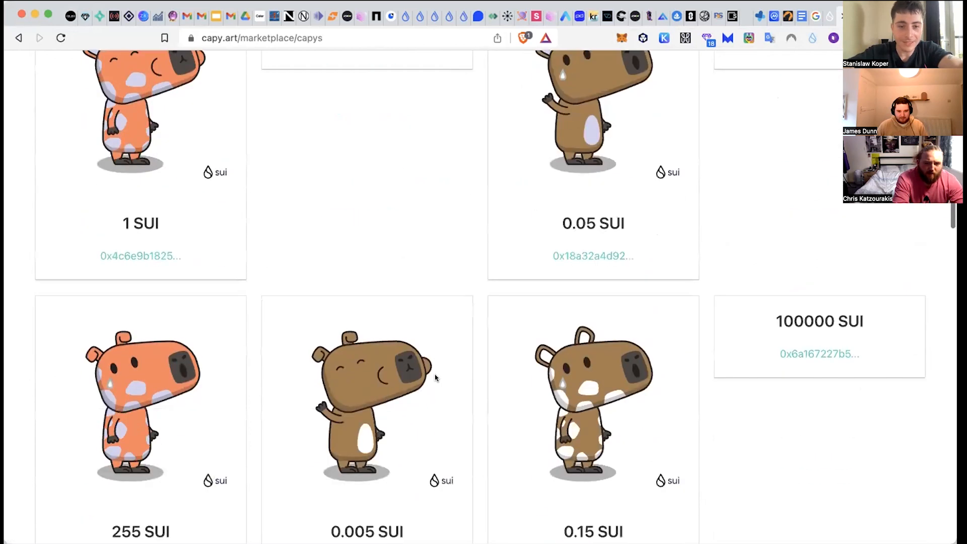
scroll(down, 3)
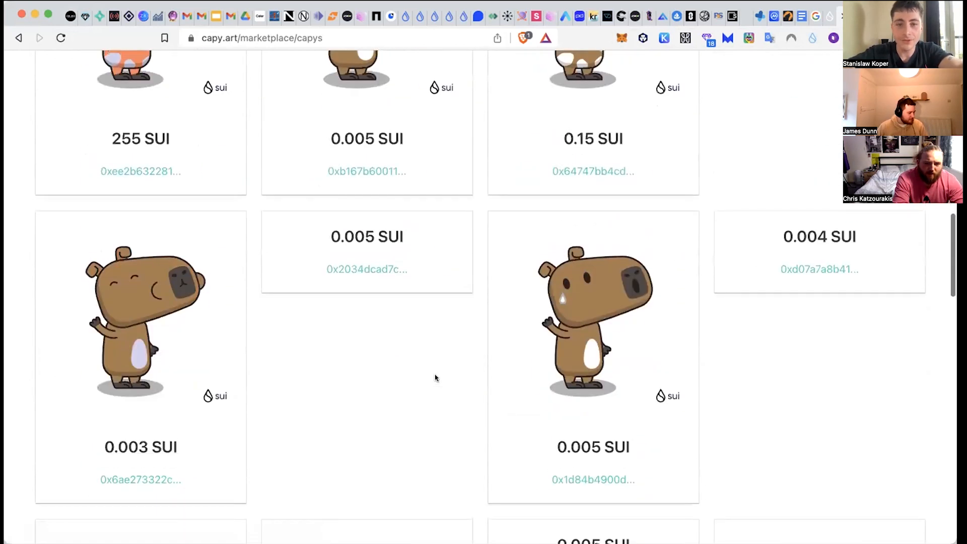
scroll(down, 3)
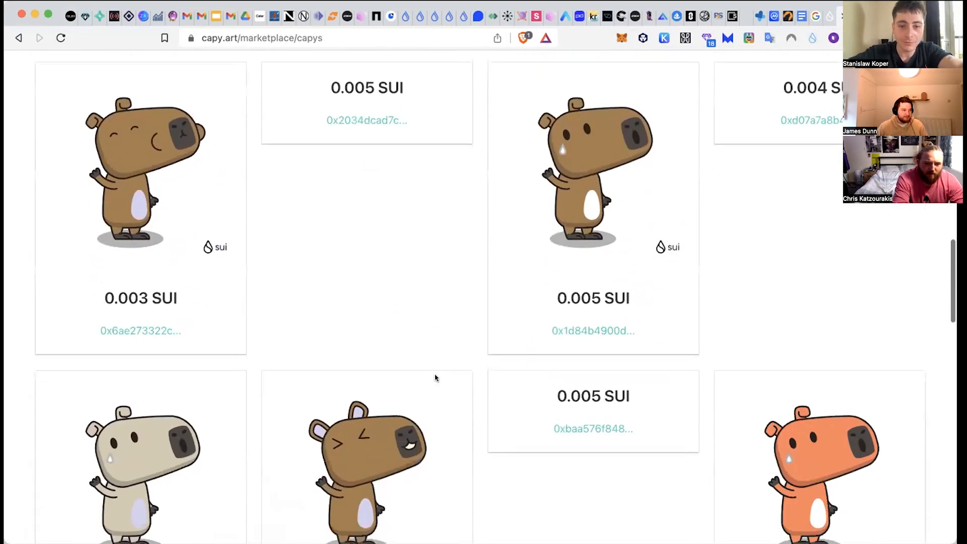
scroll(down, 3)
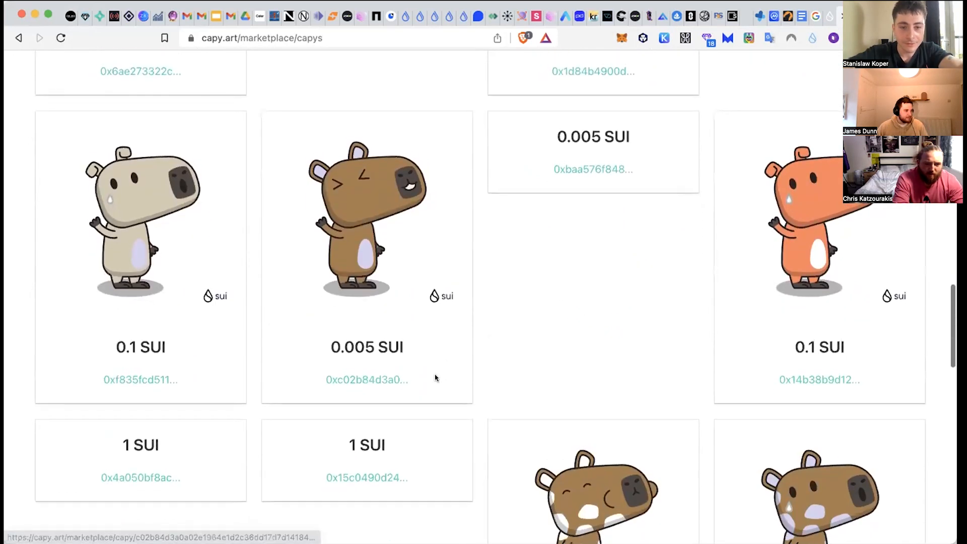
click(592, 71)
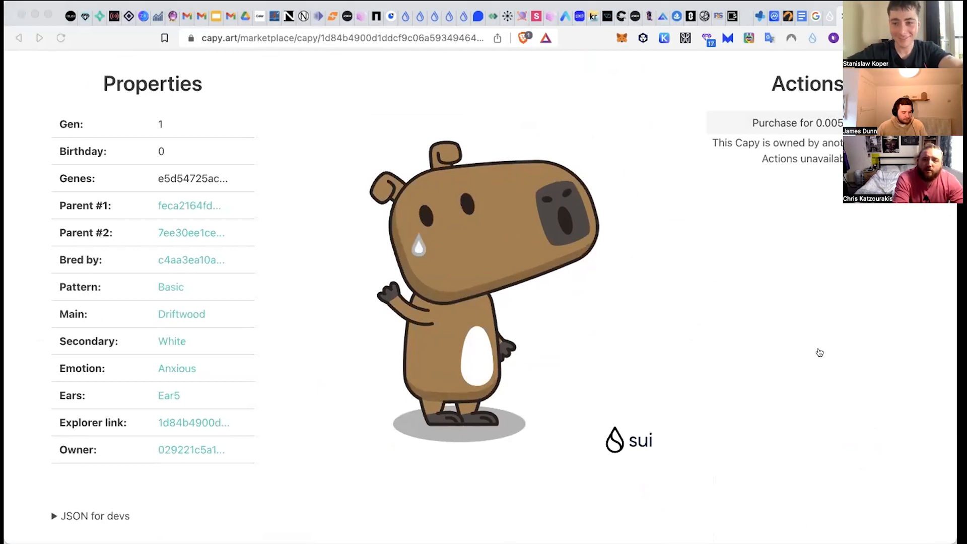
mouse_move(818, 368)
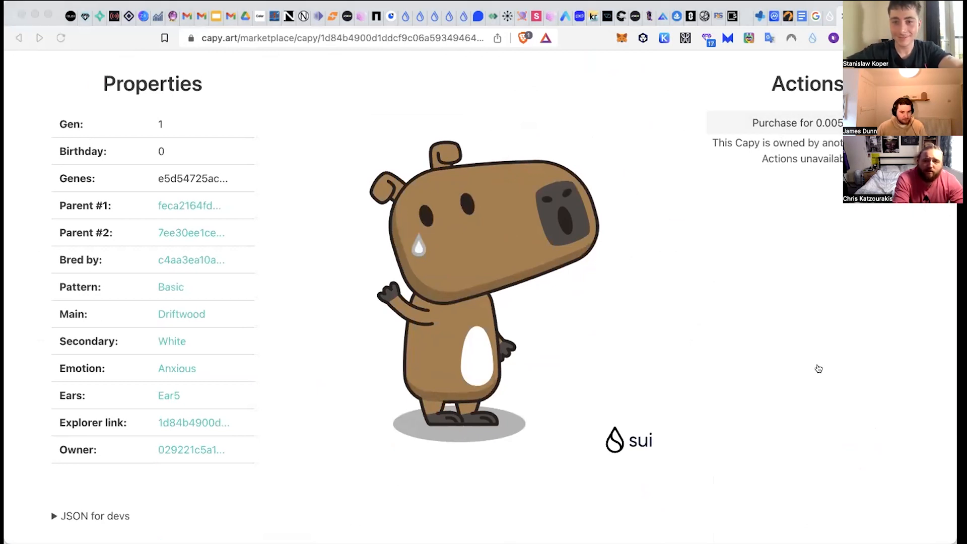
mouse_move(591, 266)
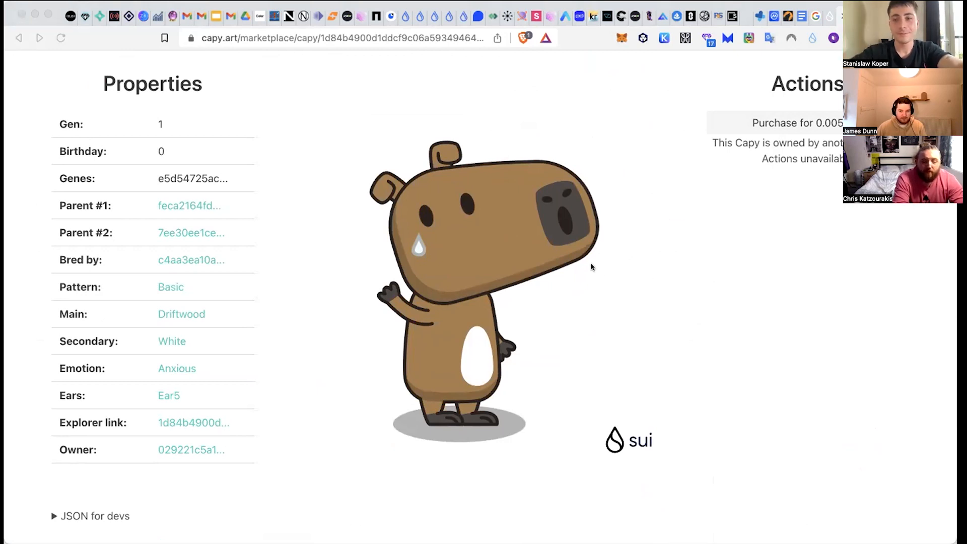
mouse_move(601, 127)
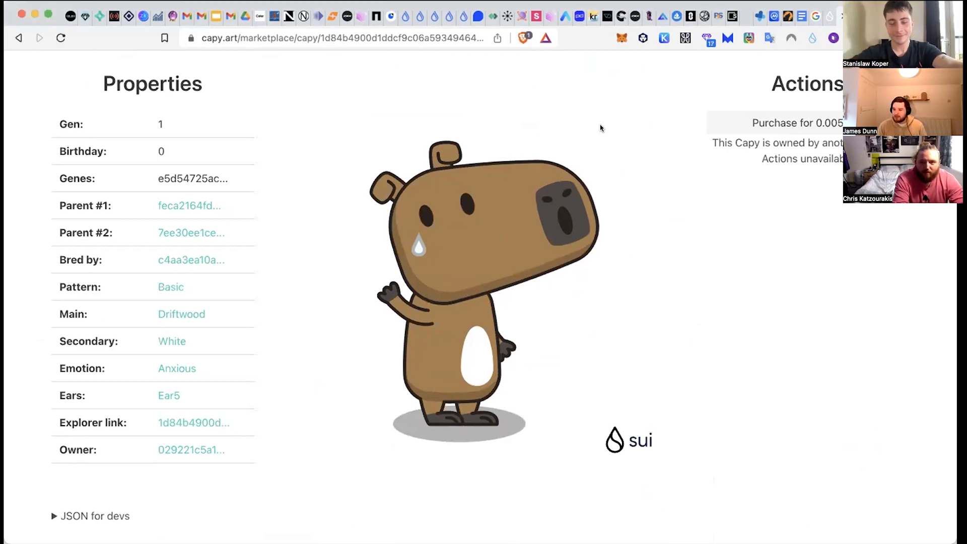
Step: Scroll the Driftwood capy's detail page showing its 0.005 SUI purchase offer
scroll(down, 3)
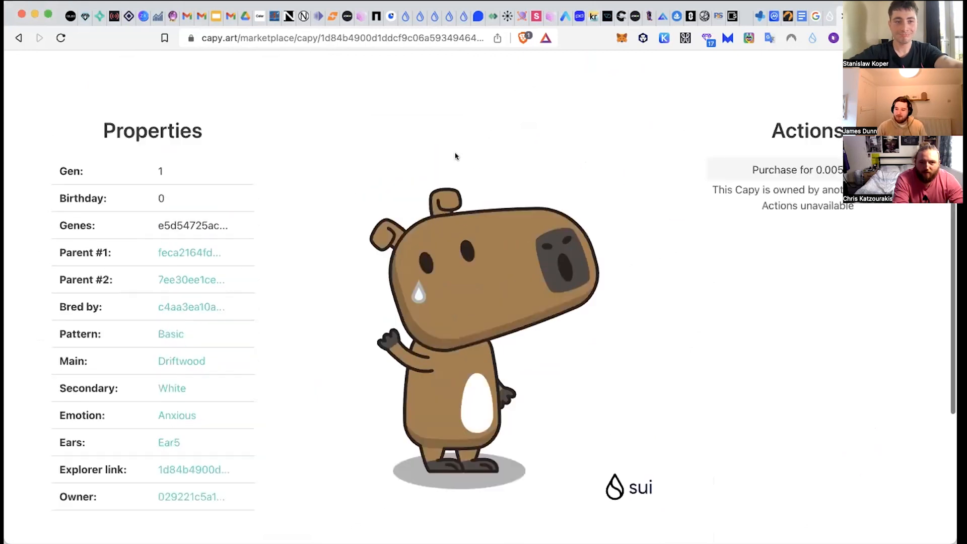